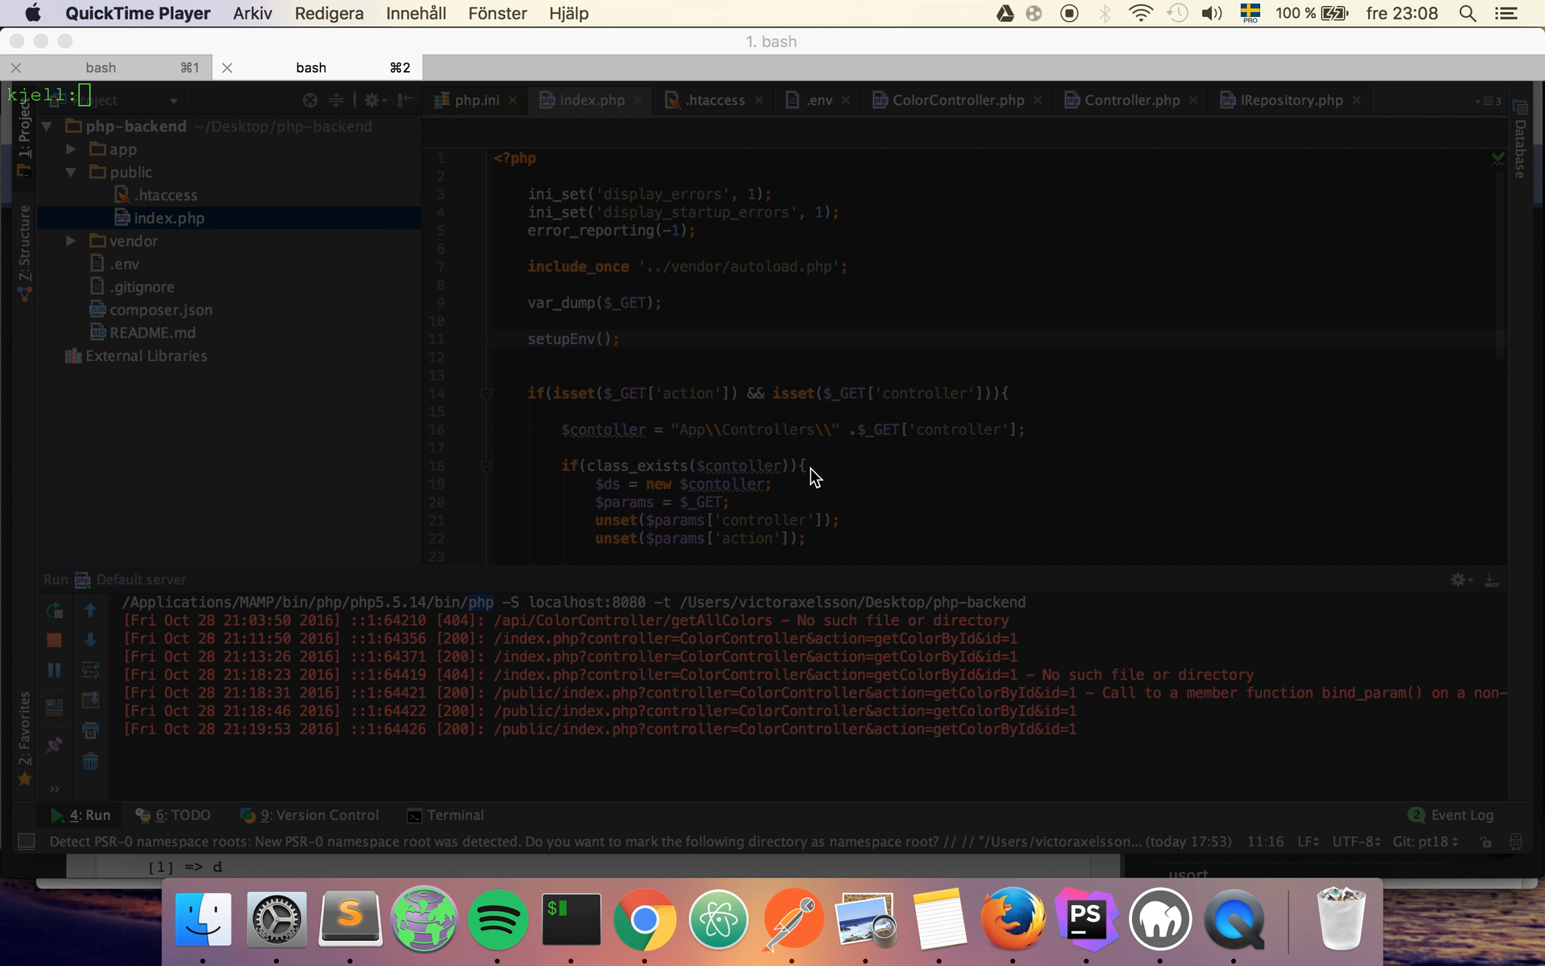
mouse_move(819, 446)
type("pwd")
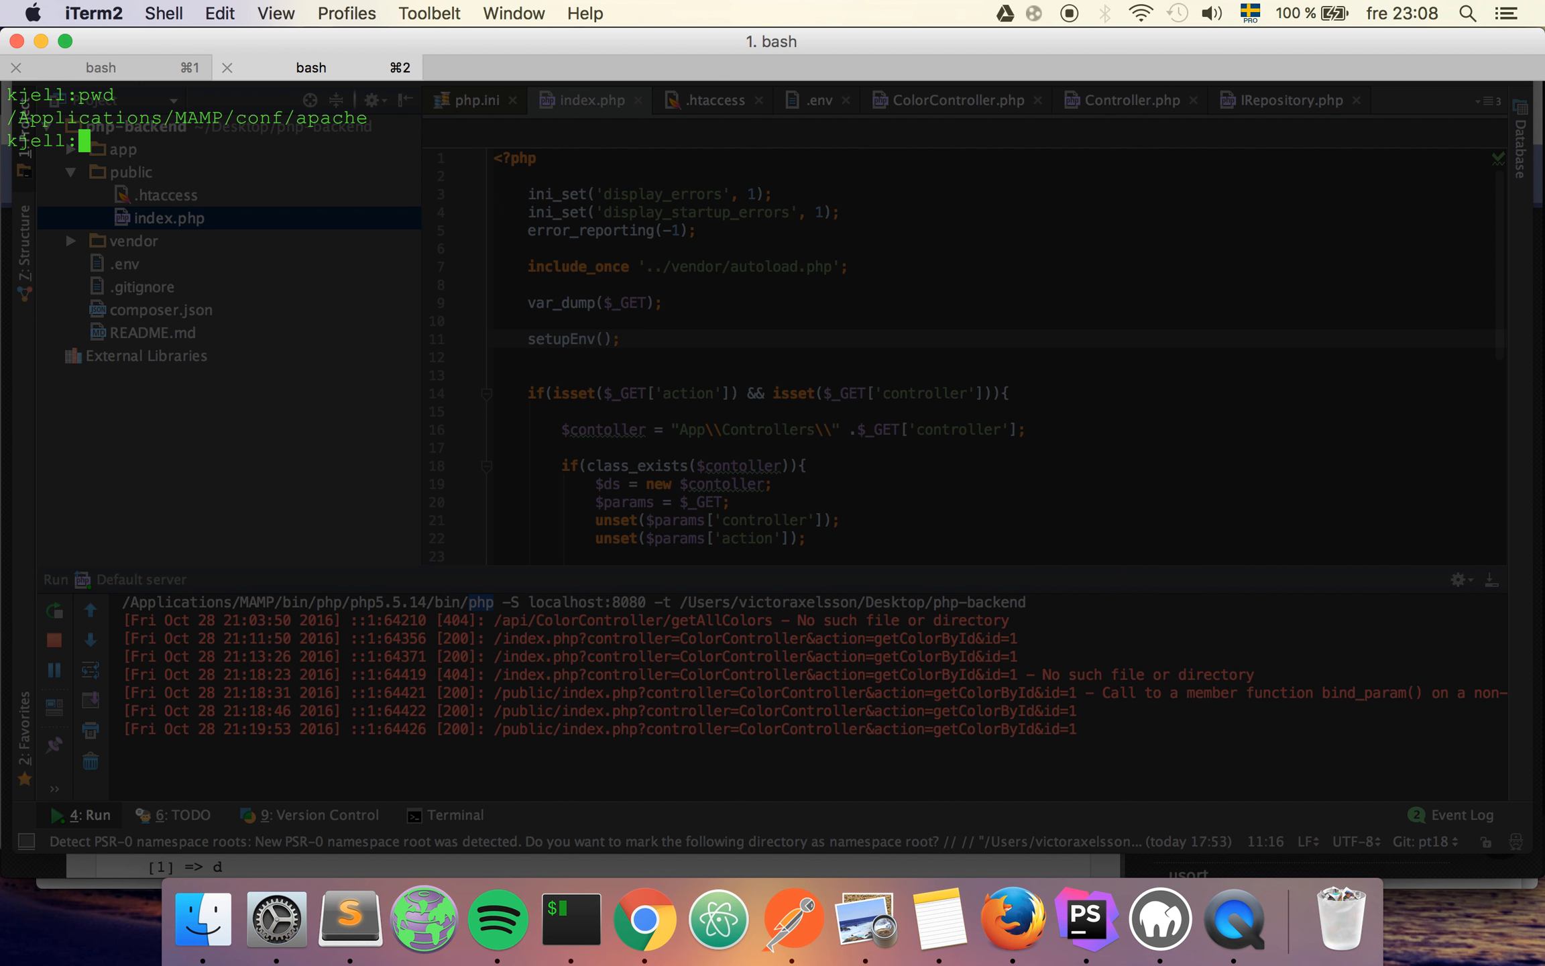
mouse_move(374, 120)
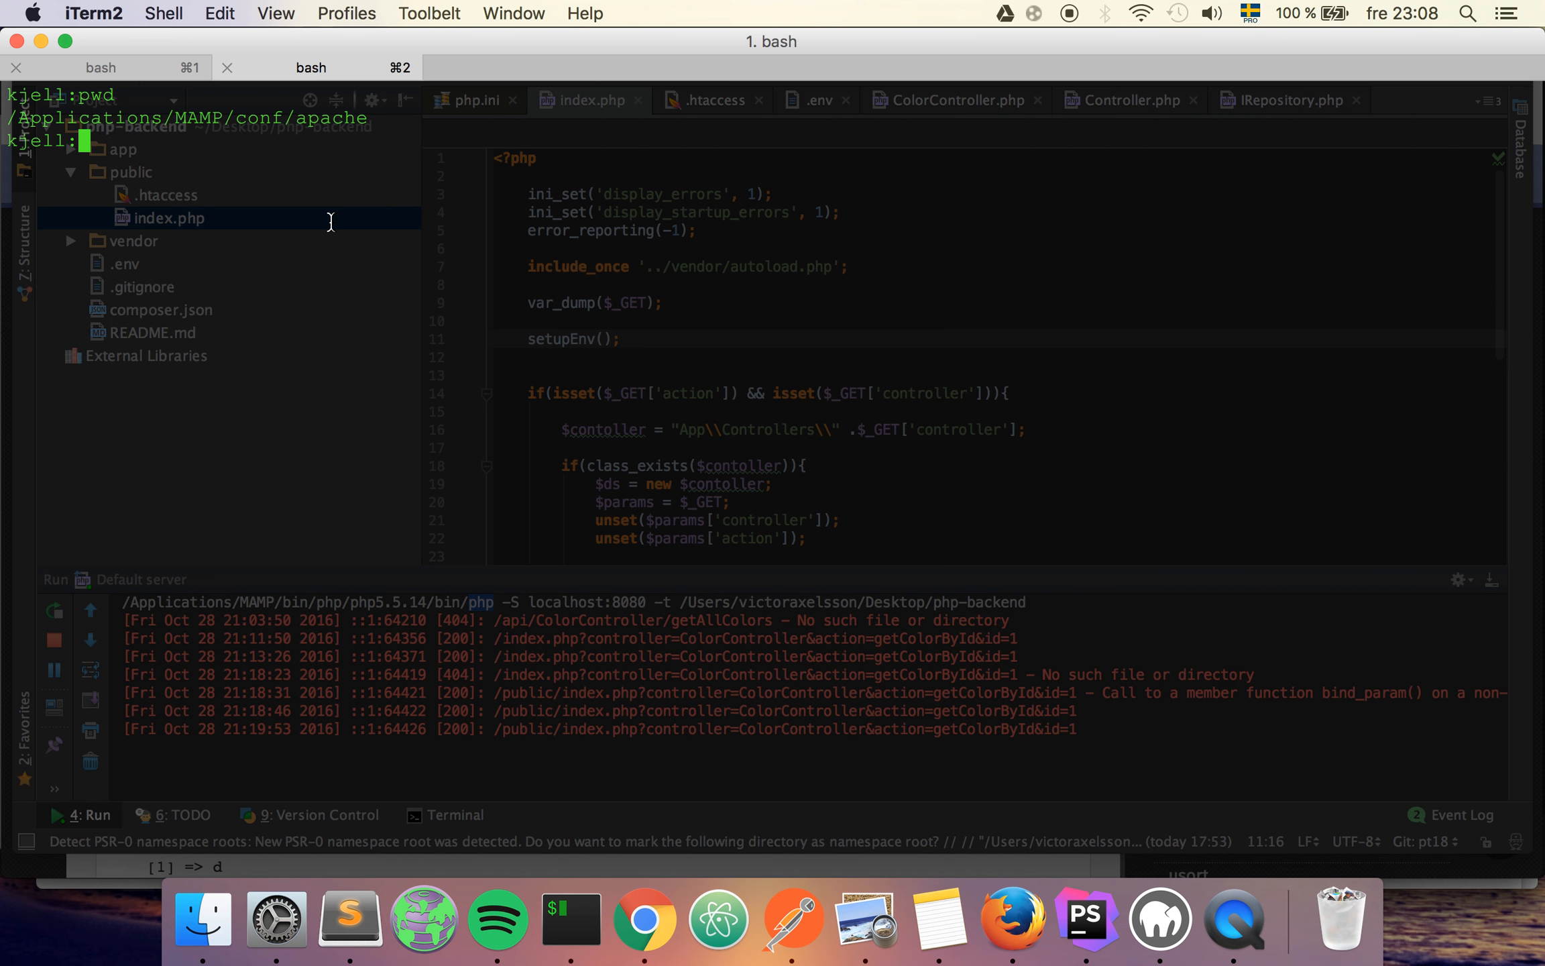
- List the Apache conf folder's files and begin the less httpd.conf command
type("ls")
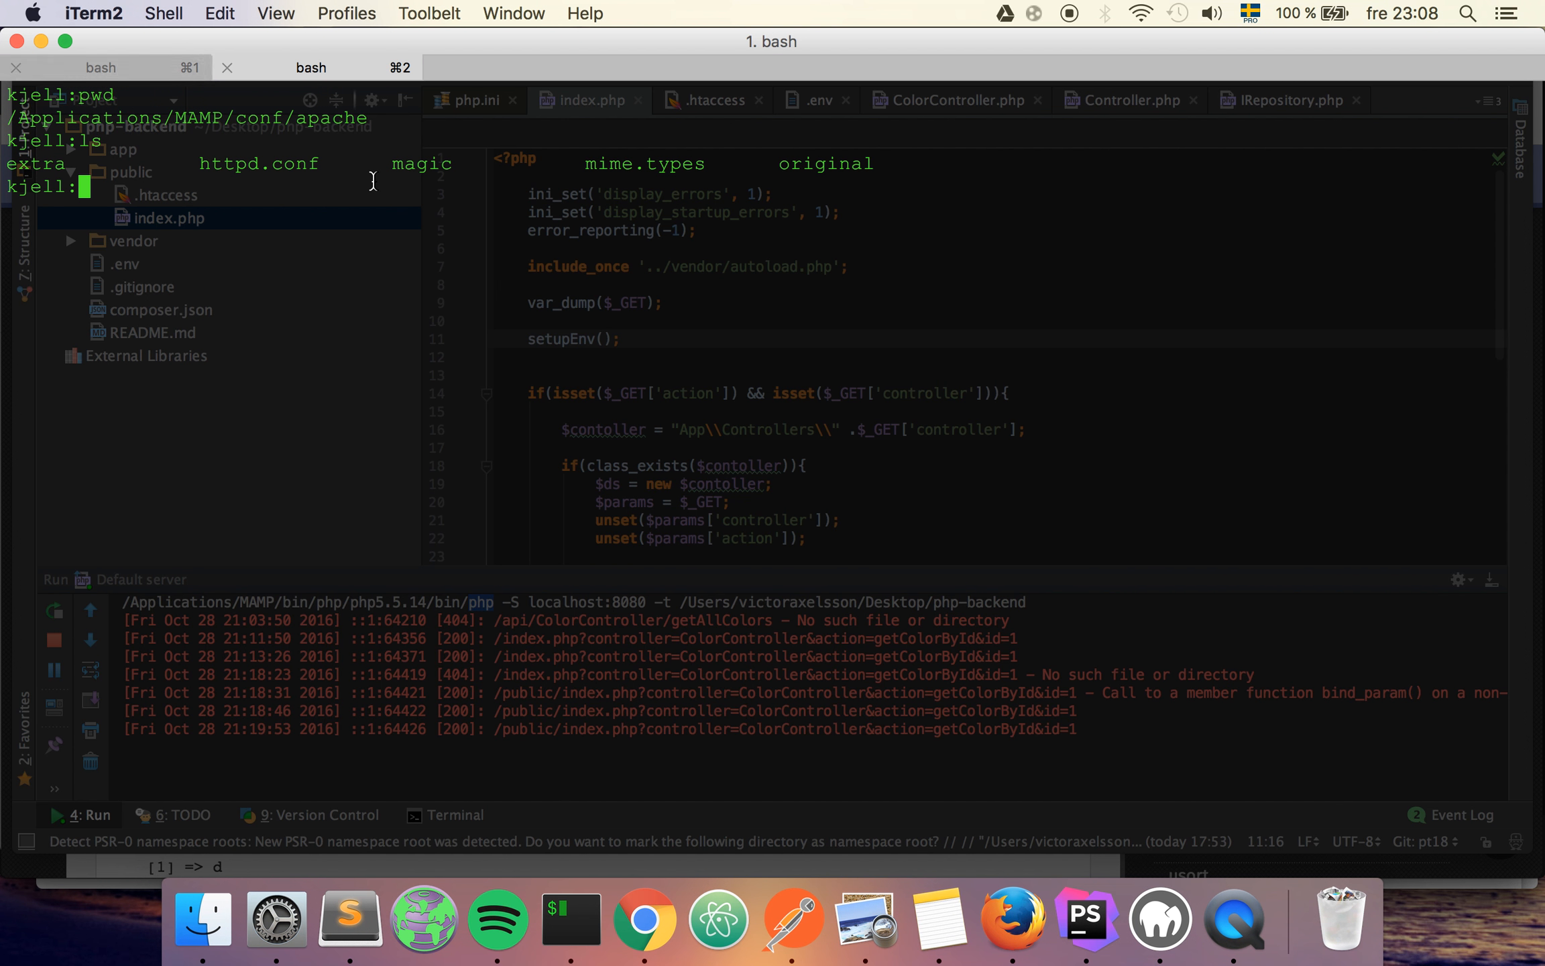
mouse_move(339, 192)
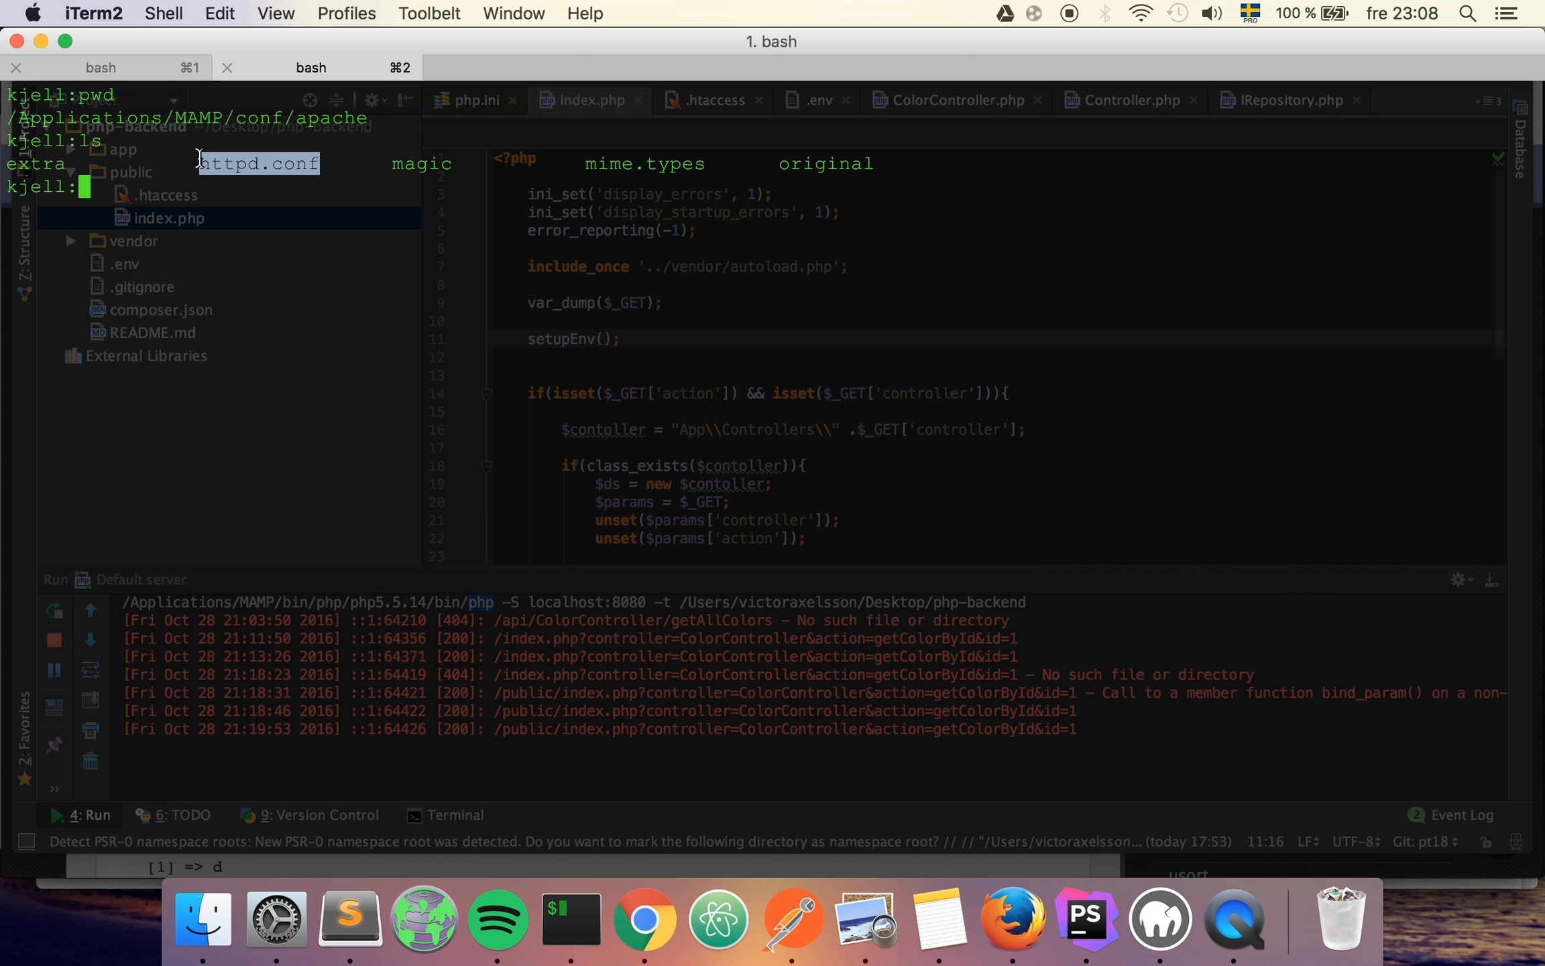
type("less h")
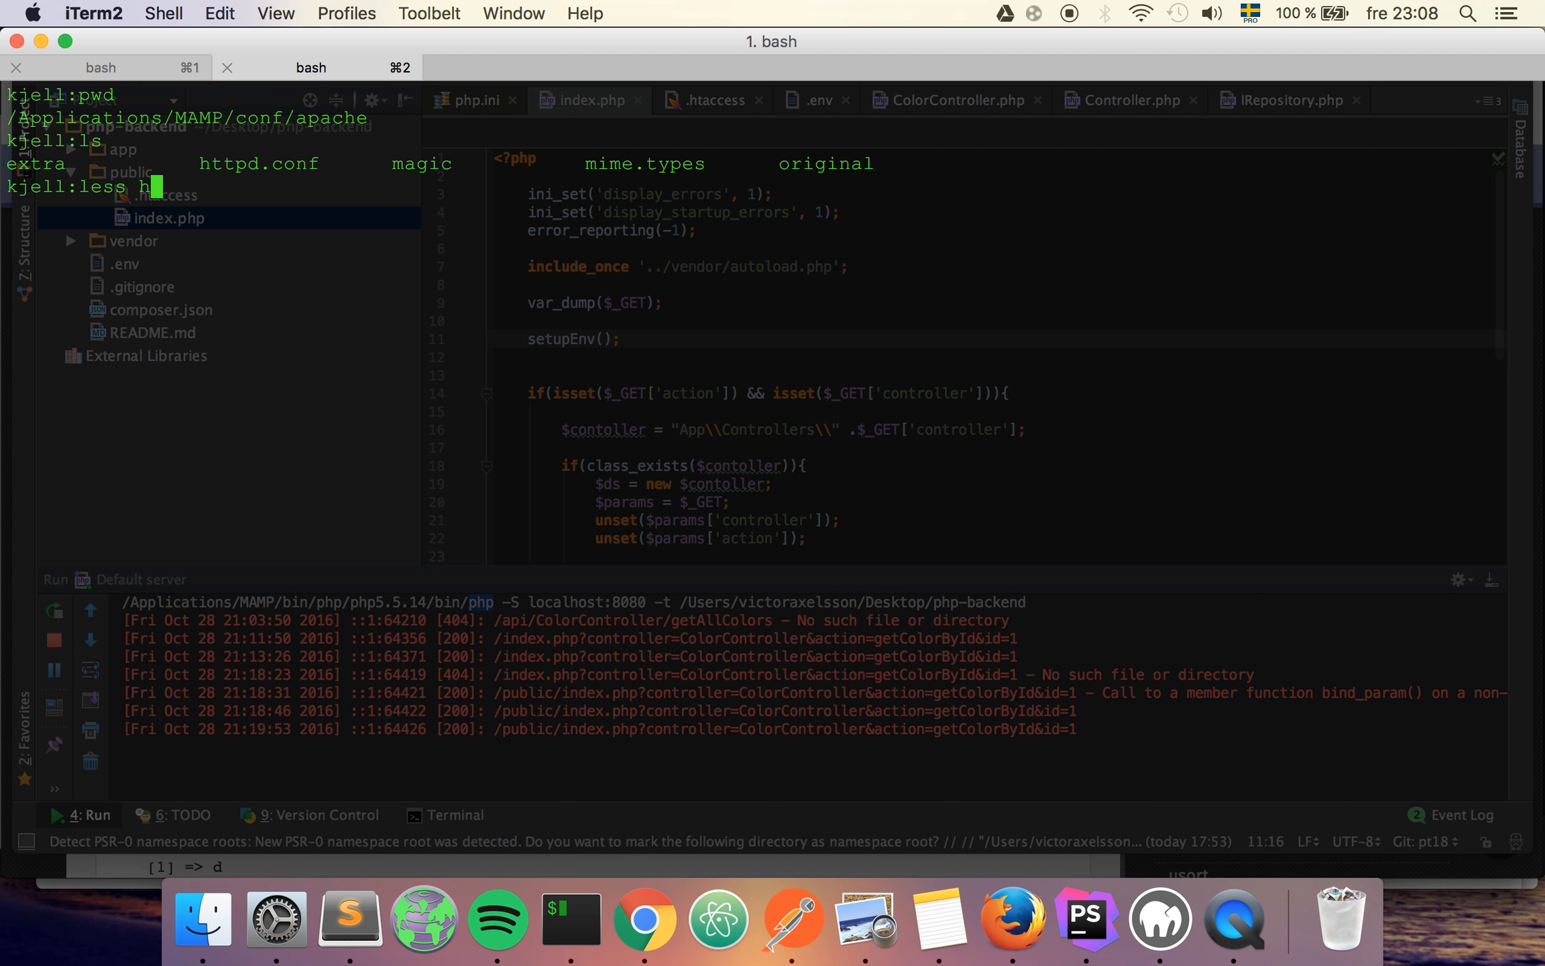
- Page through httpd.conf's Listen 8888 and LoadModule lines in less, then quit
key("Return")
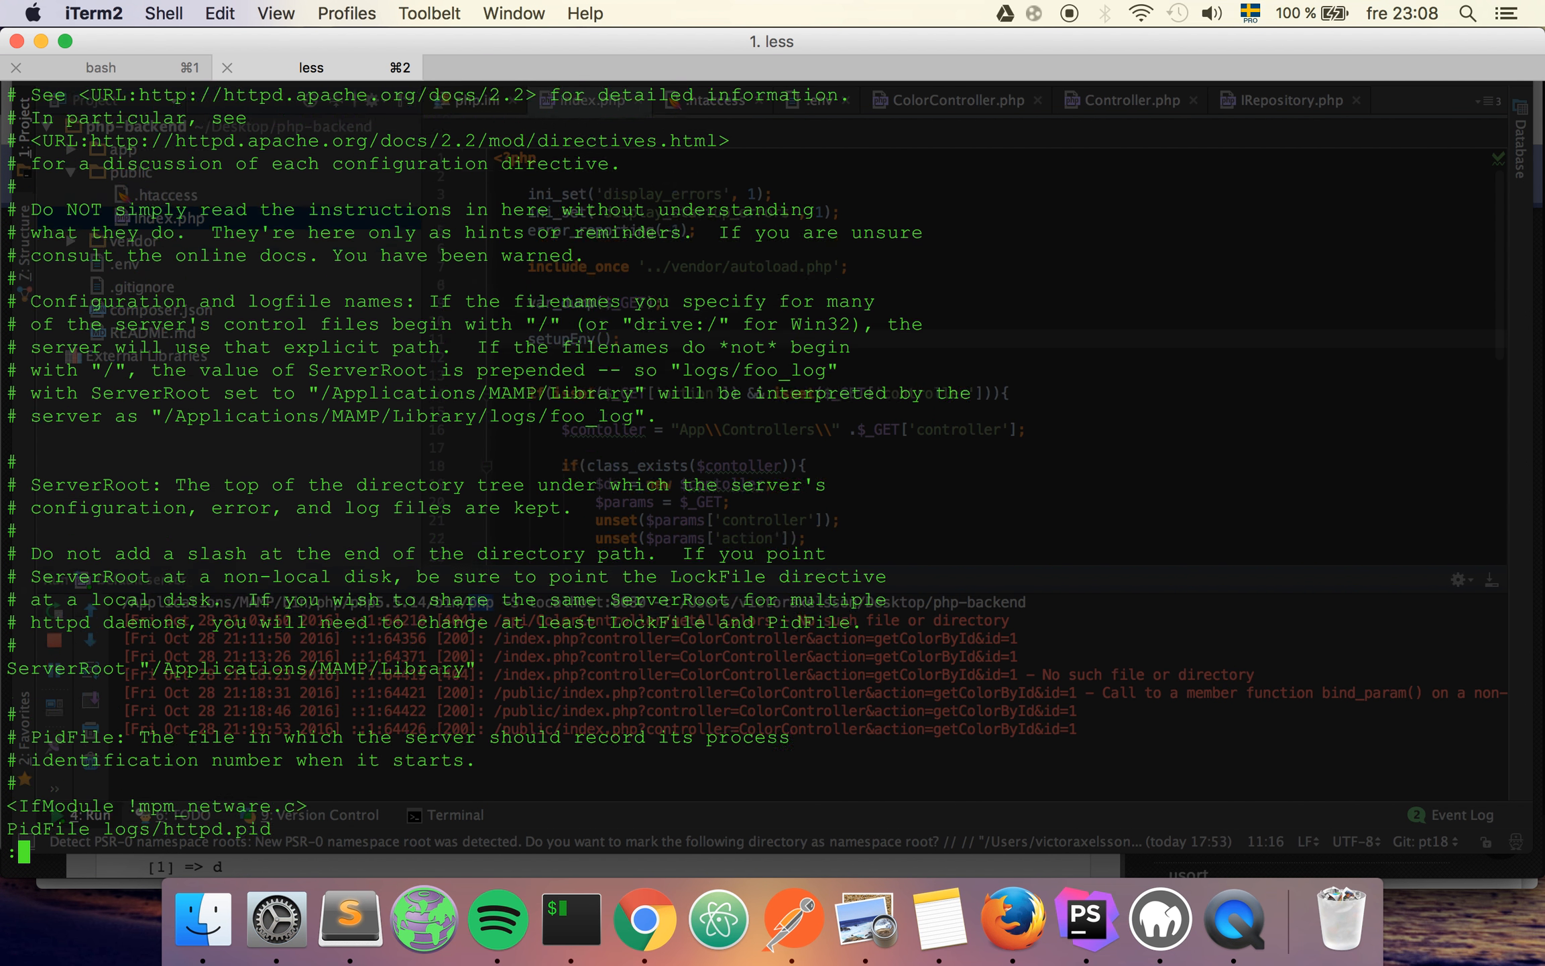
scroll("down", 3)
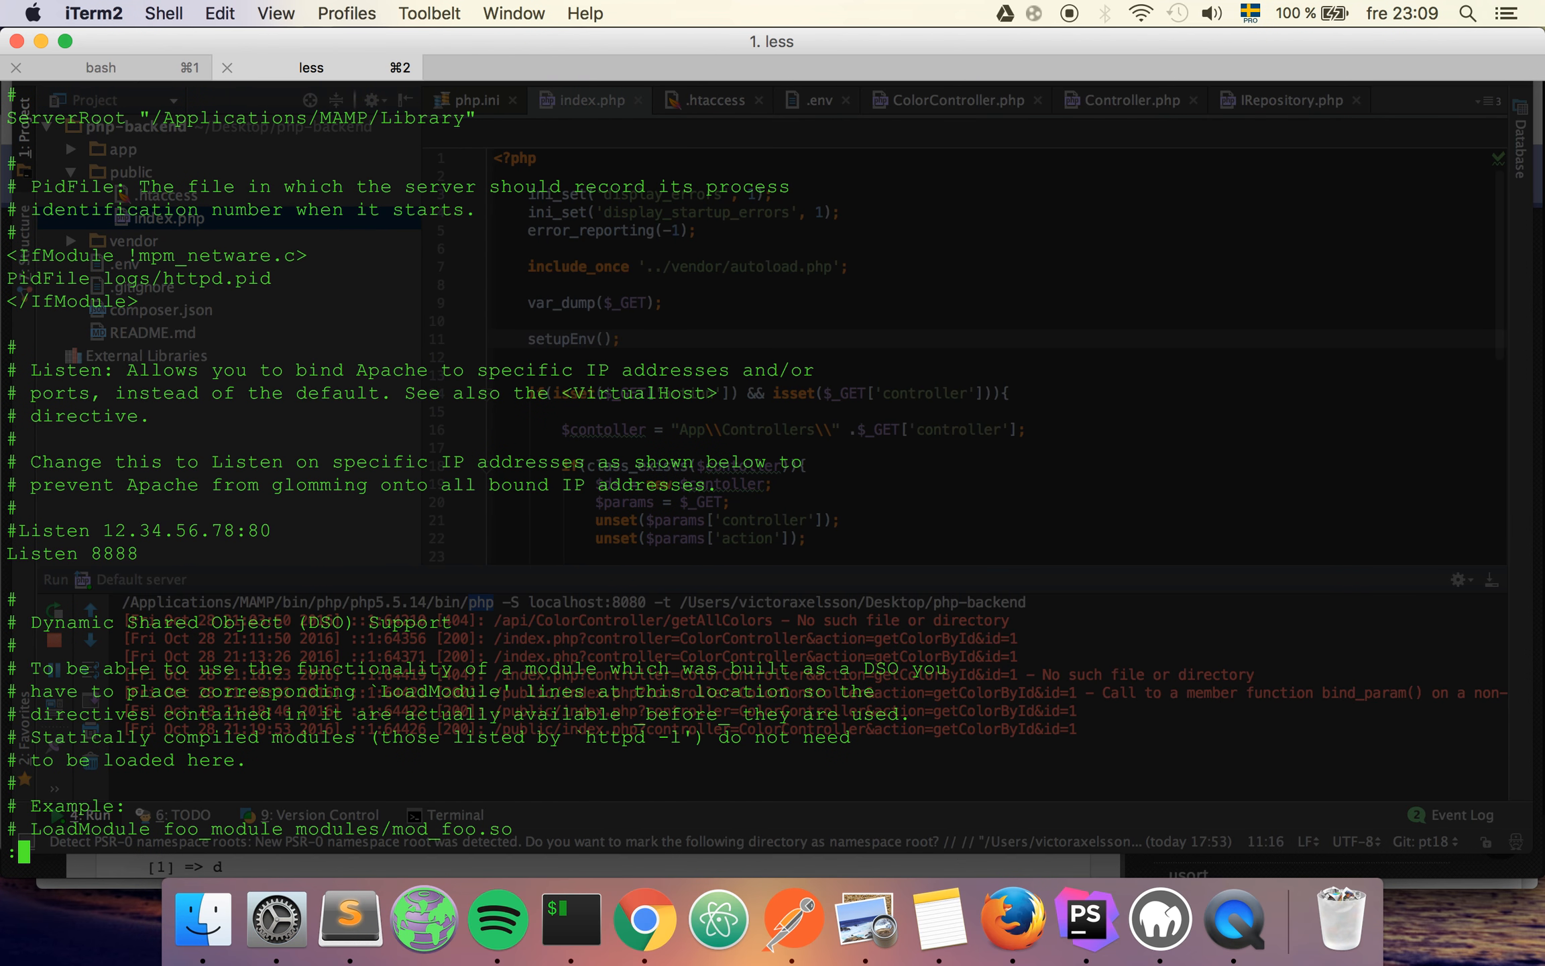
scroll("down", 3)
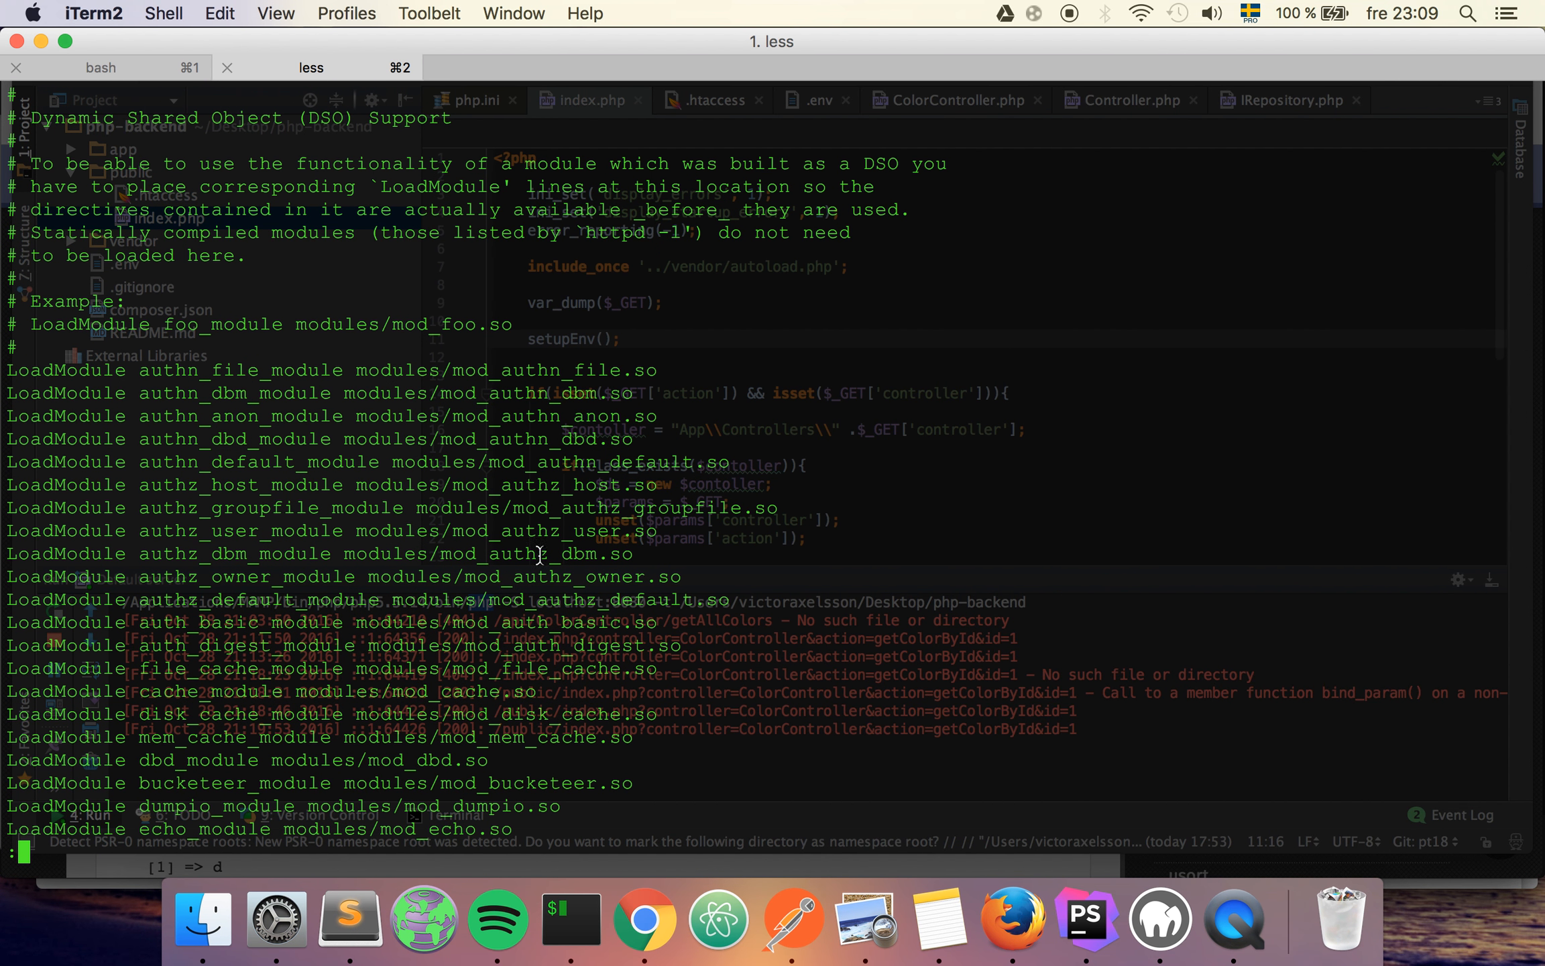
scroll("down", 3)
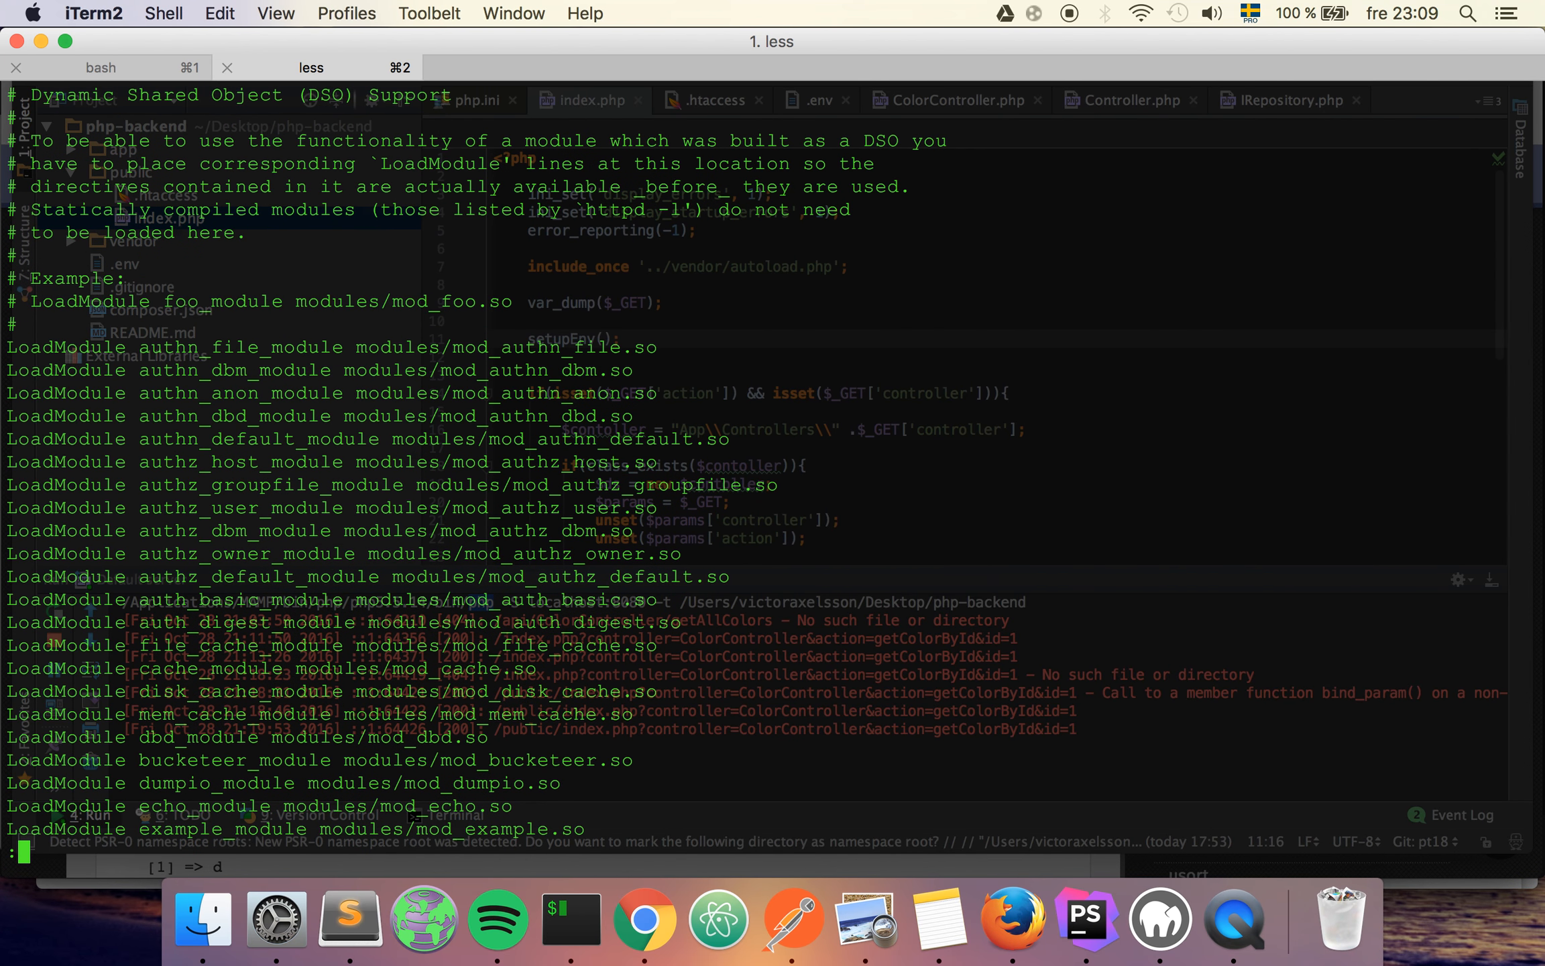
scroll("down", 3)
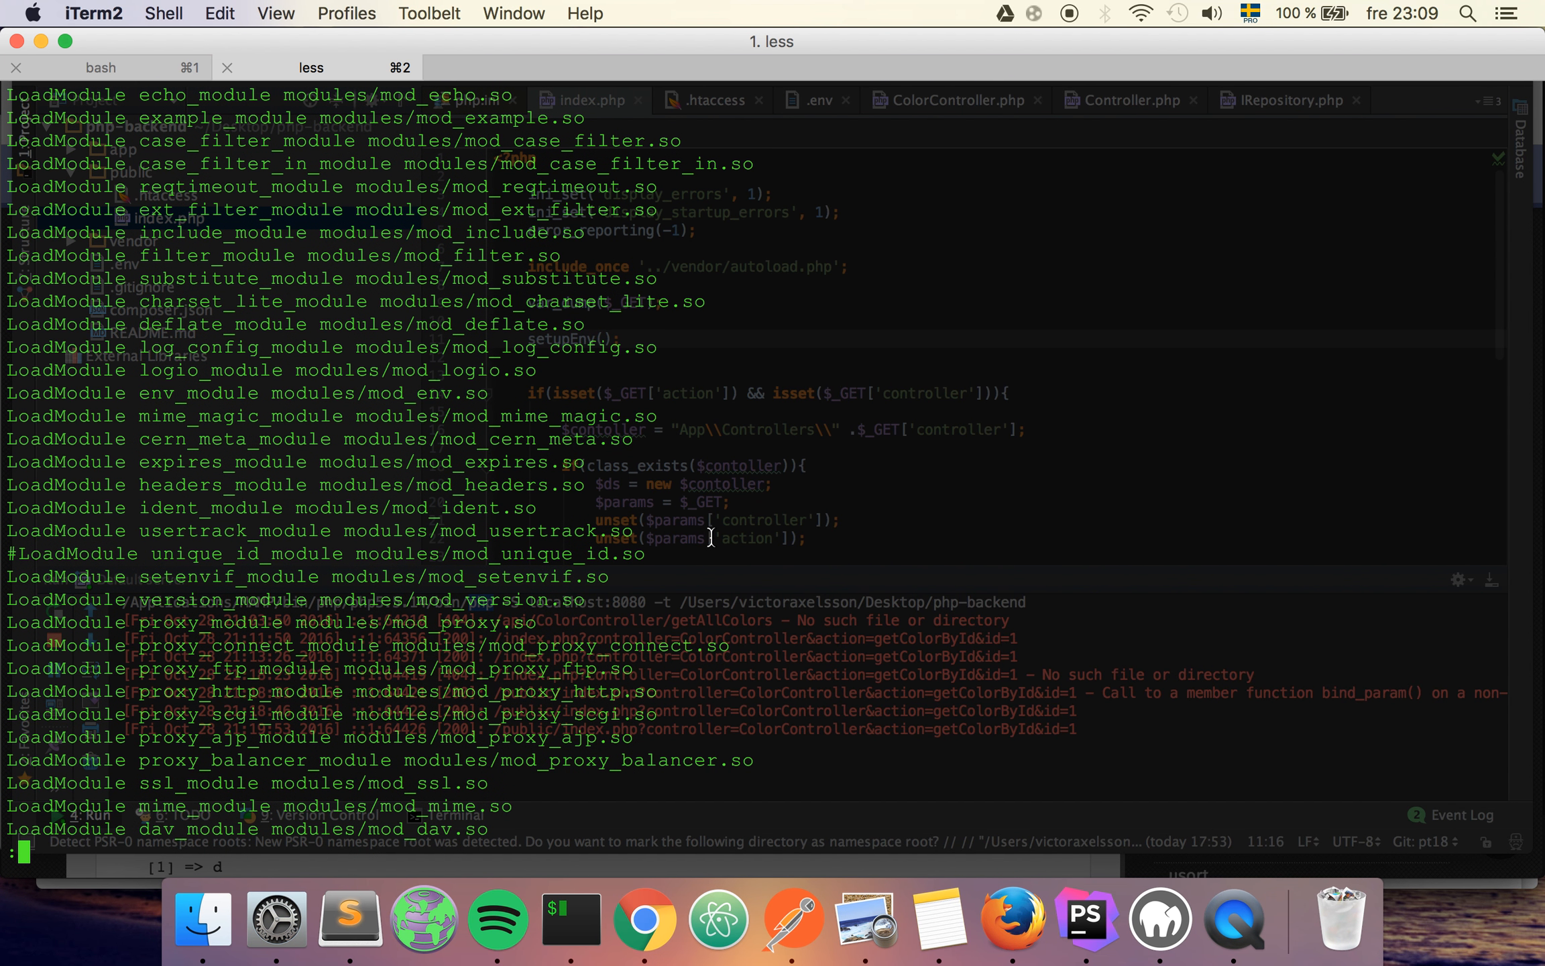
scroll("down", 3)
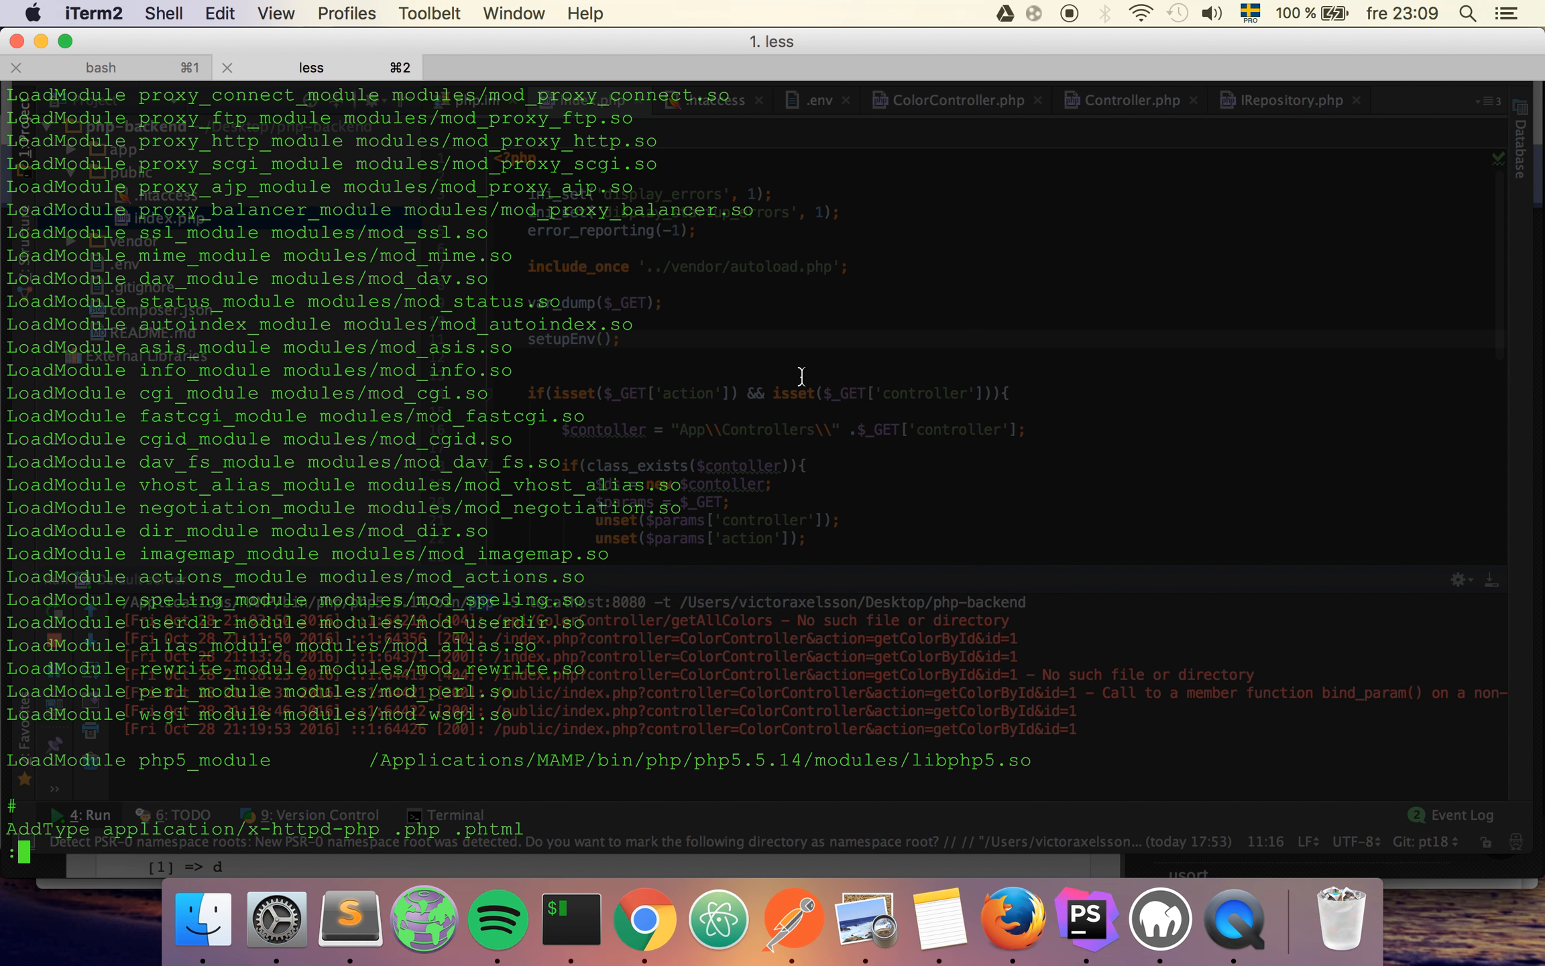
double_click(222, 669)
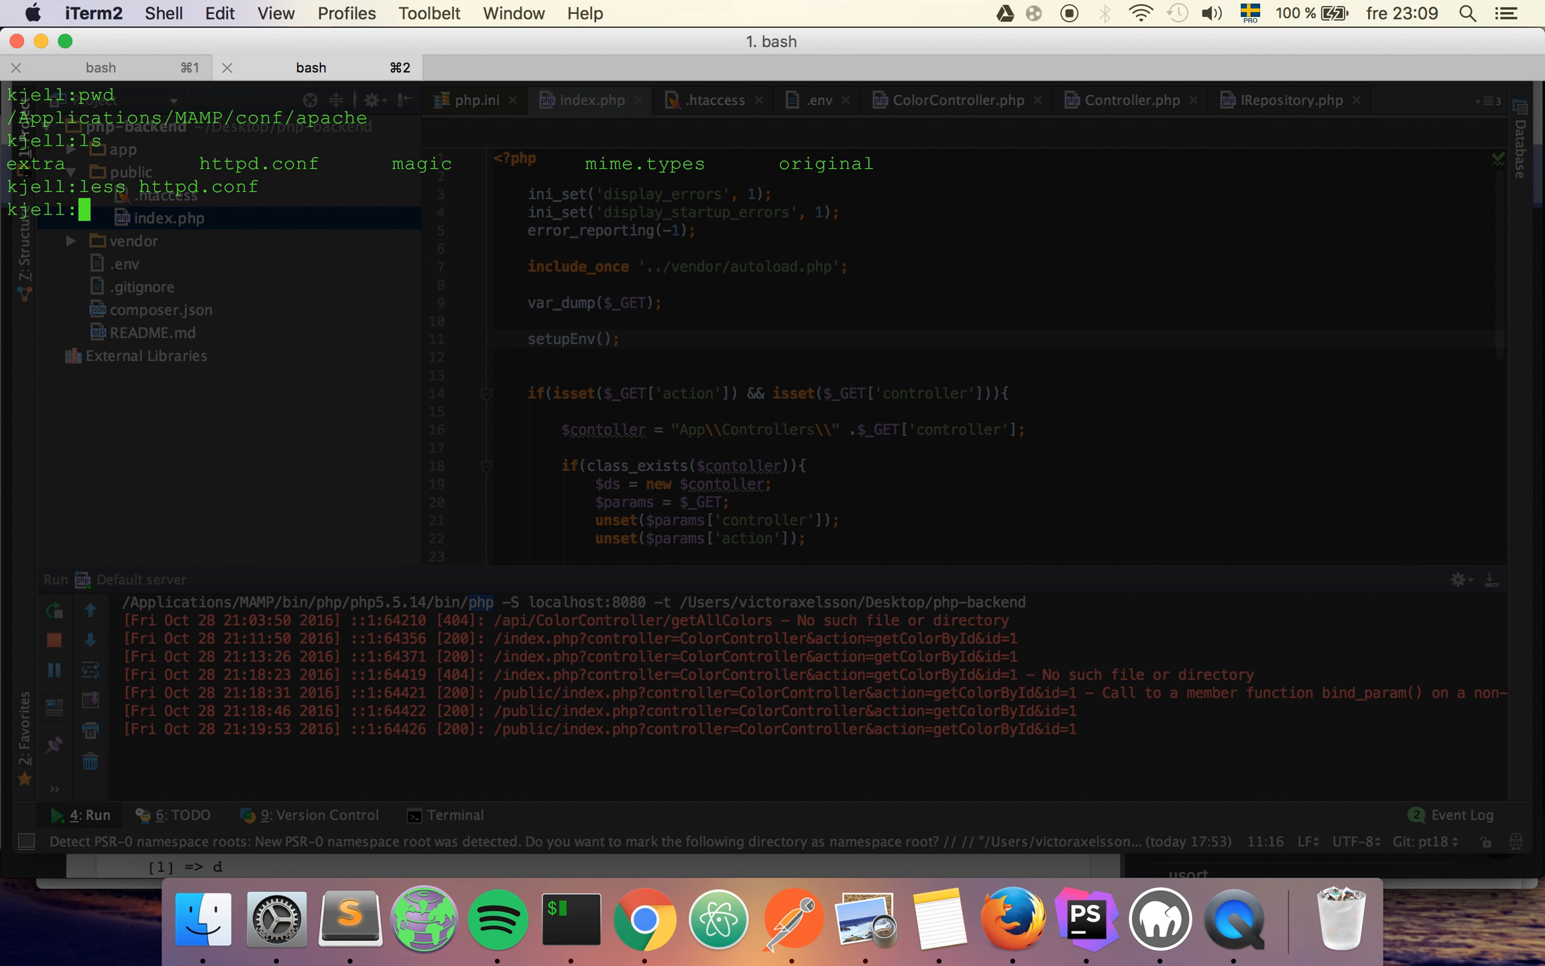
- Check for rewrite_module with cat httpd.conf | grep rewrite_module
type("cat httpd.conf | grep rewrite_module")
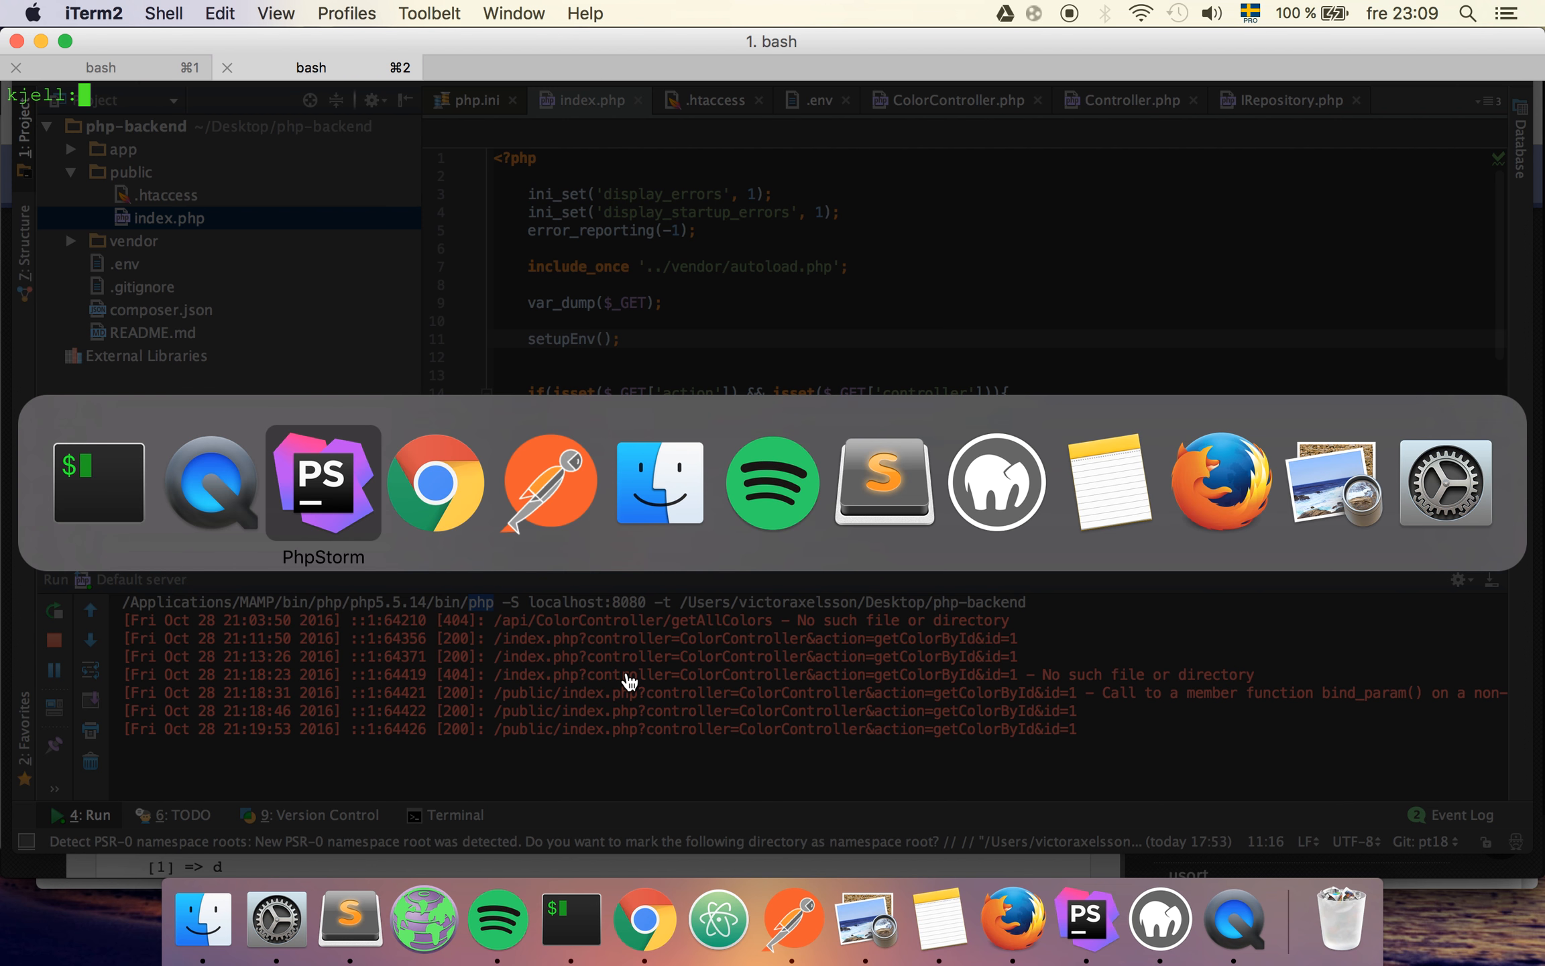
- Select all of index.php in PhpStorm, then bring the Postman request window forward
left_click(322, 482)
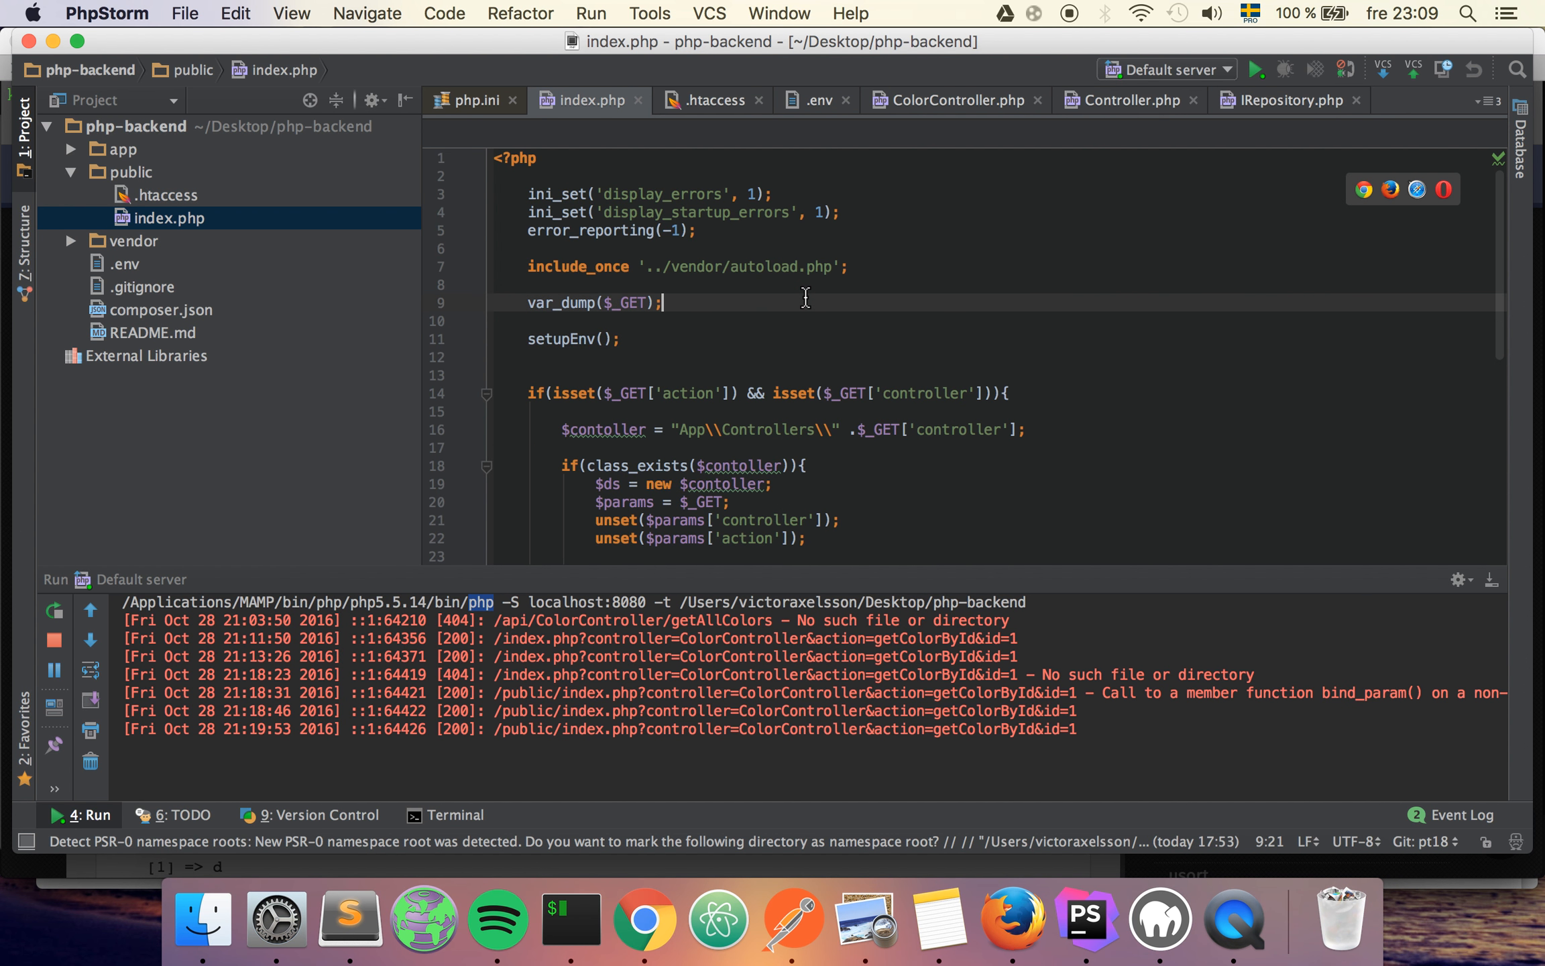
key("cmd+a")
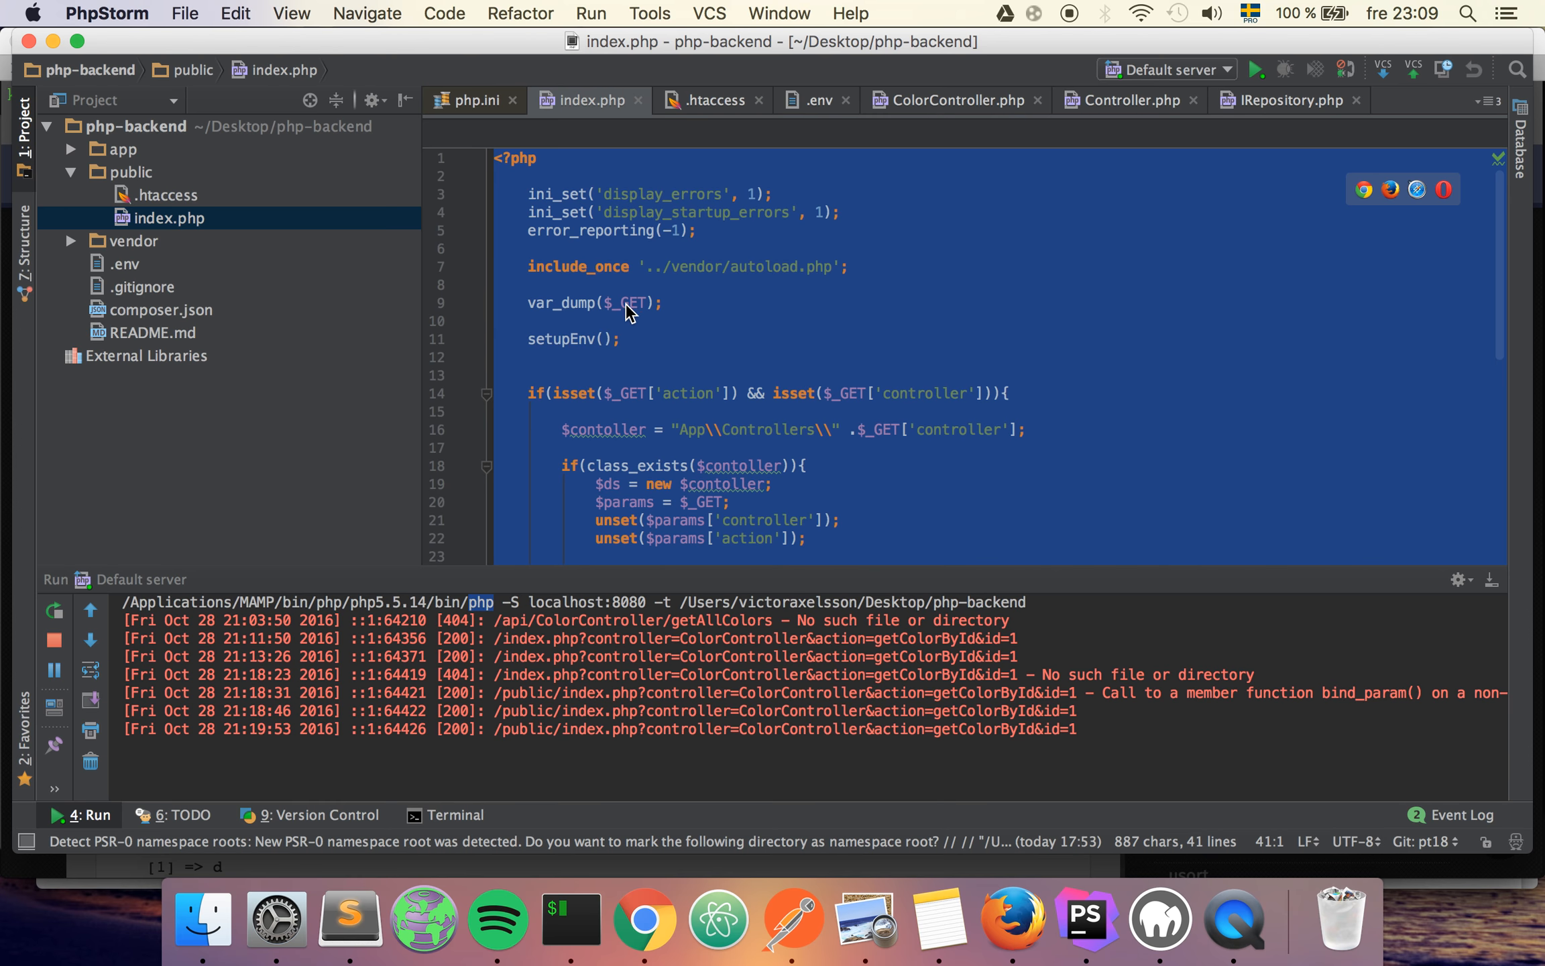
left_click(791, 919)
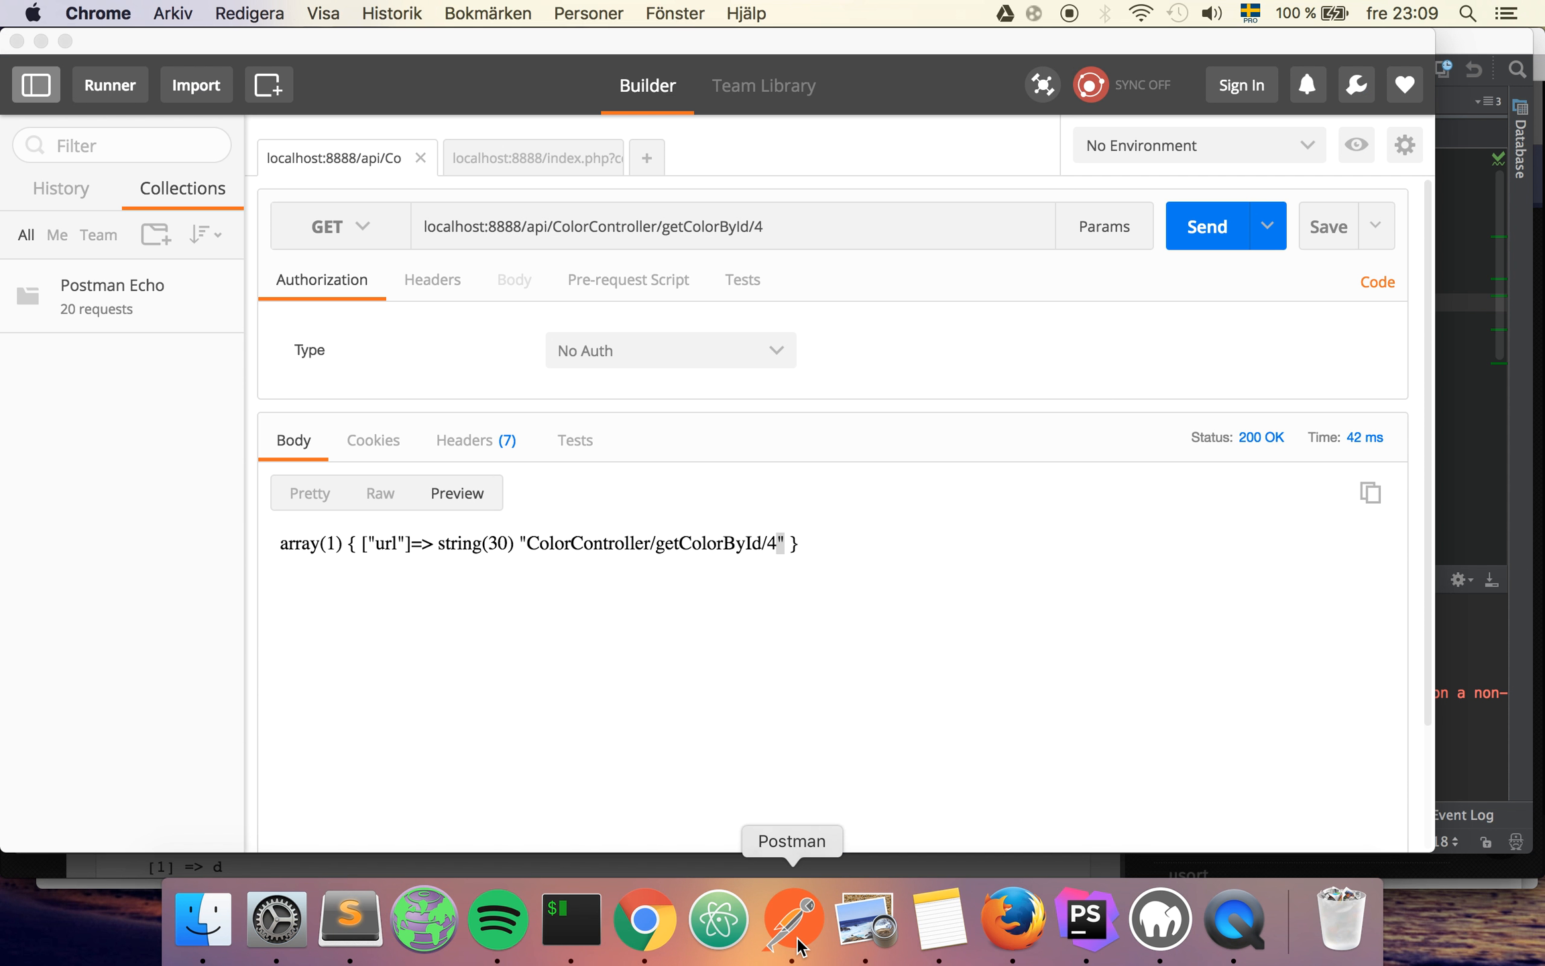
left_click(792, 919)
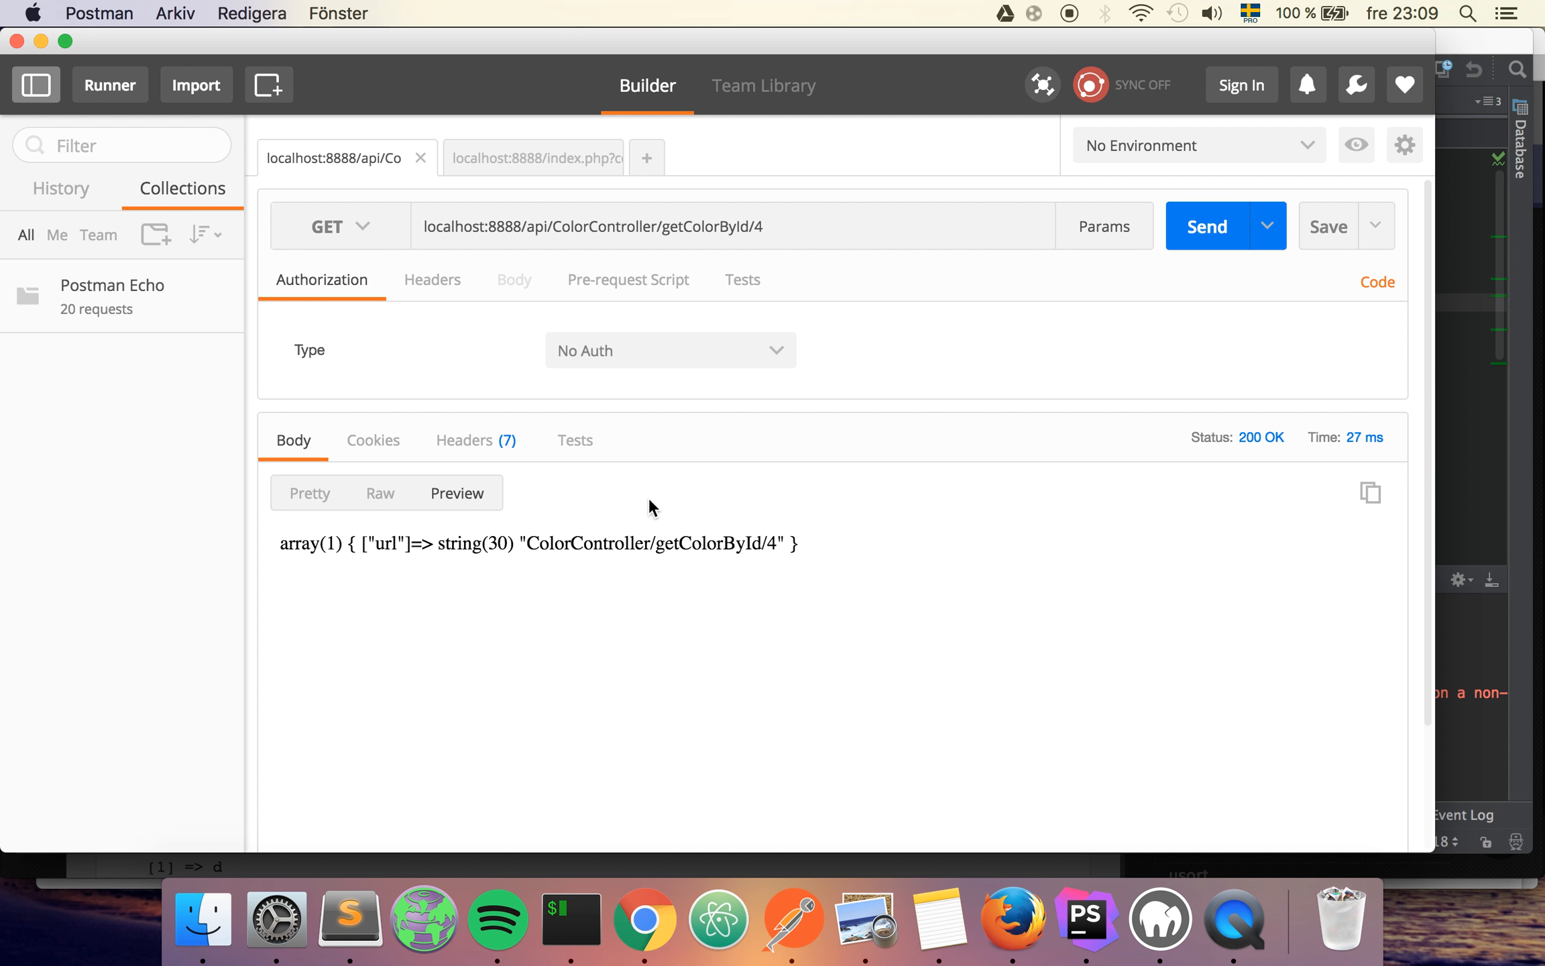
- Inspect the dumped url value ColorController/getColorById/4 in the Postman response
double_click(588, 543)
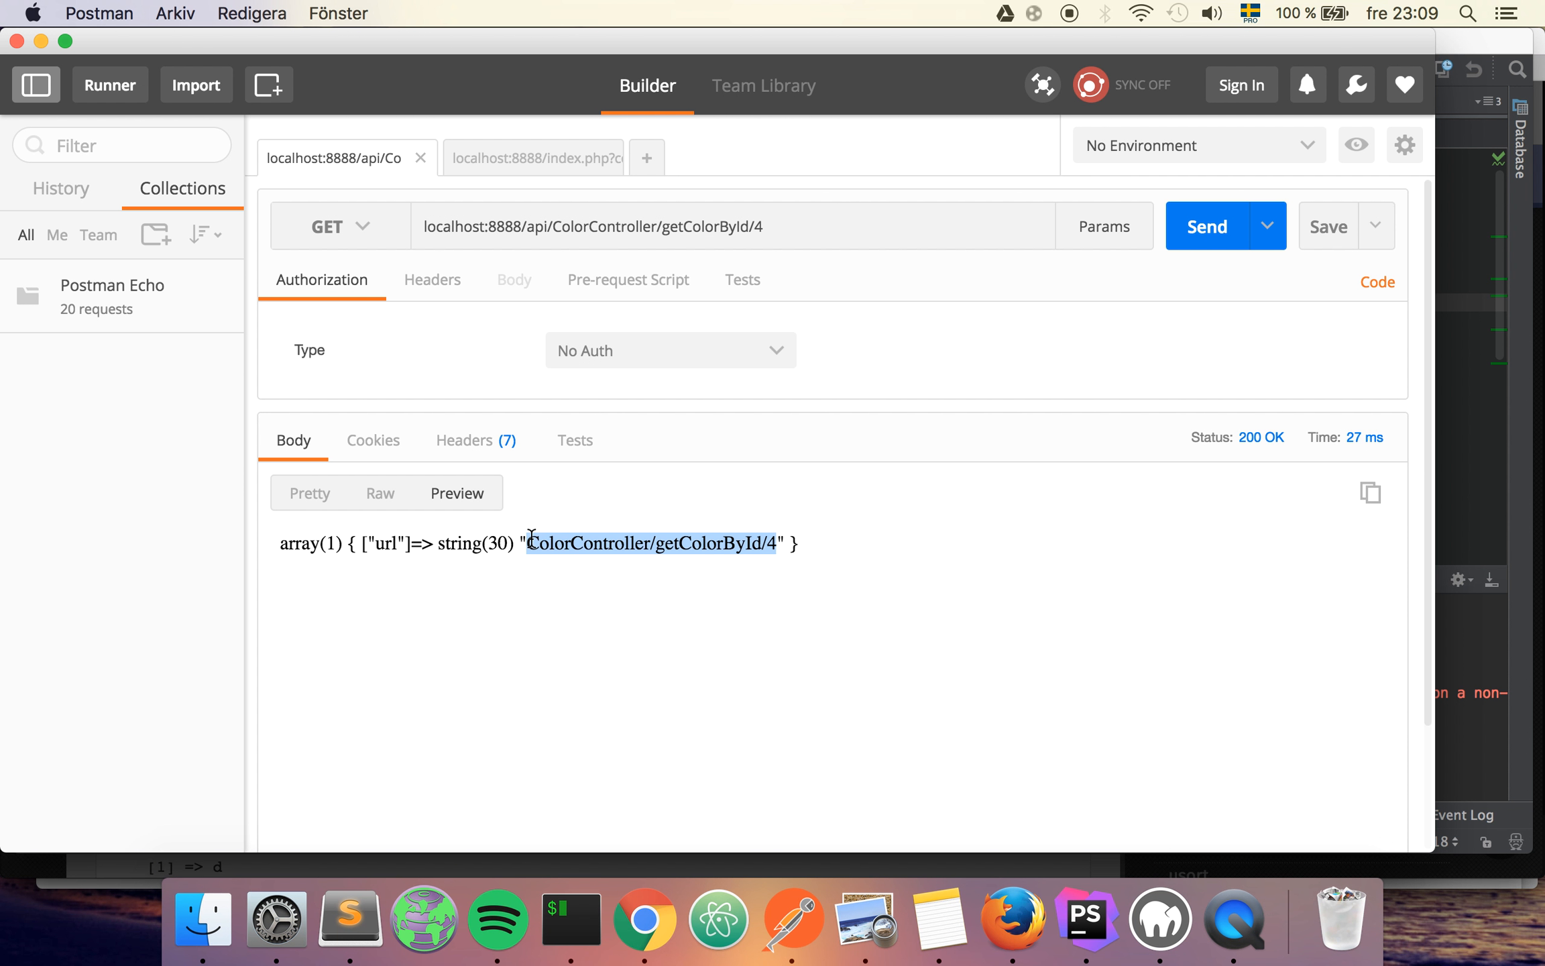
double_click(587, 543)
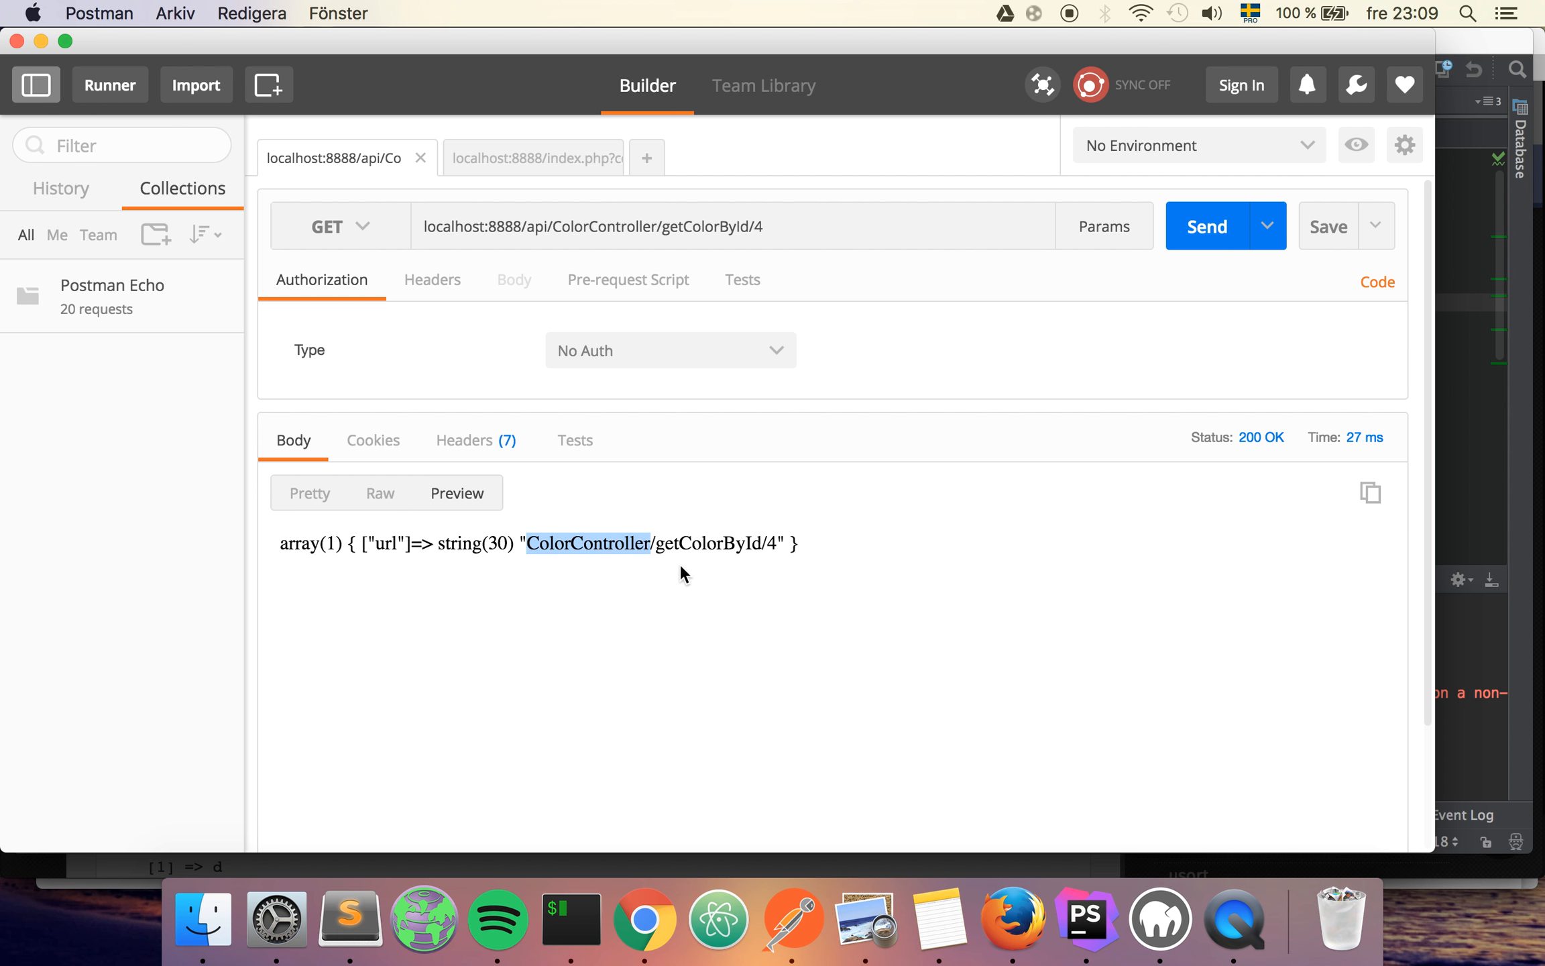
mouse_move(707, 547)
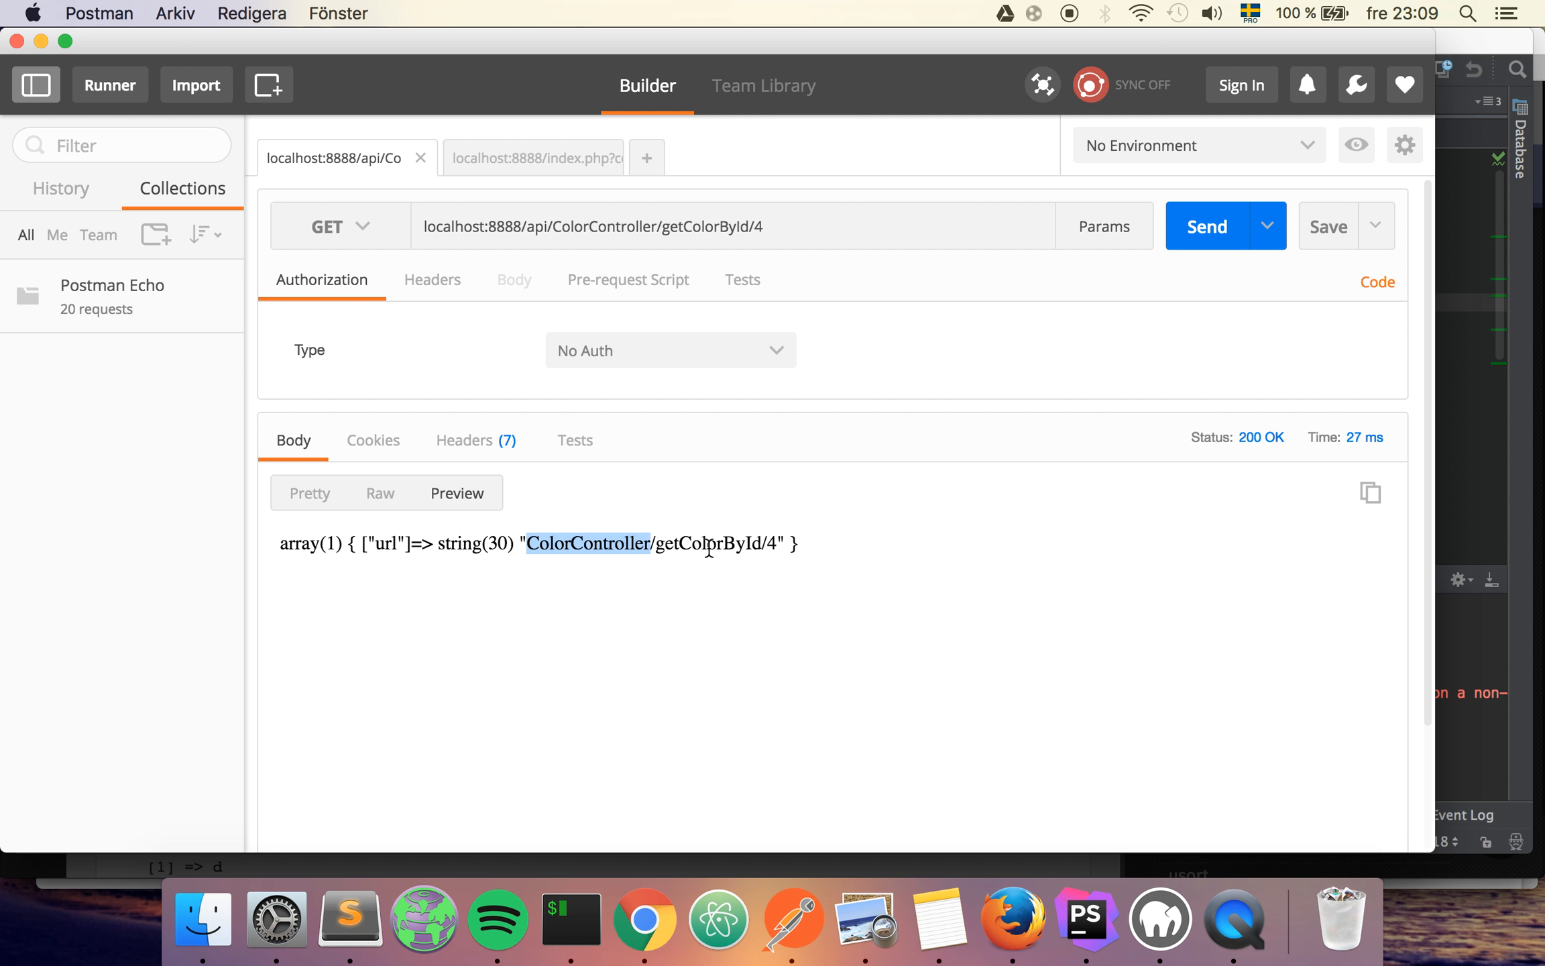
left_click(776, 544)
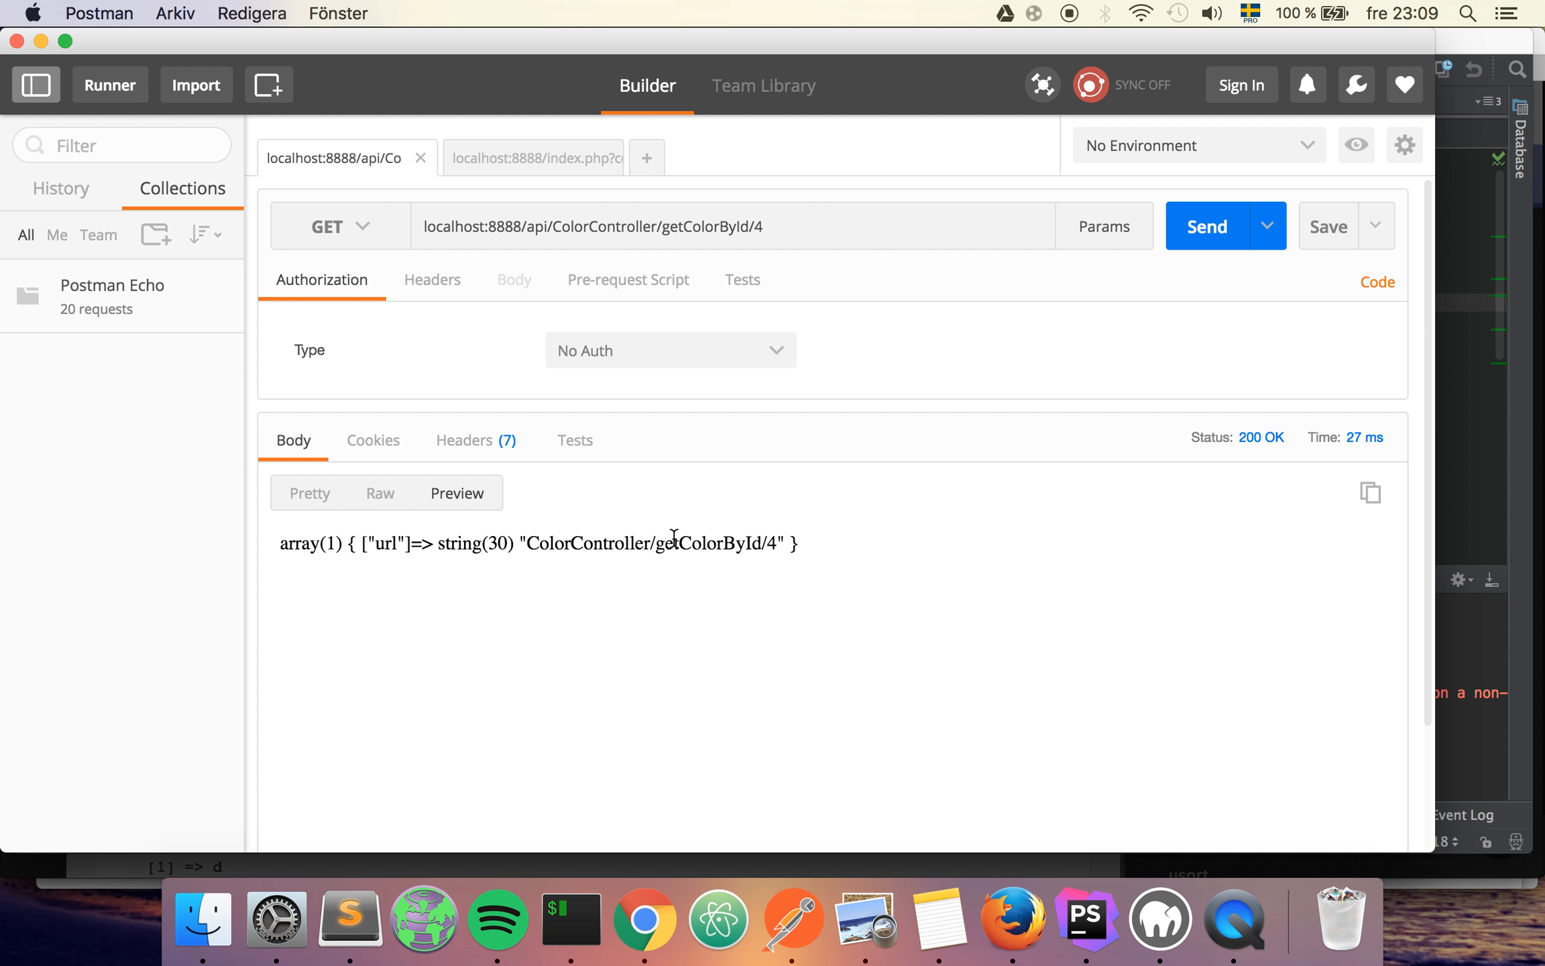
mouse_move(652, 547)
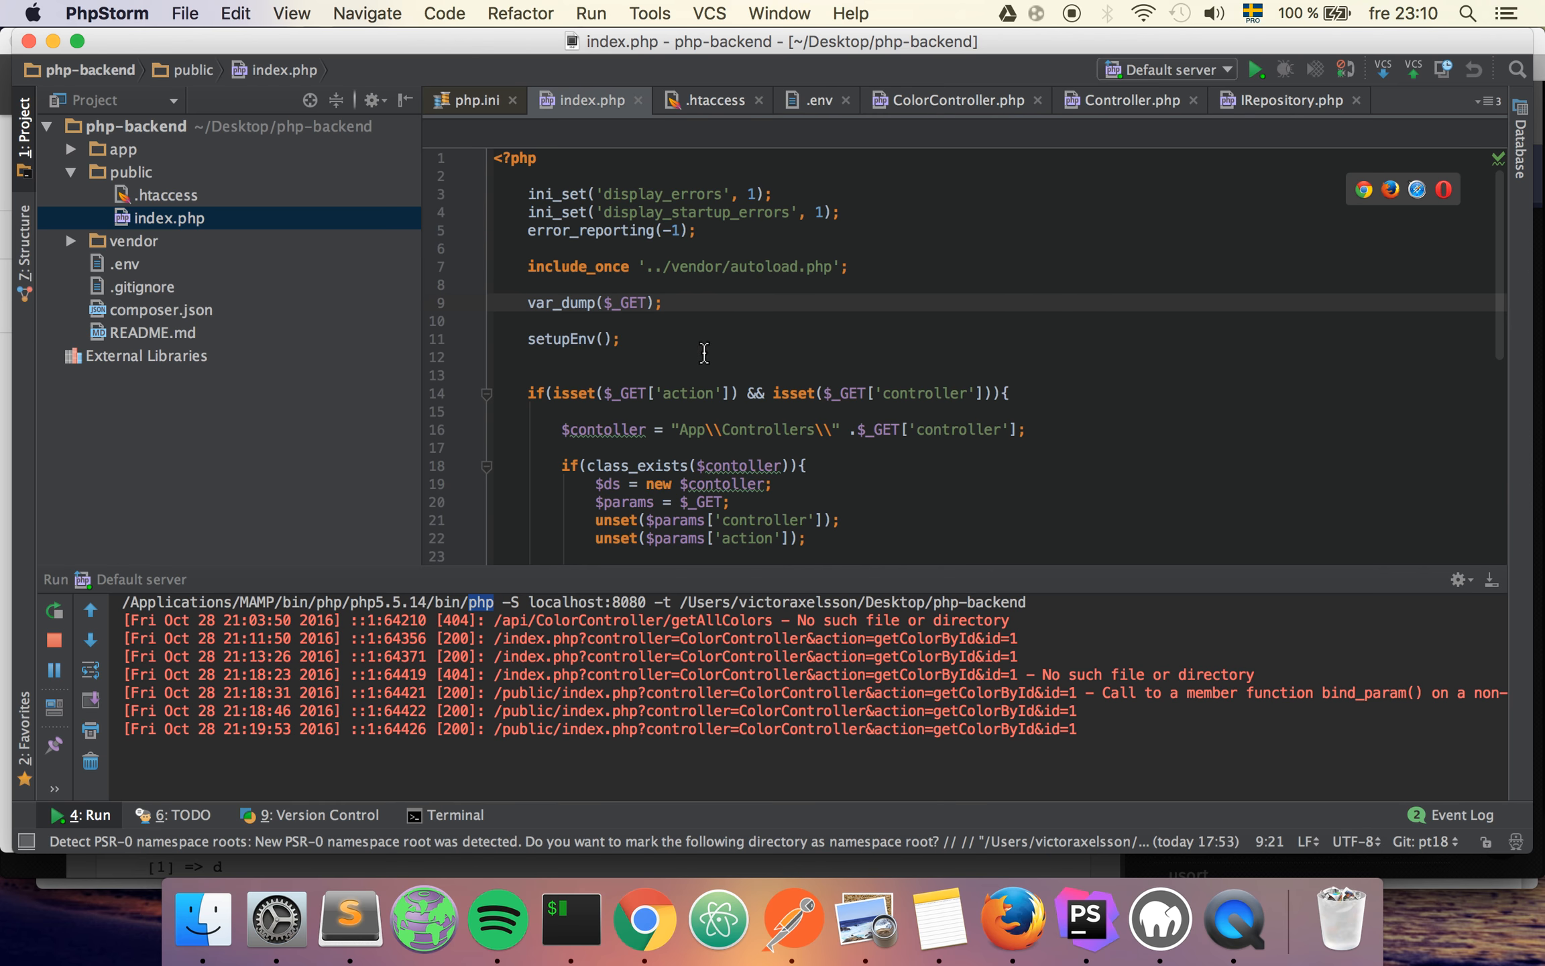
- Wrap the controller dispatch code in if(isset($_GET['url'])){ } replacing the action/controller check
scroll("down", 3)
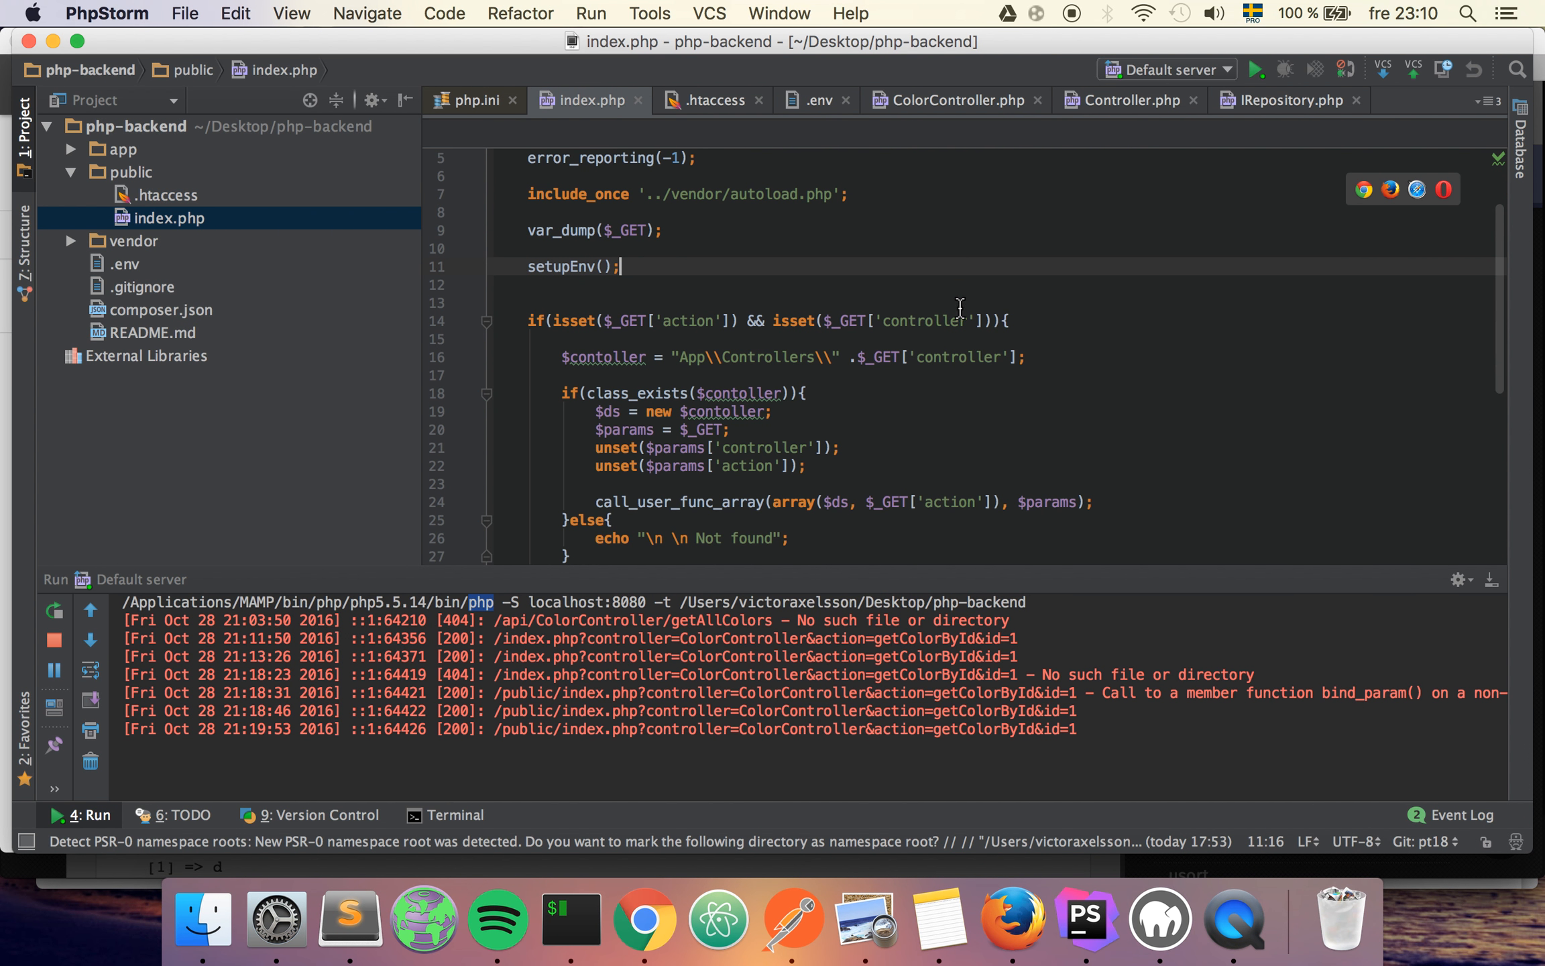
key("enter")
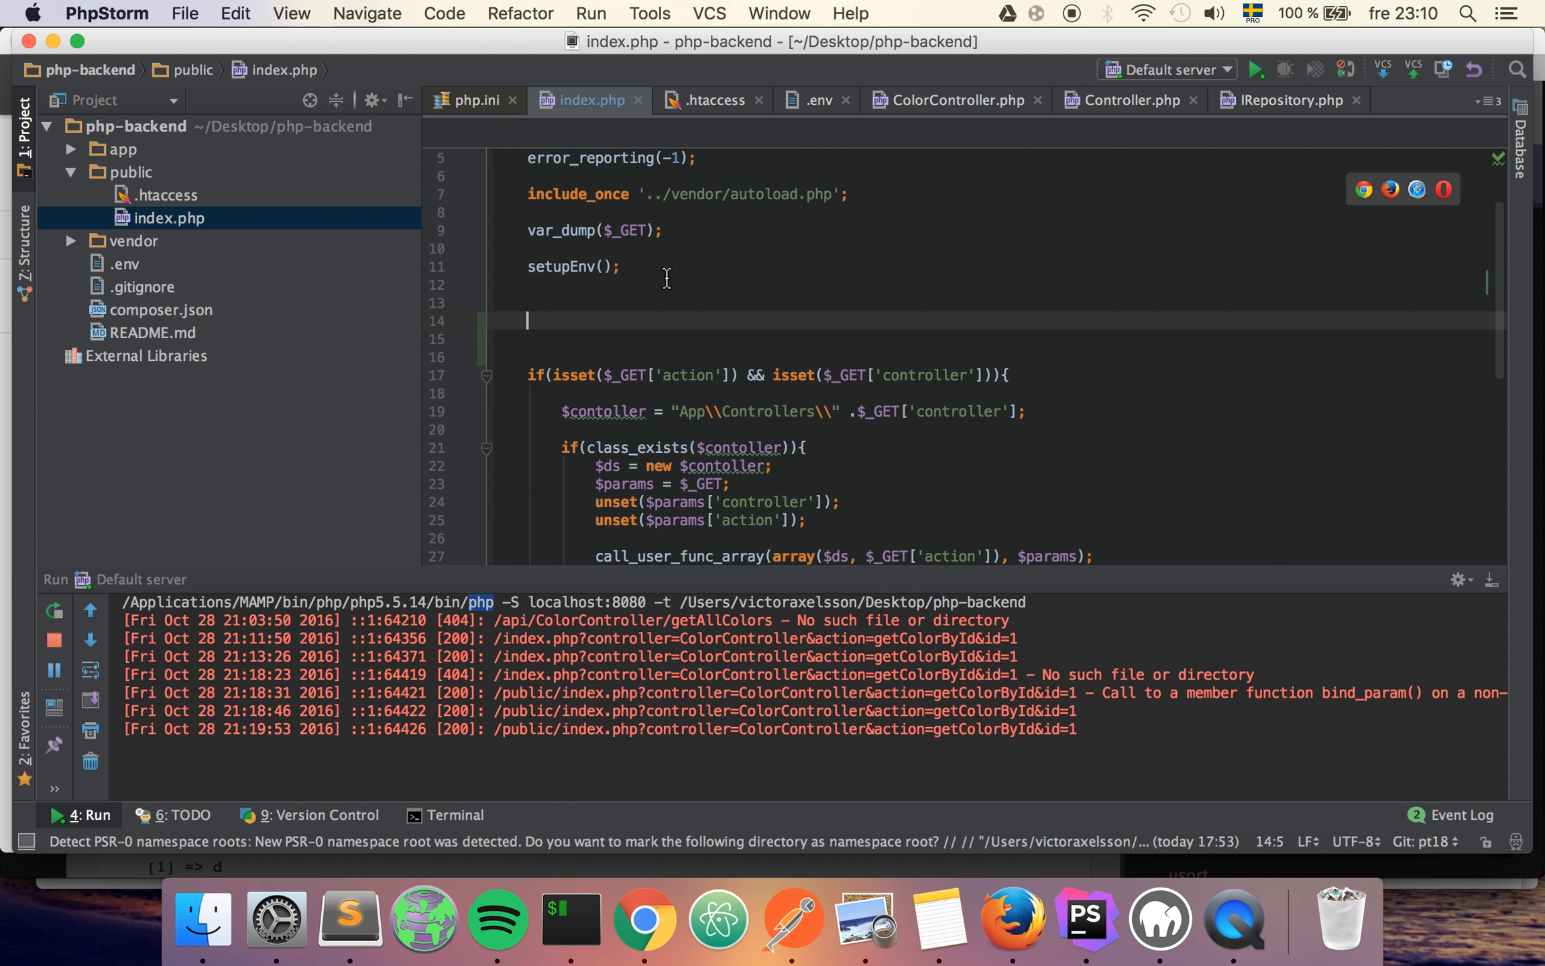
double_click(622, 229)
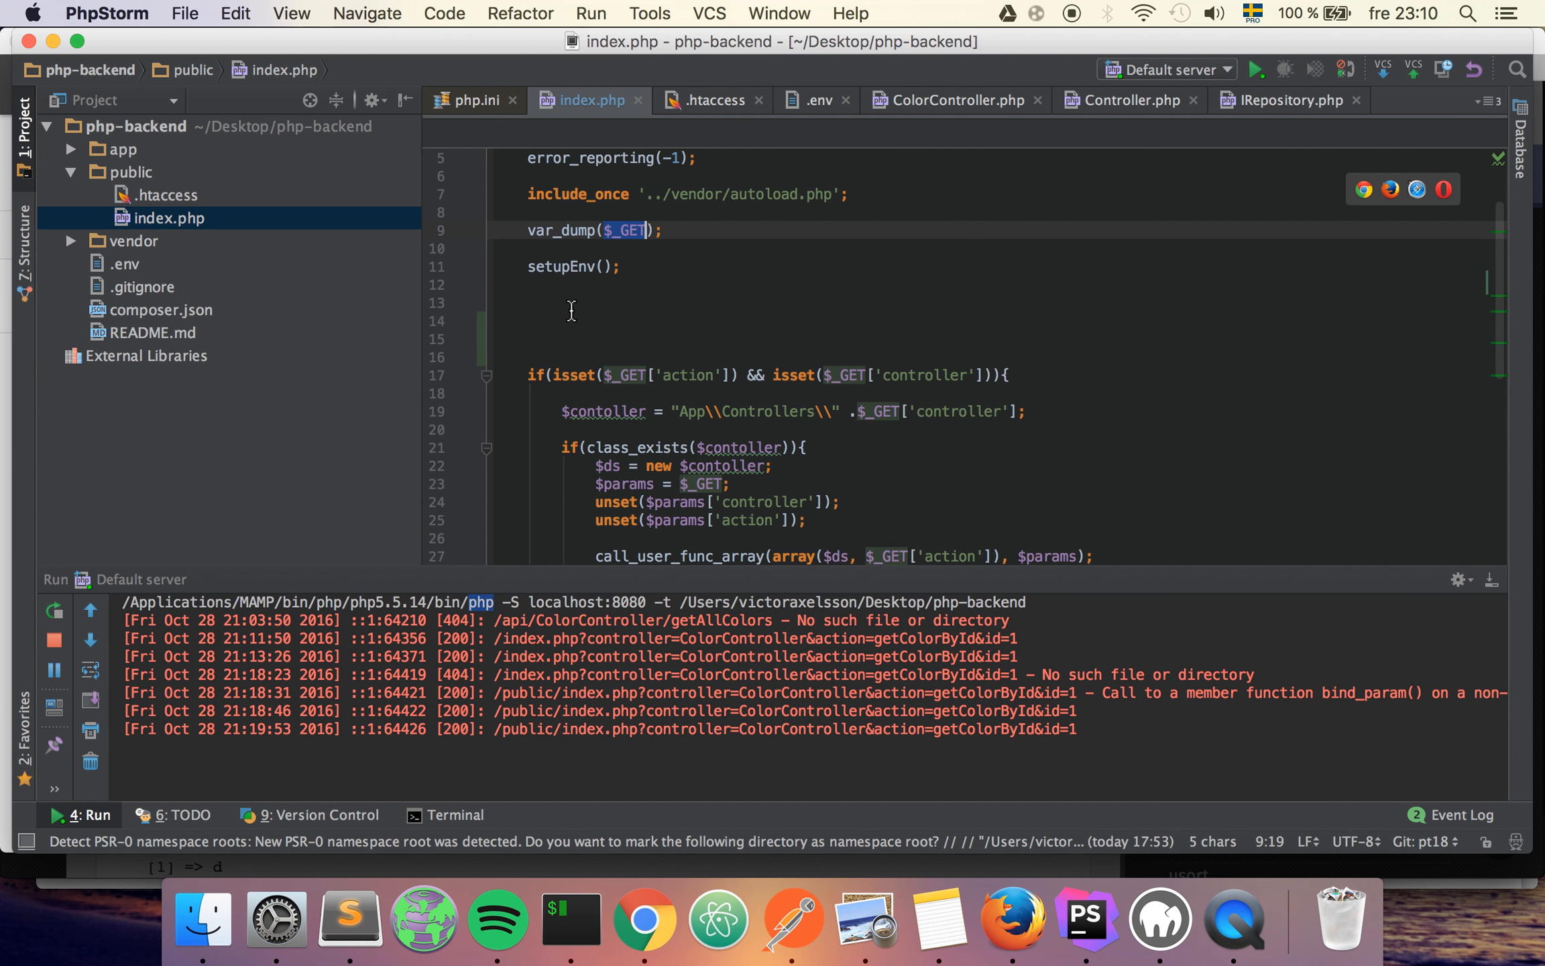
type("$_GET")
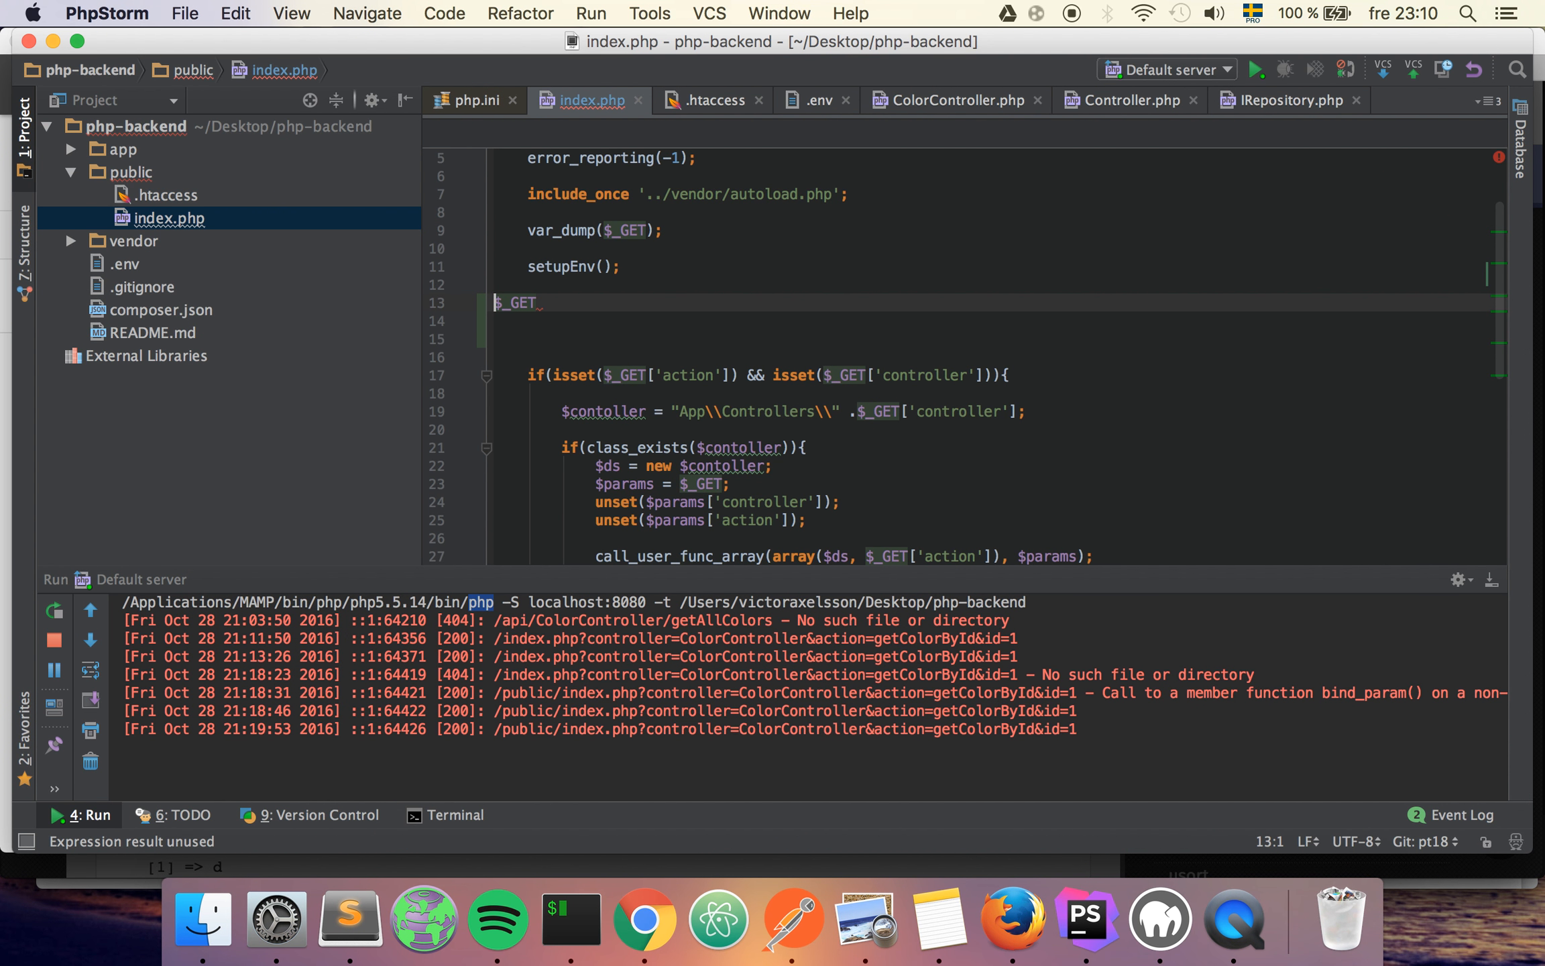
type("if(")
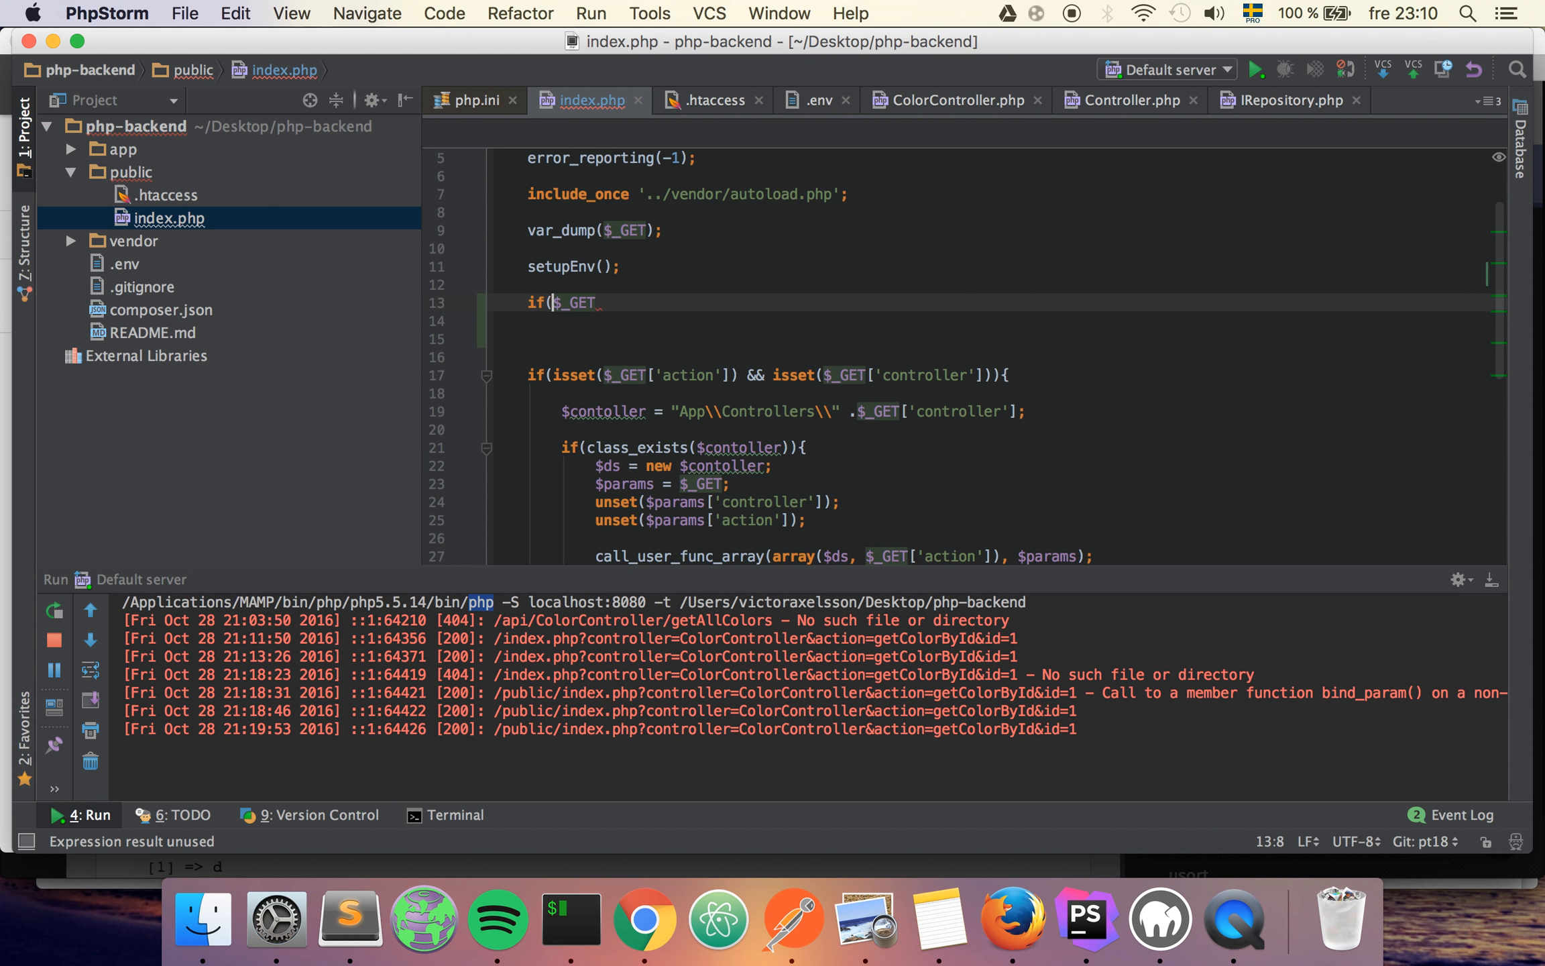
type("isset(")
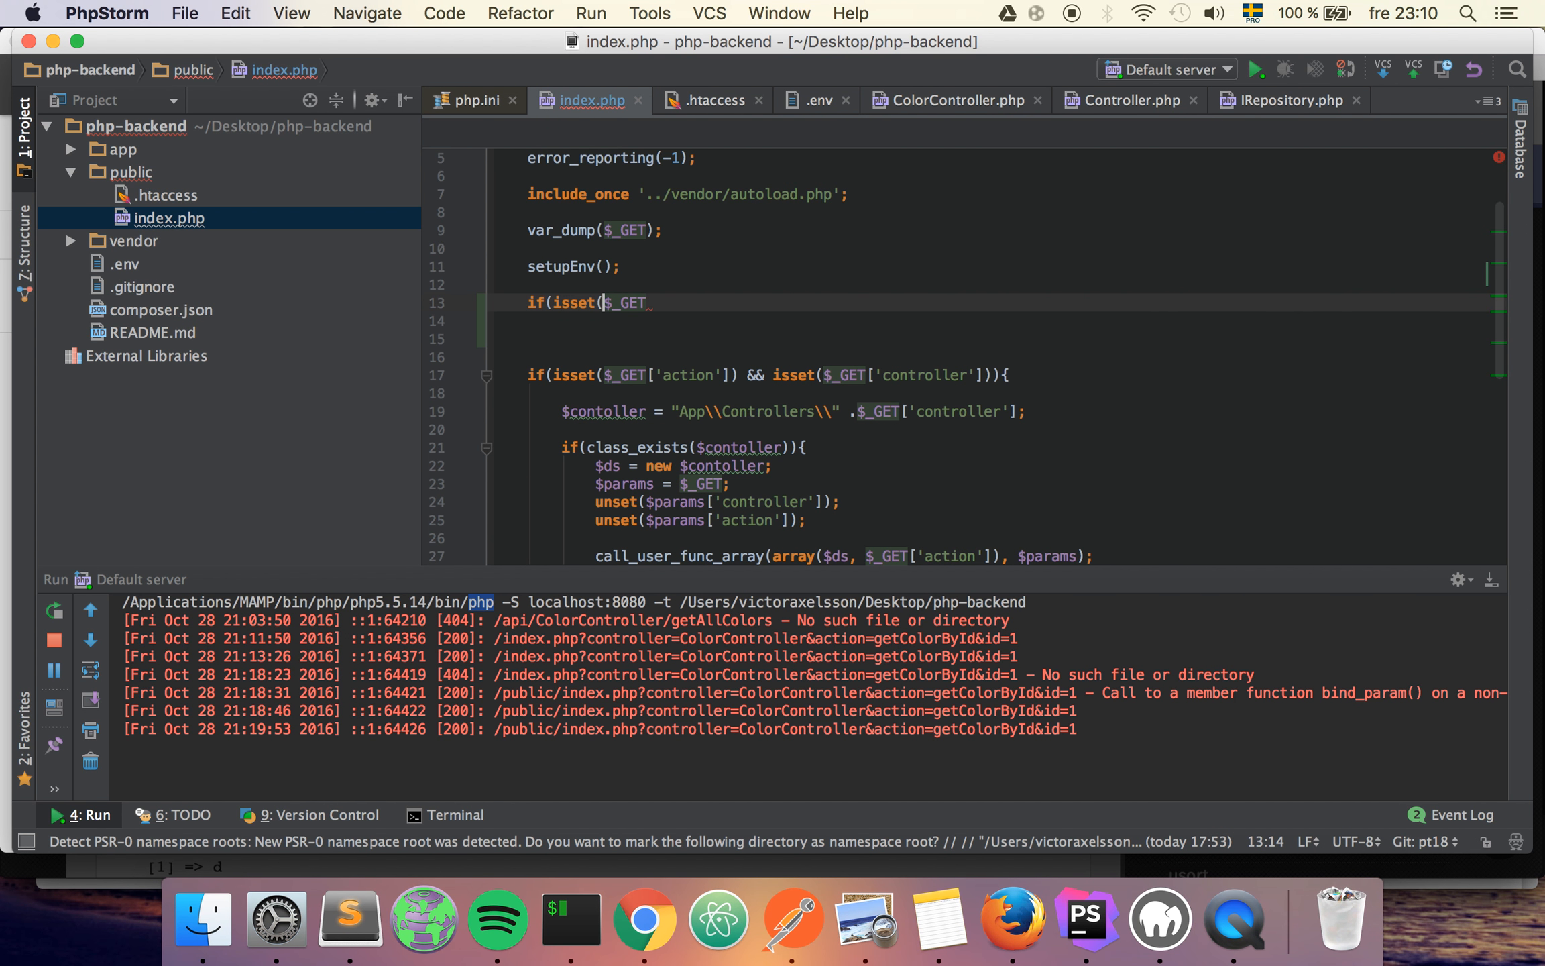
type("[]")
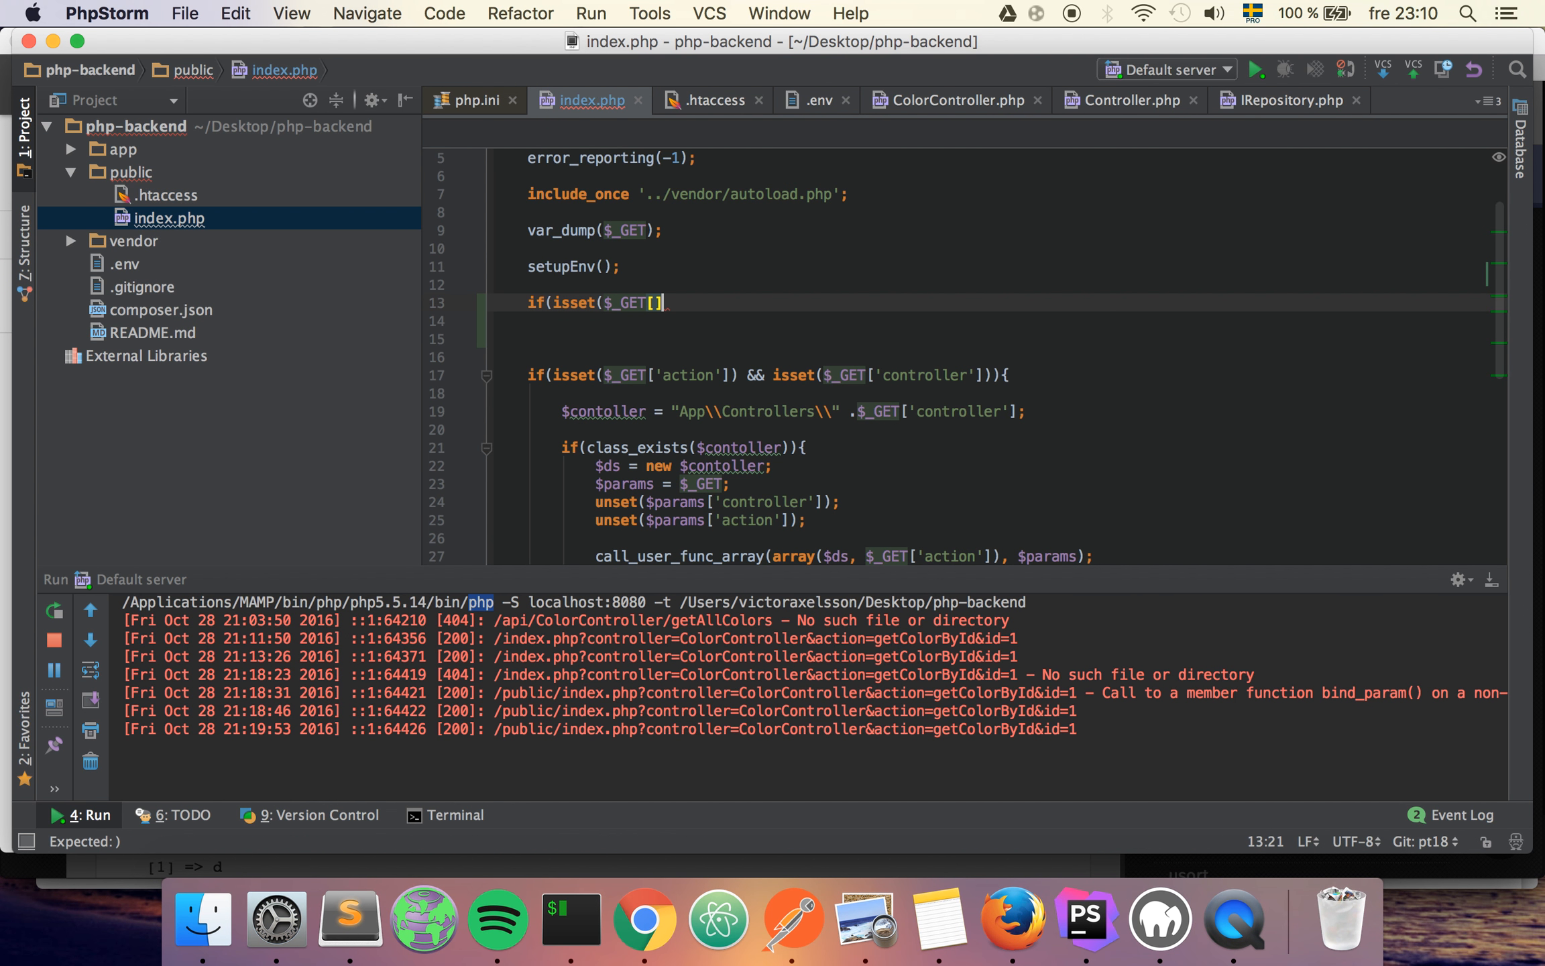
type("'url'")
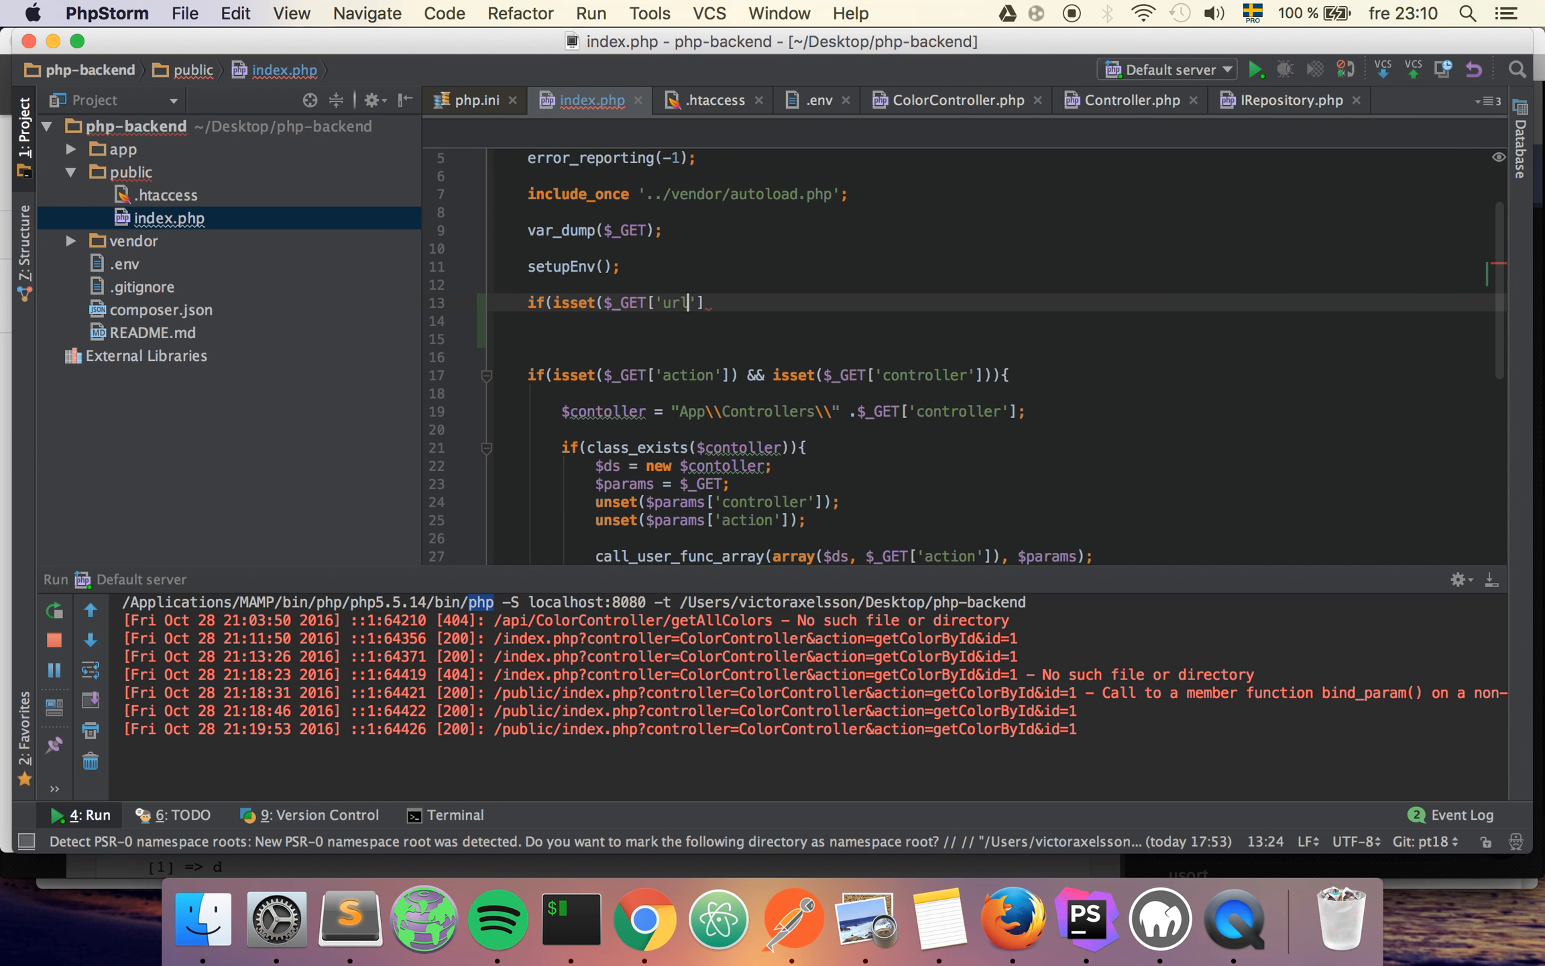
type("))")
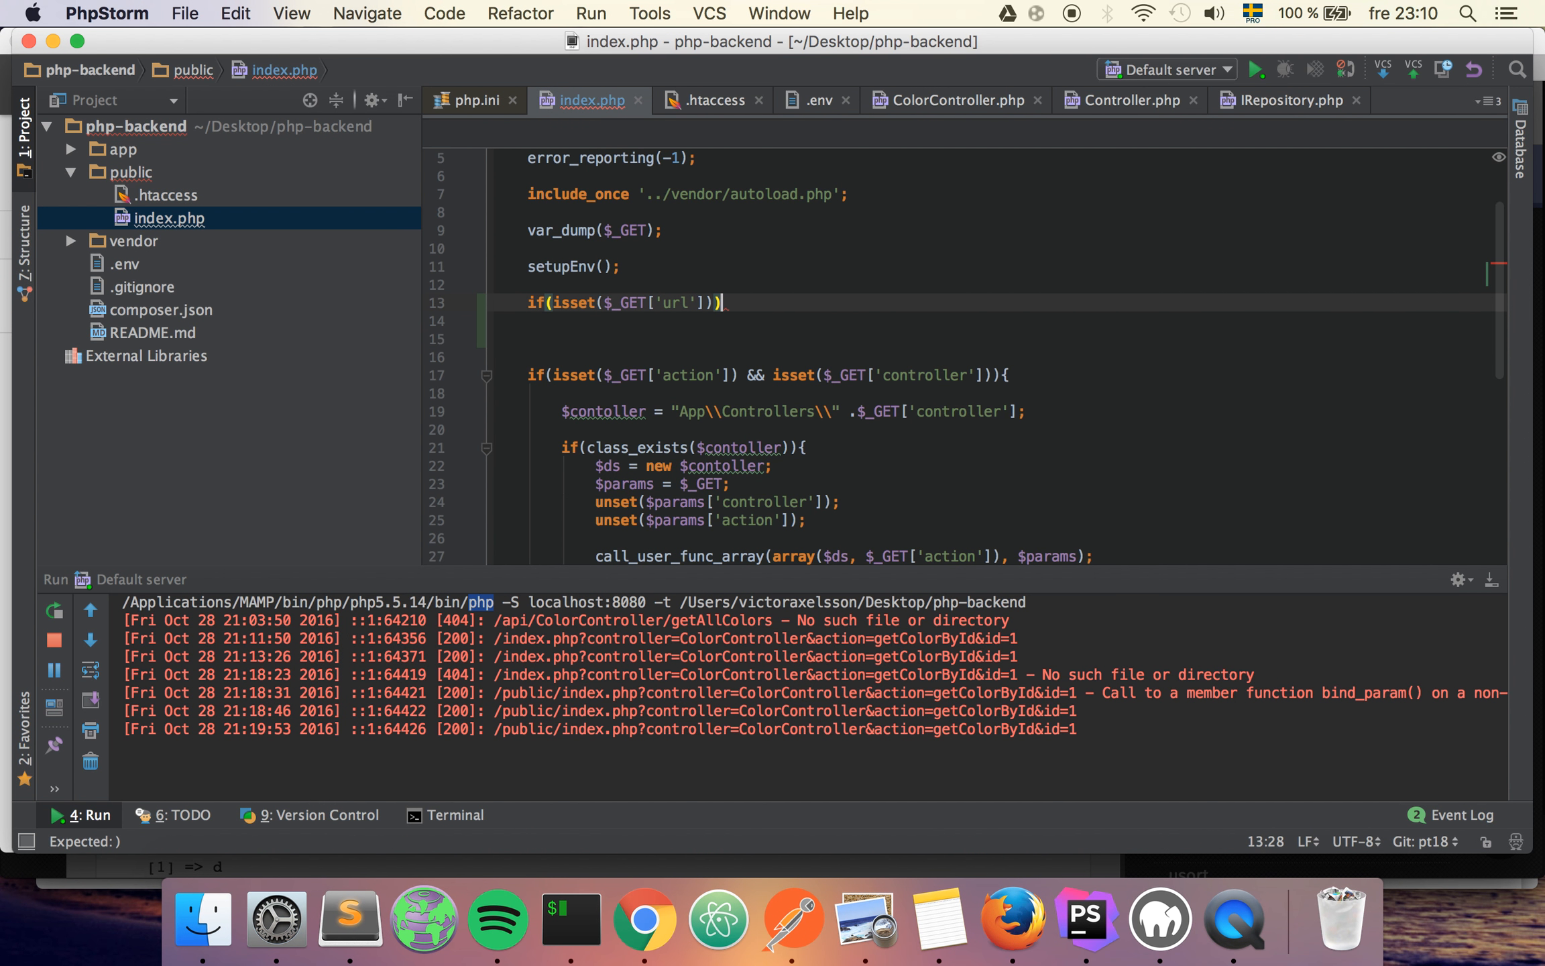
type("{")
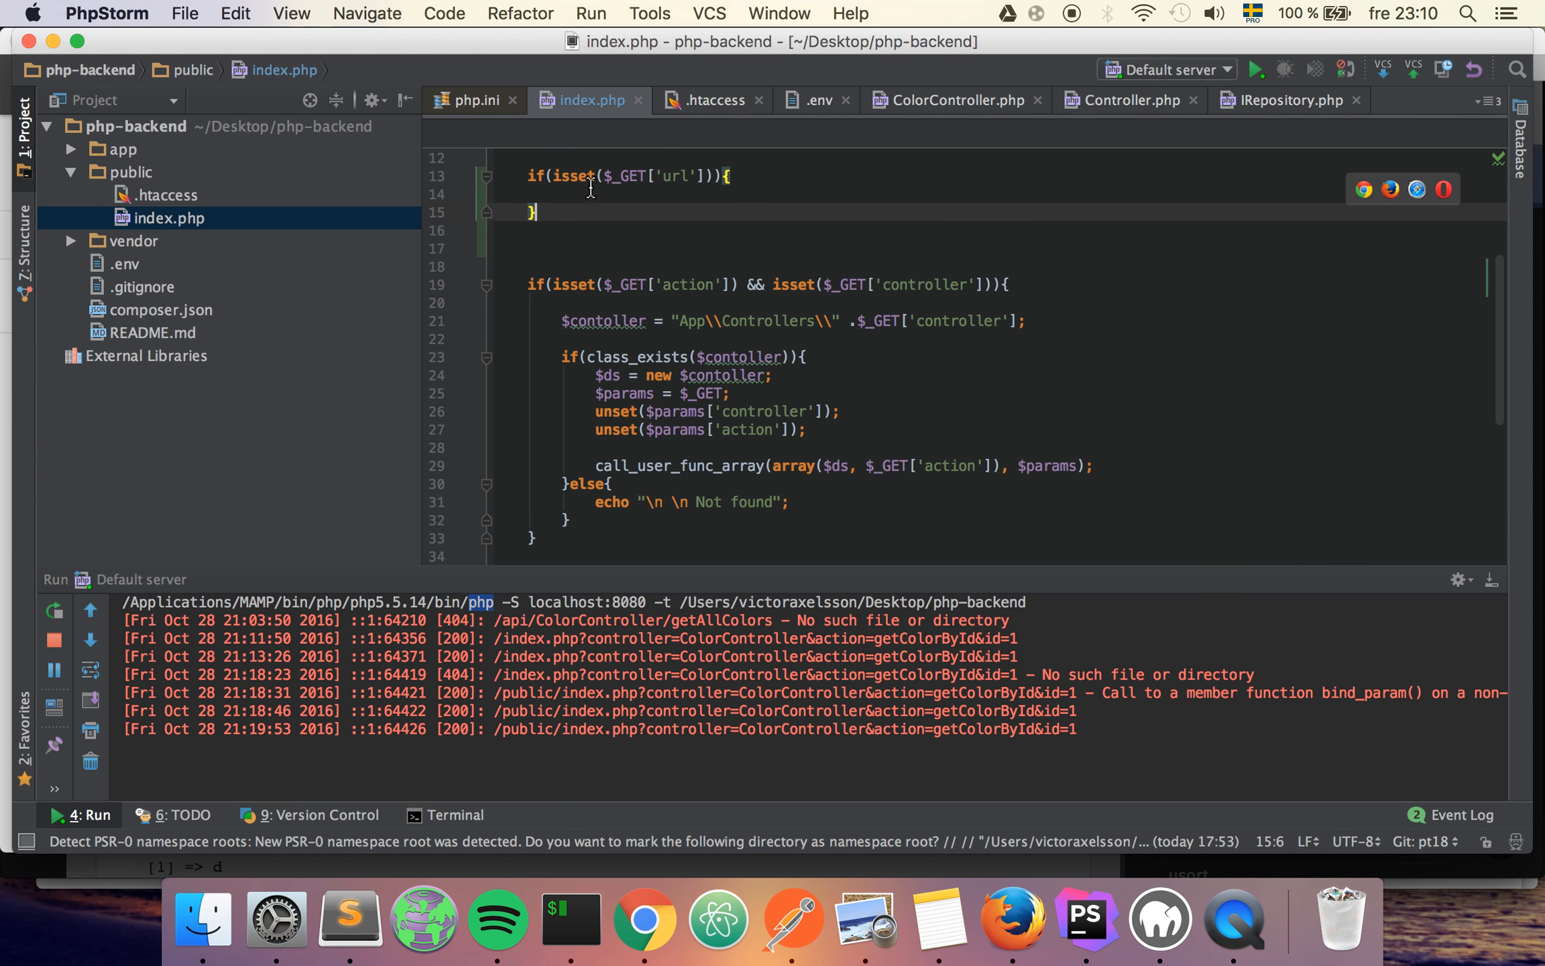
scroll("down", 3)
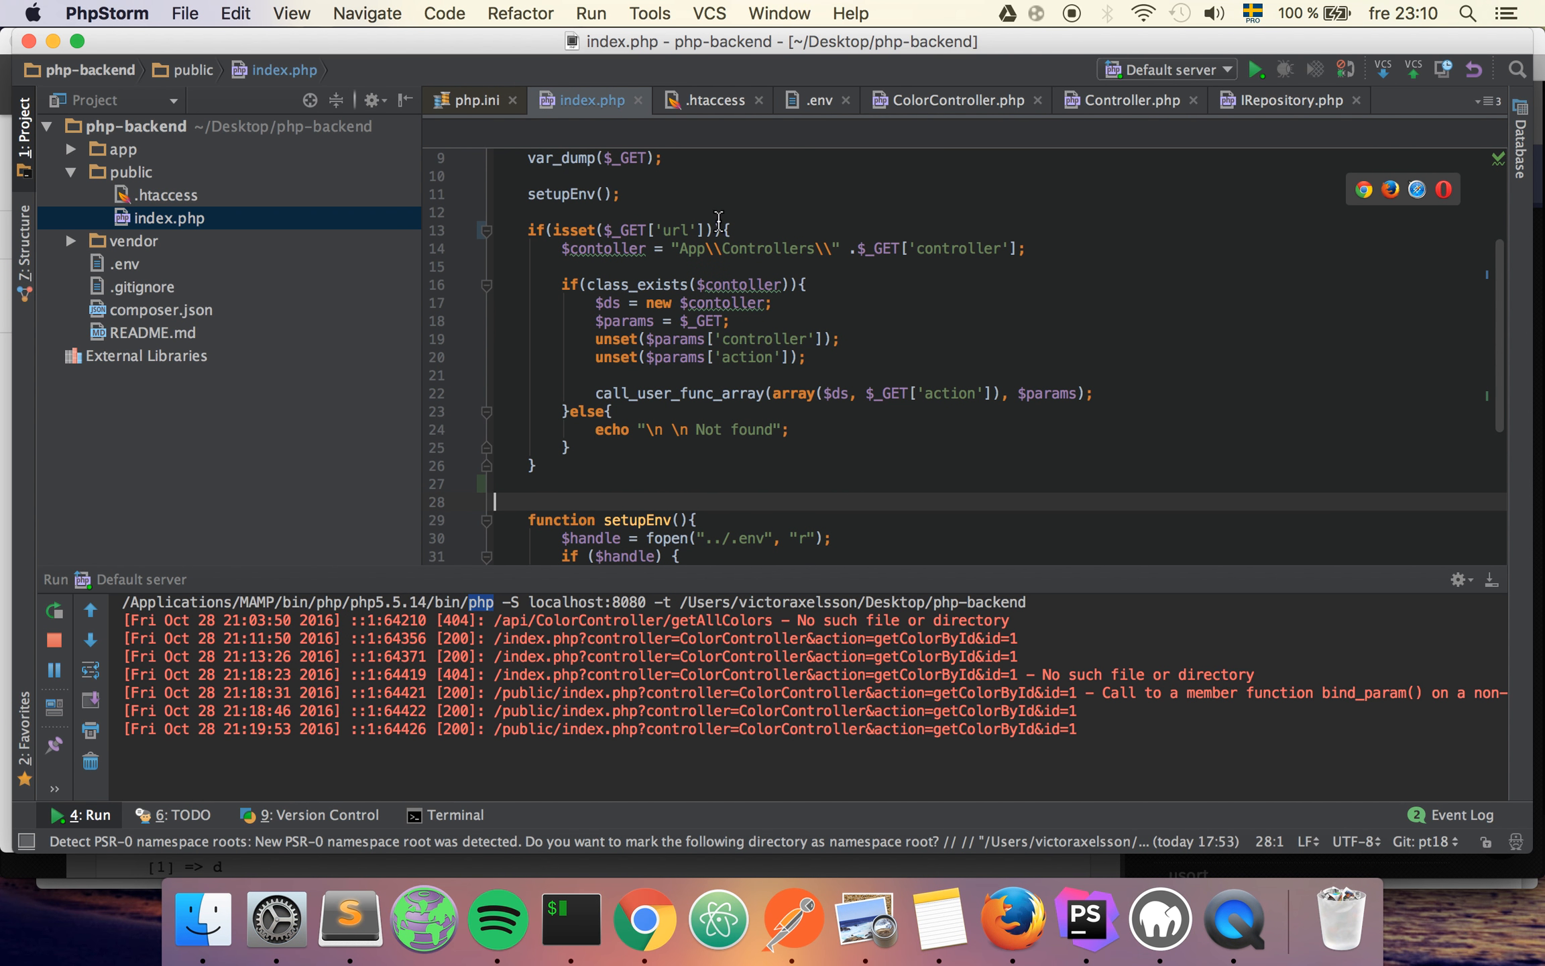
mouse_move(783, 225)
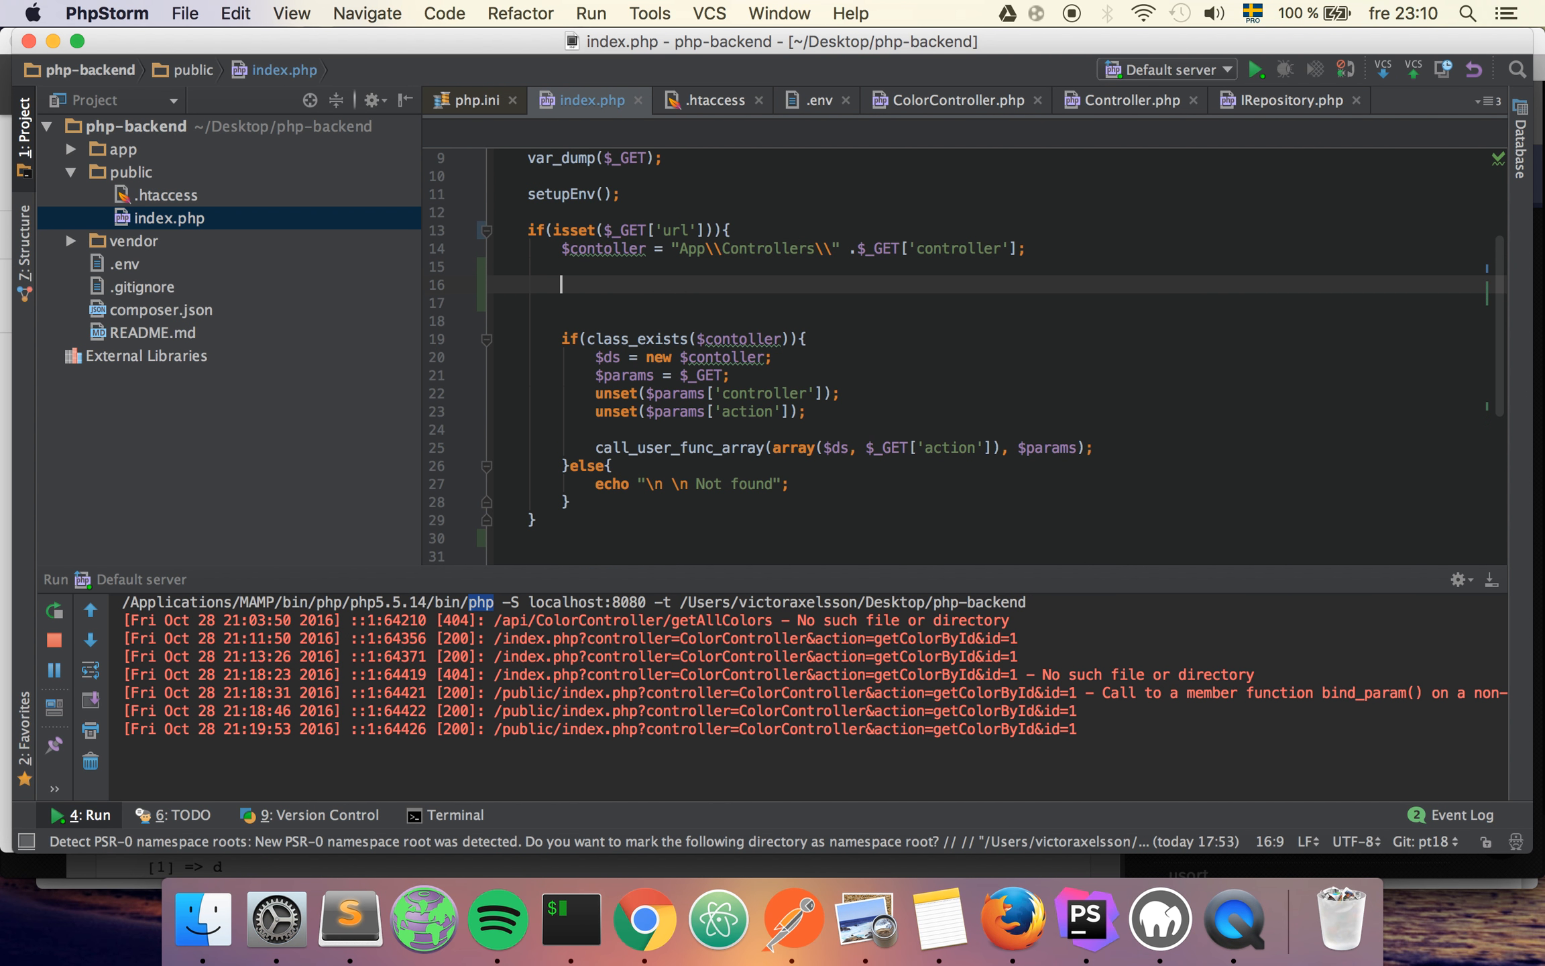
- Add $route = explode('/', $_GET['url']); and var_dump($route); inside the if block
type("$route = explode('")
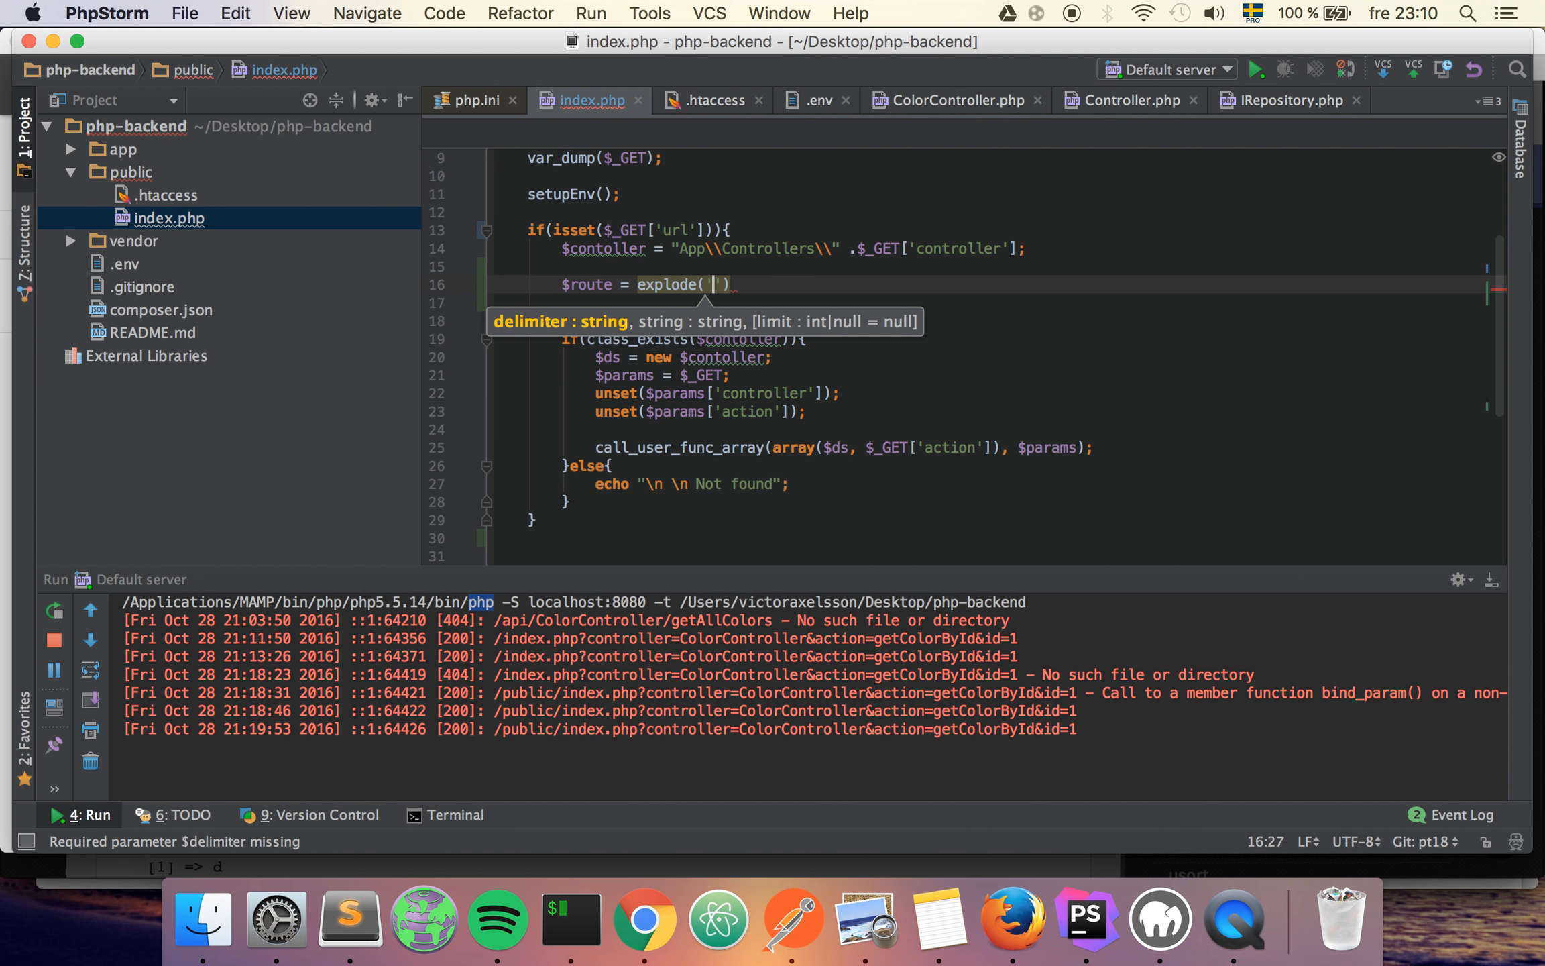
type("/',")
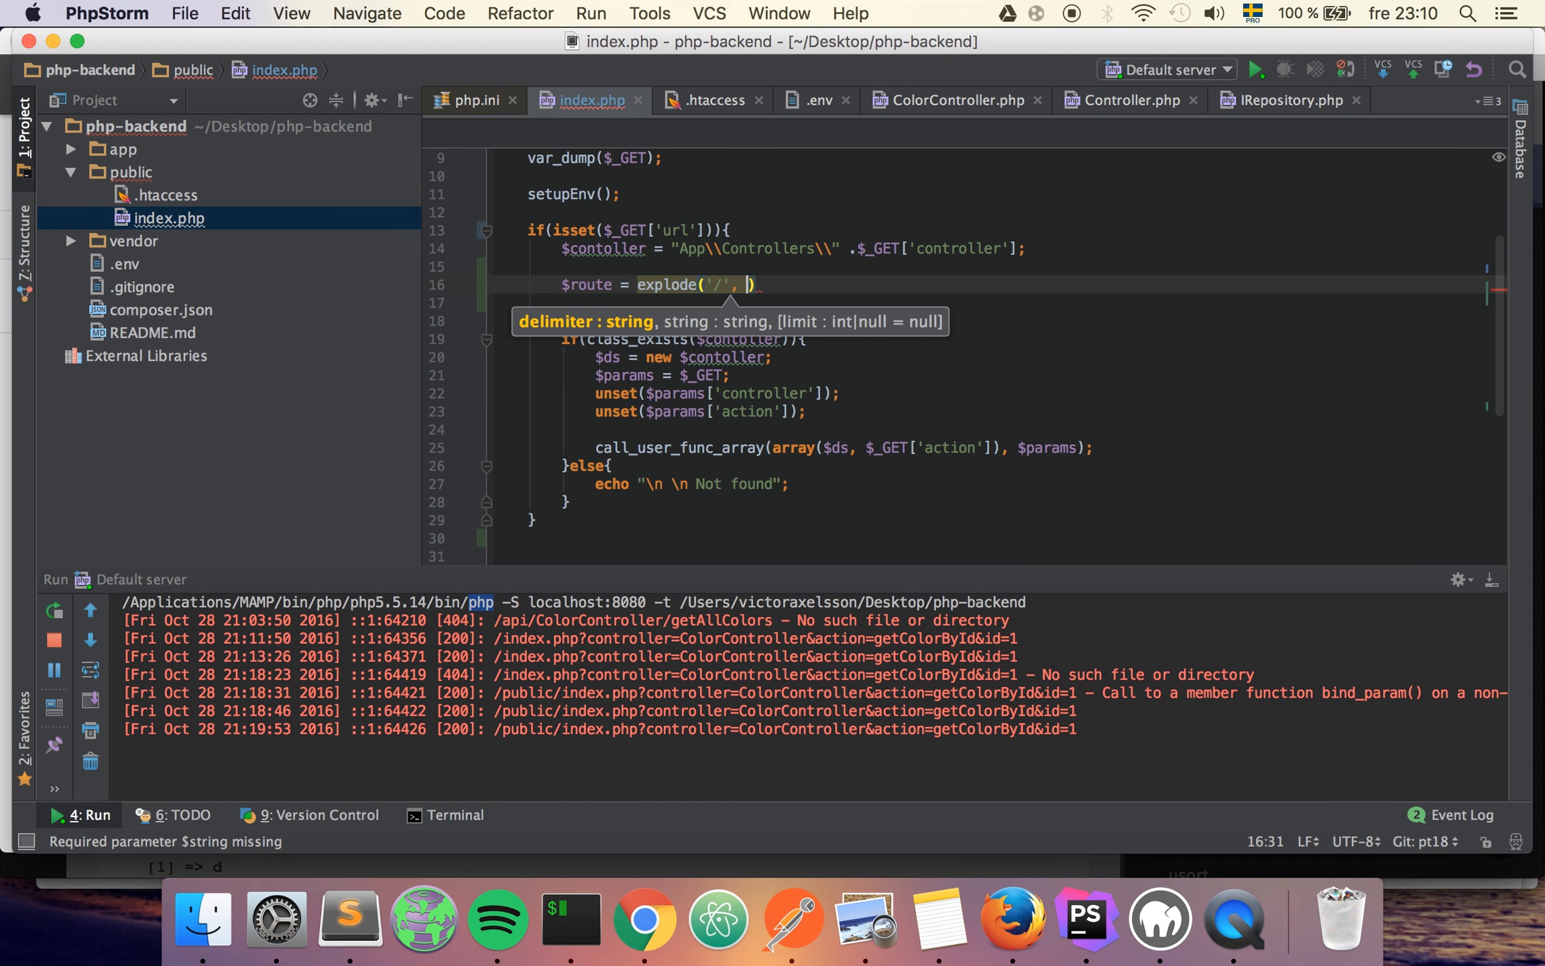
type("$")
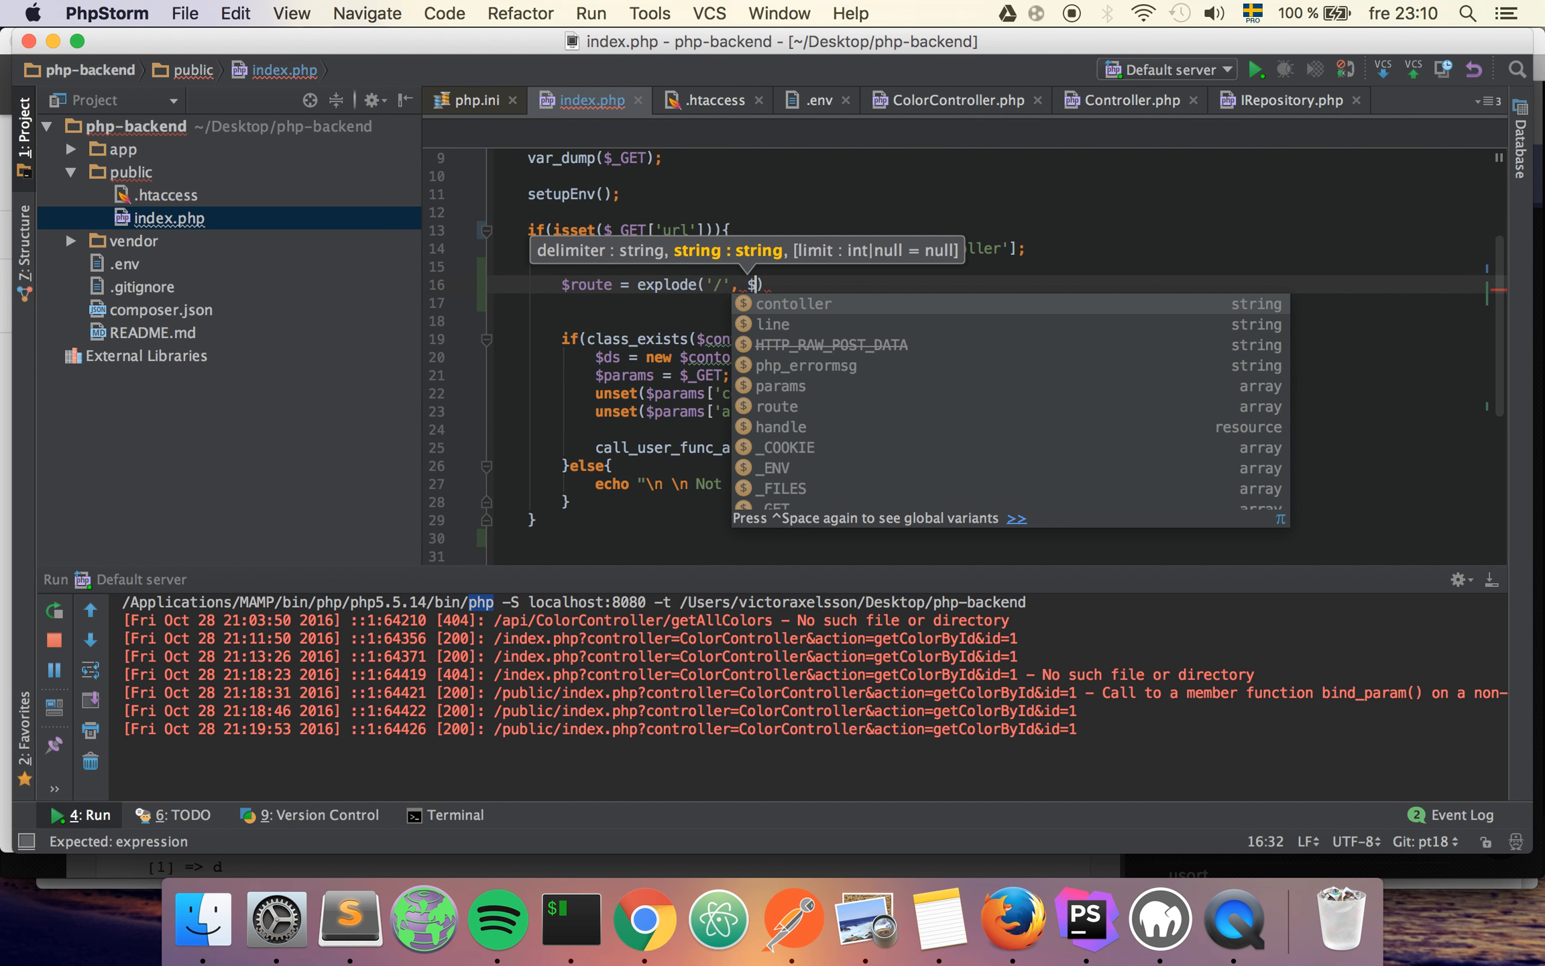
type("_GET['url'")
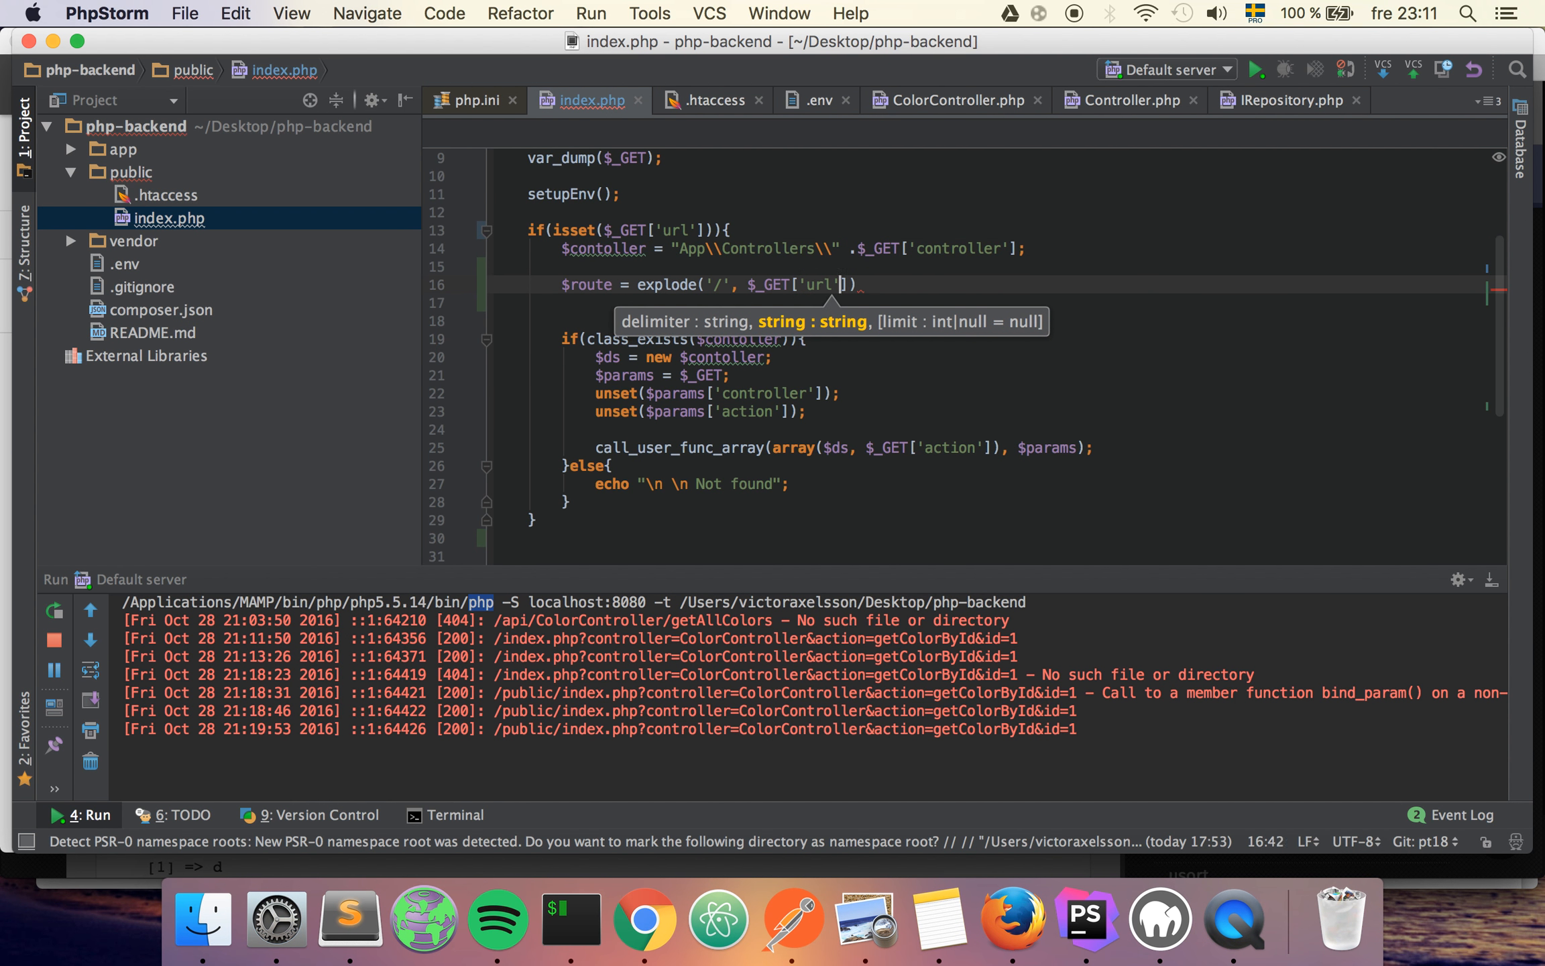
key("enter")
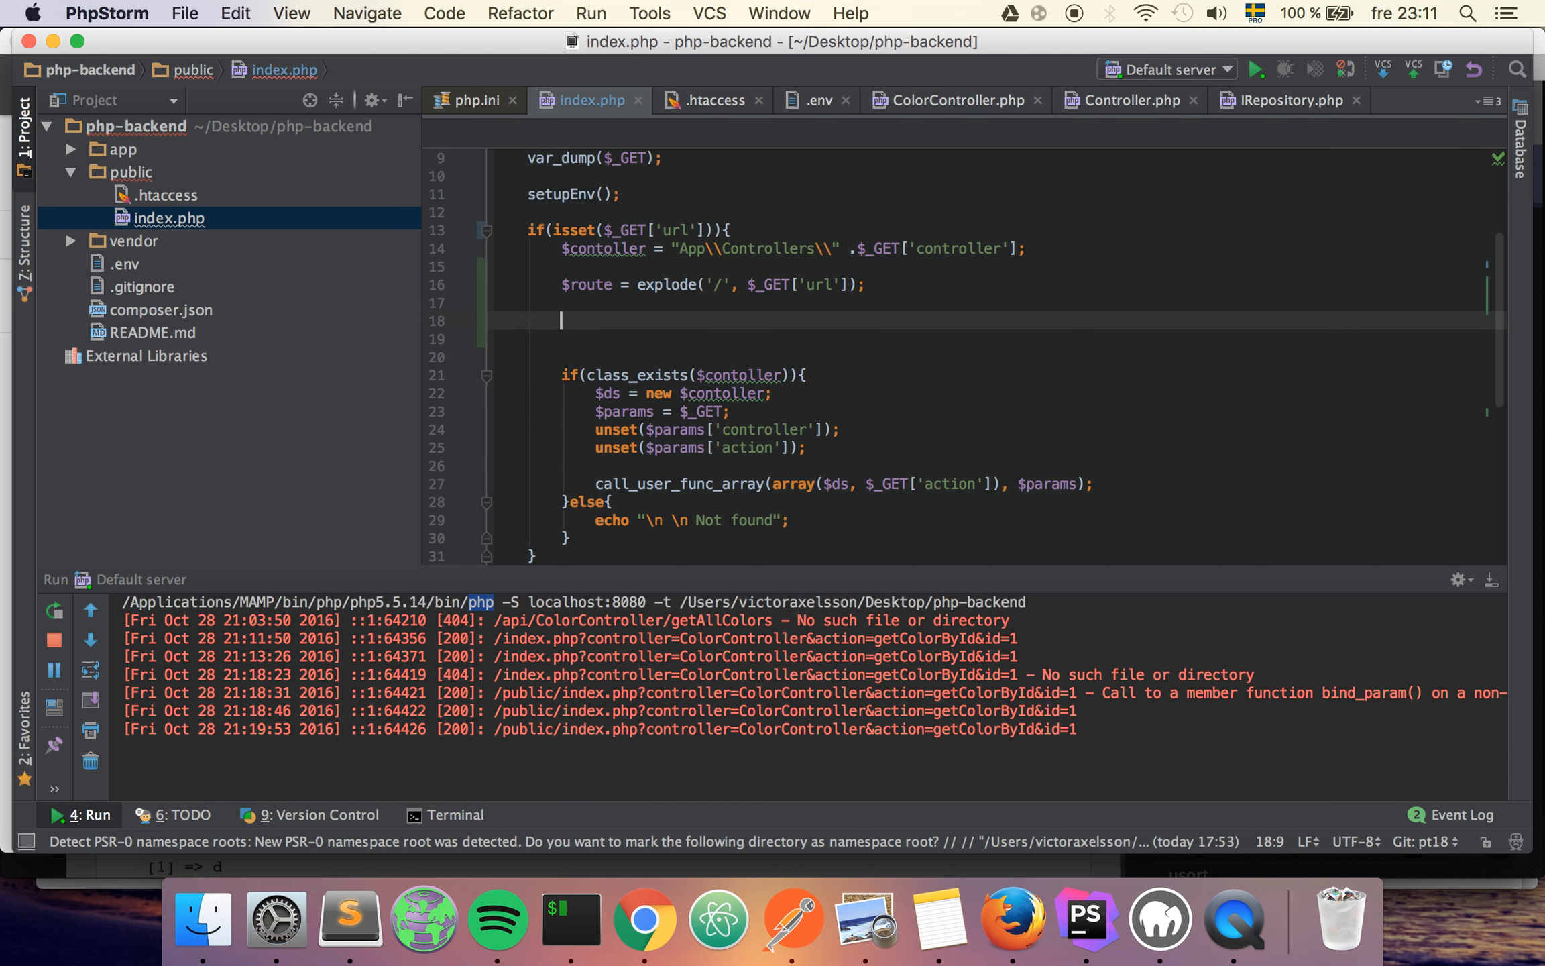
type("var_dump(")
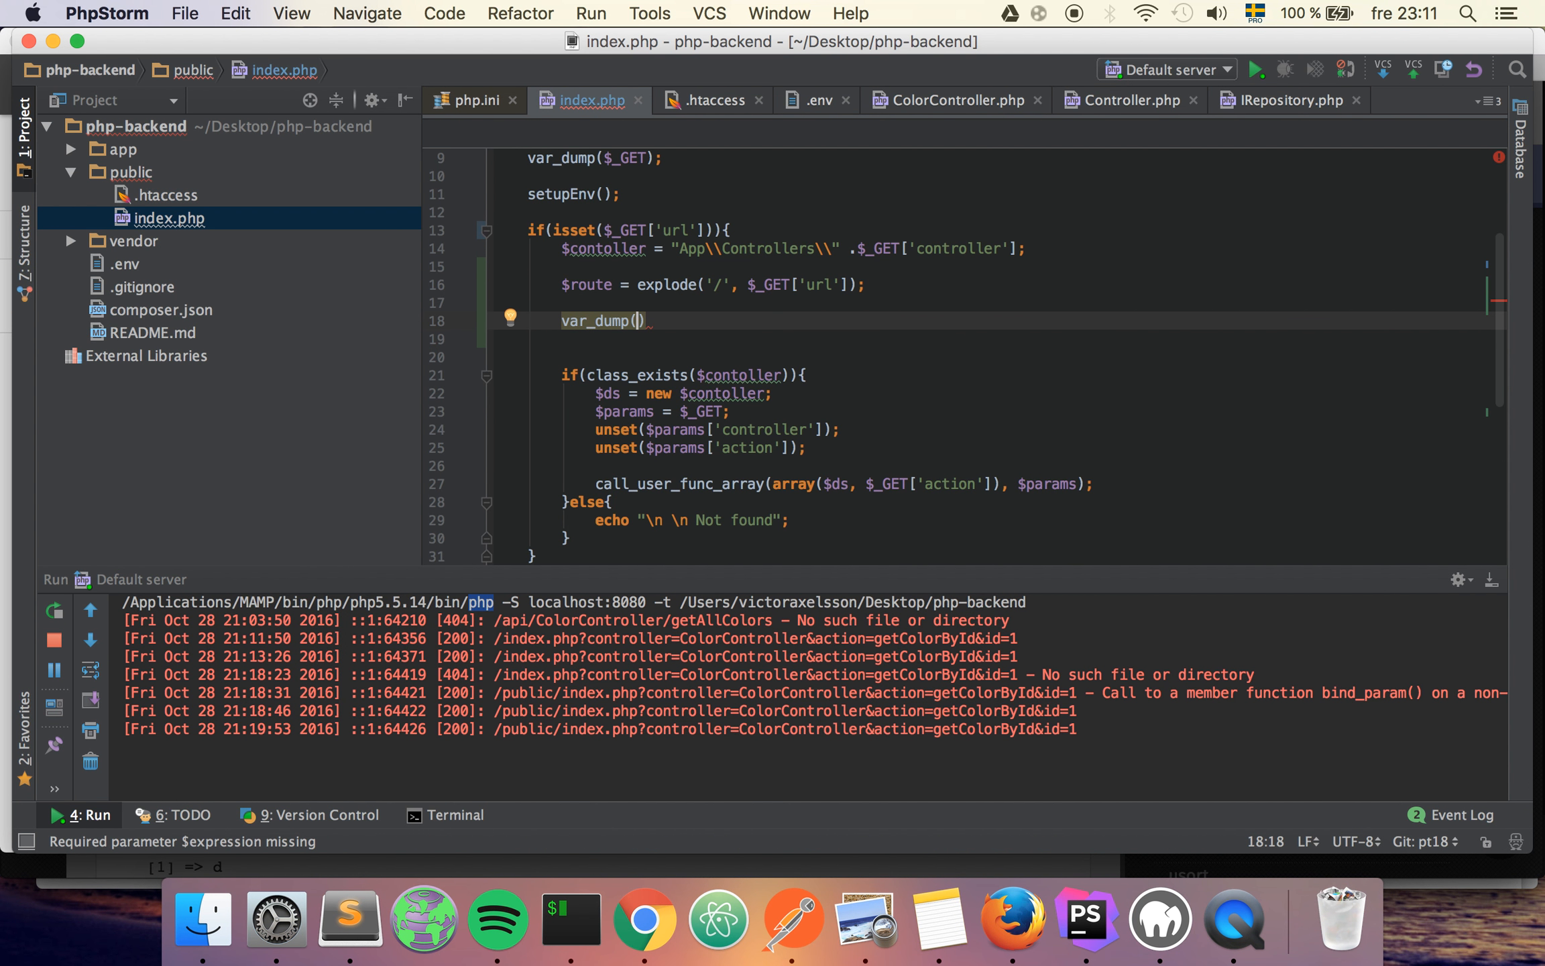
type("$route")
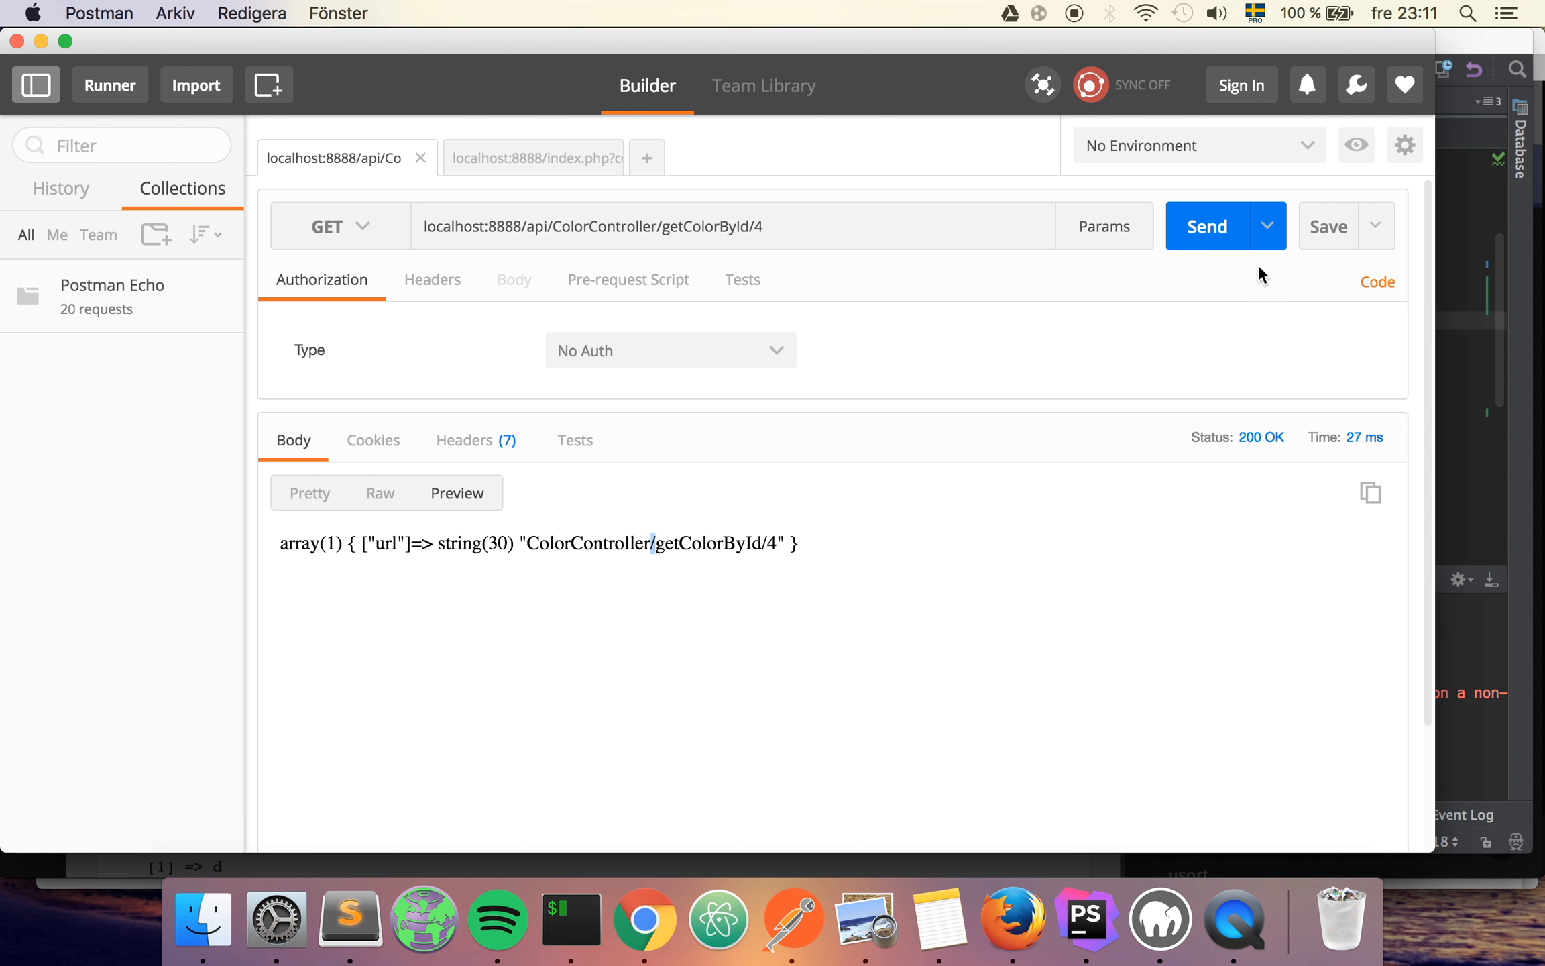
- Send the getColorById/4 request to see the dumped $route array
left_click(1204, 225)
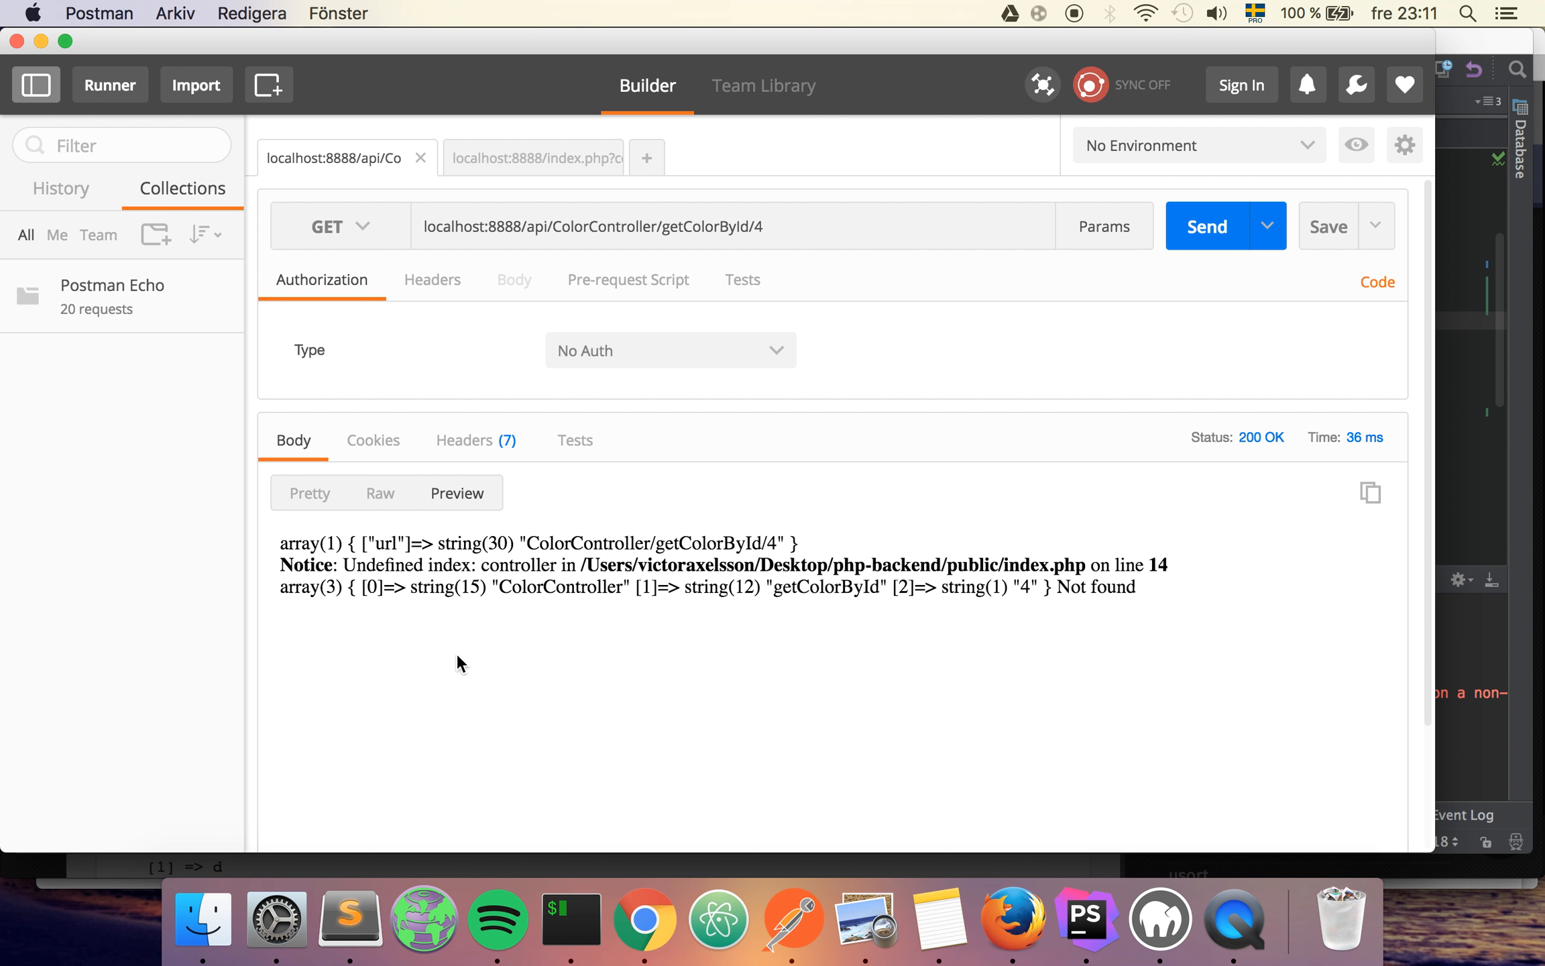
mouse_move(535, 564)
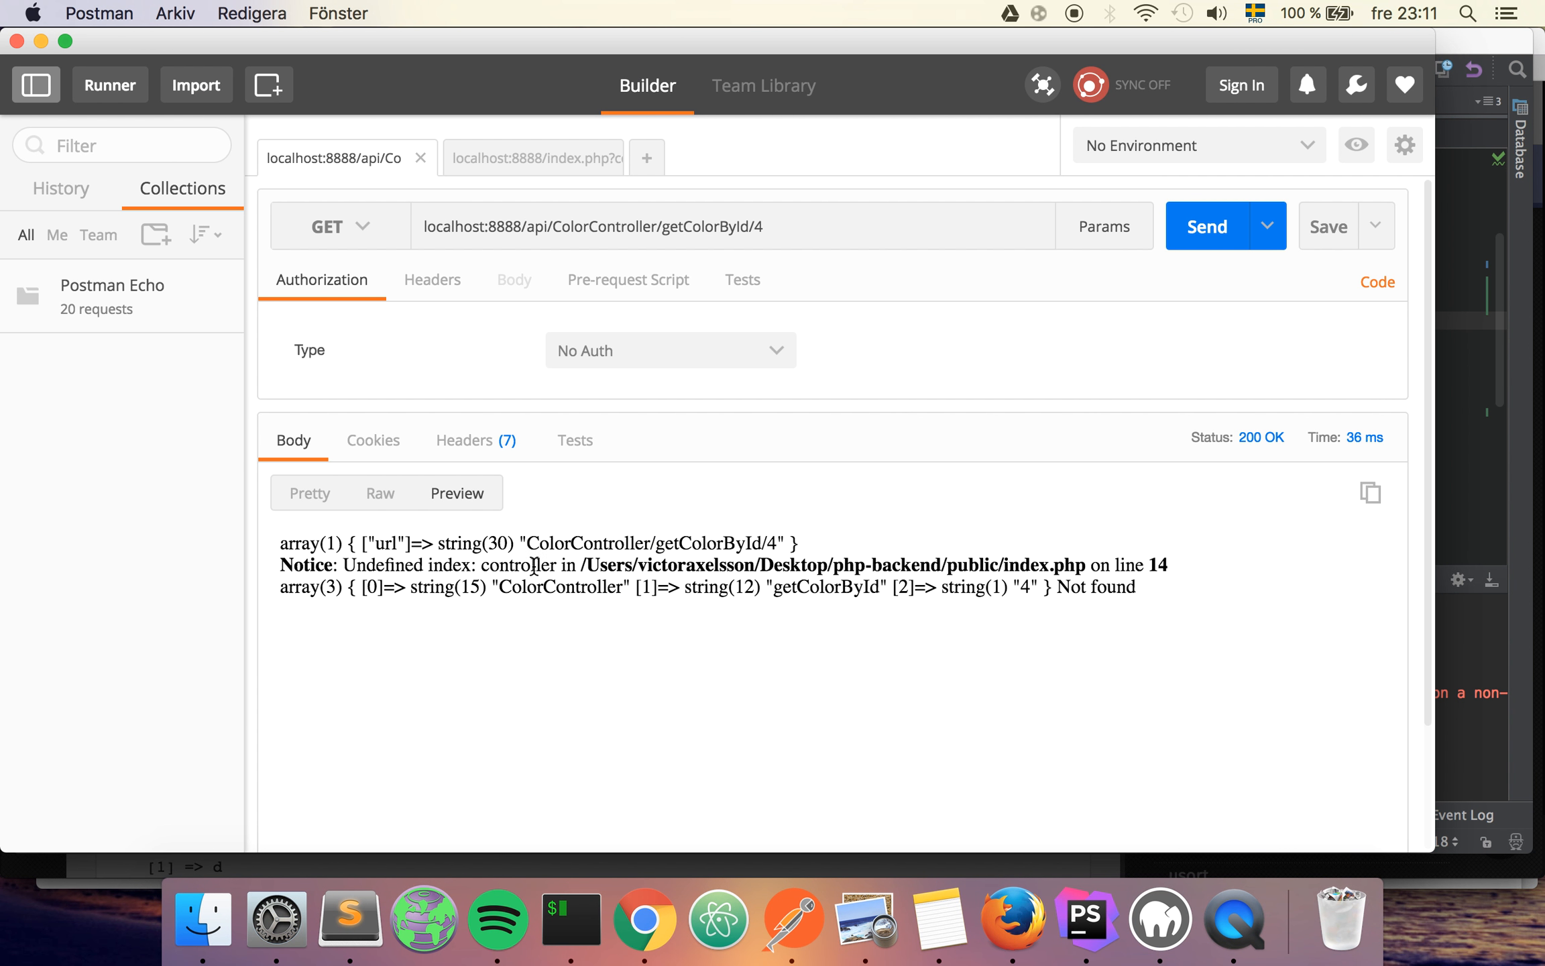
mouse_move(678, 593)
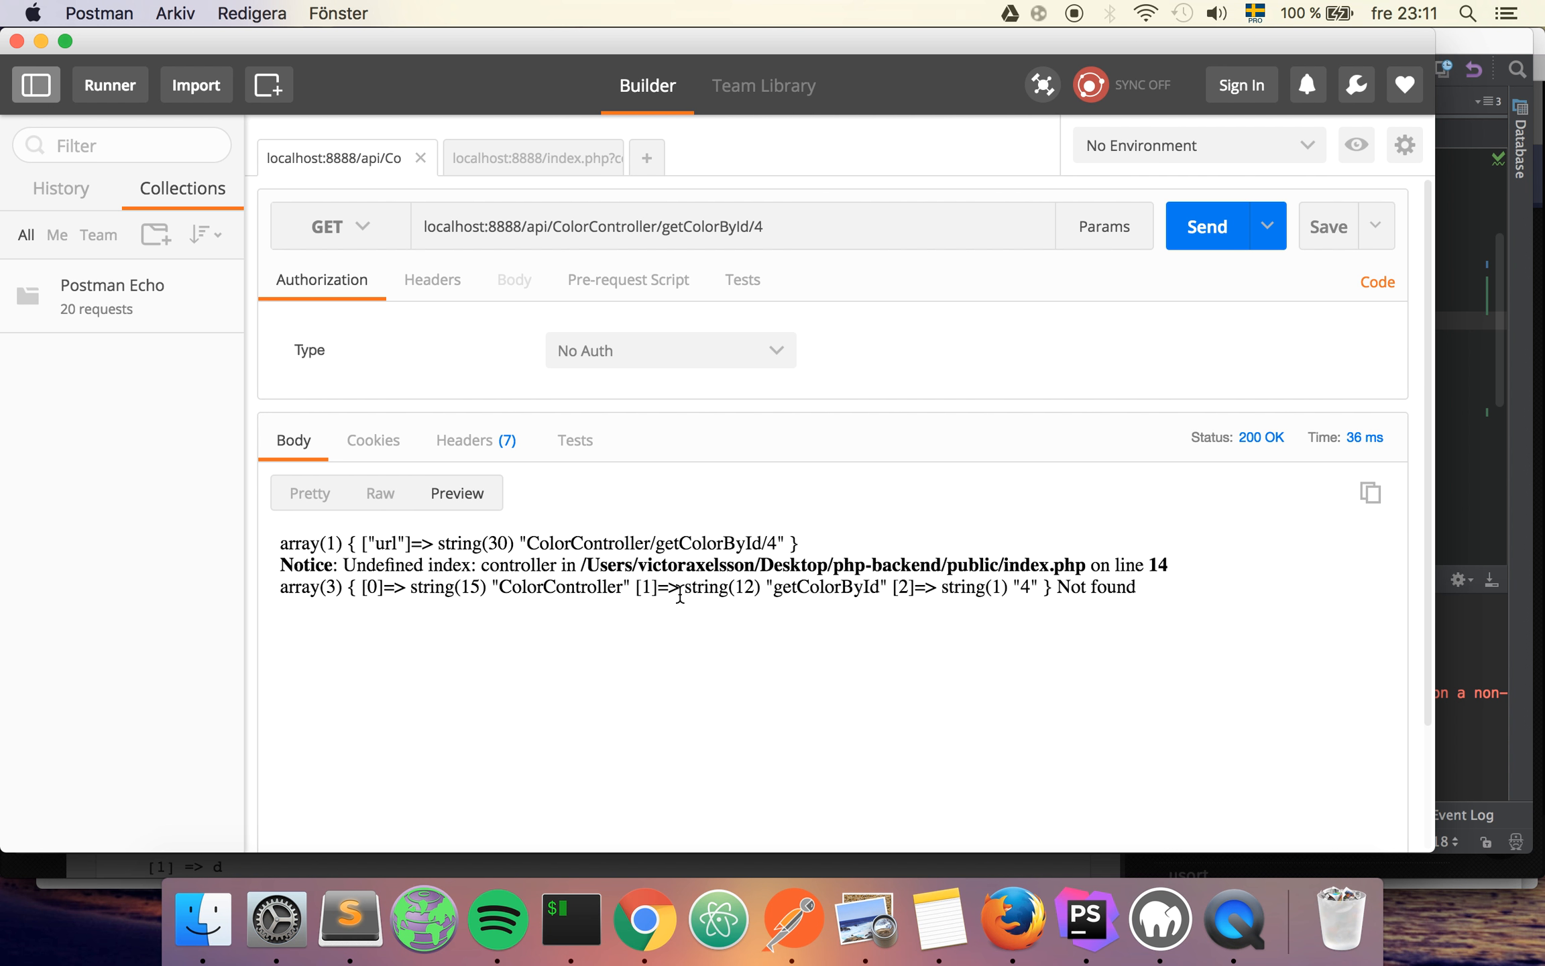
mouse_move(797, 589)
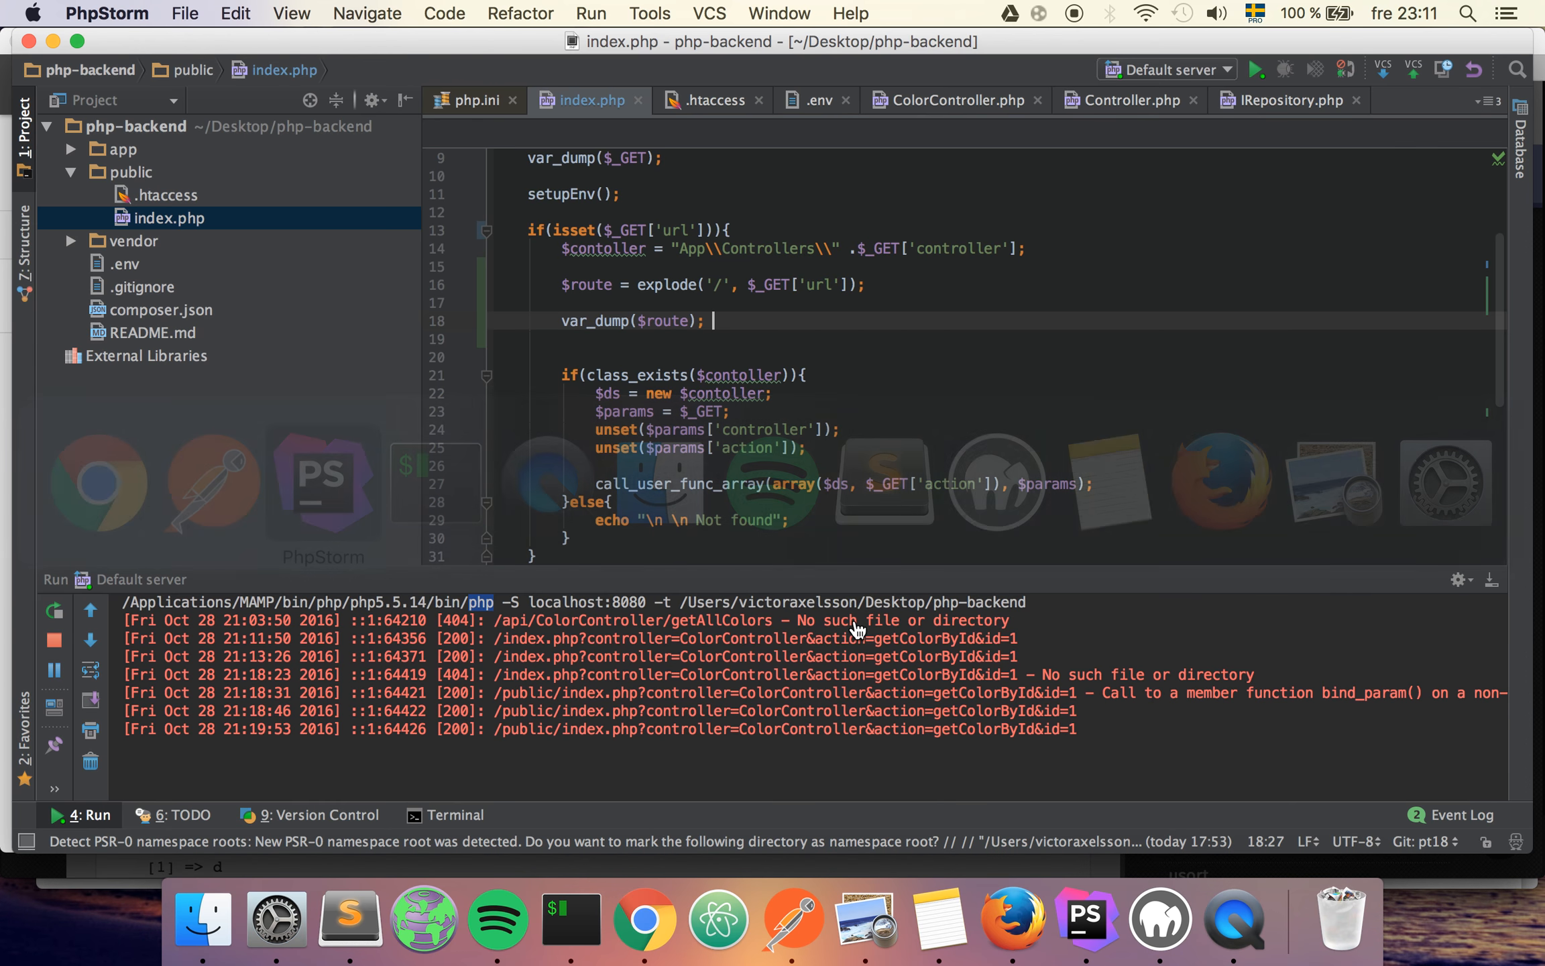
double_click(665, 322)
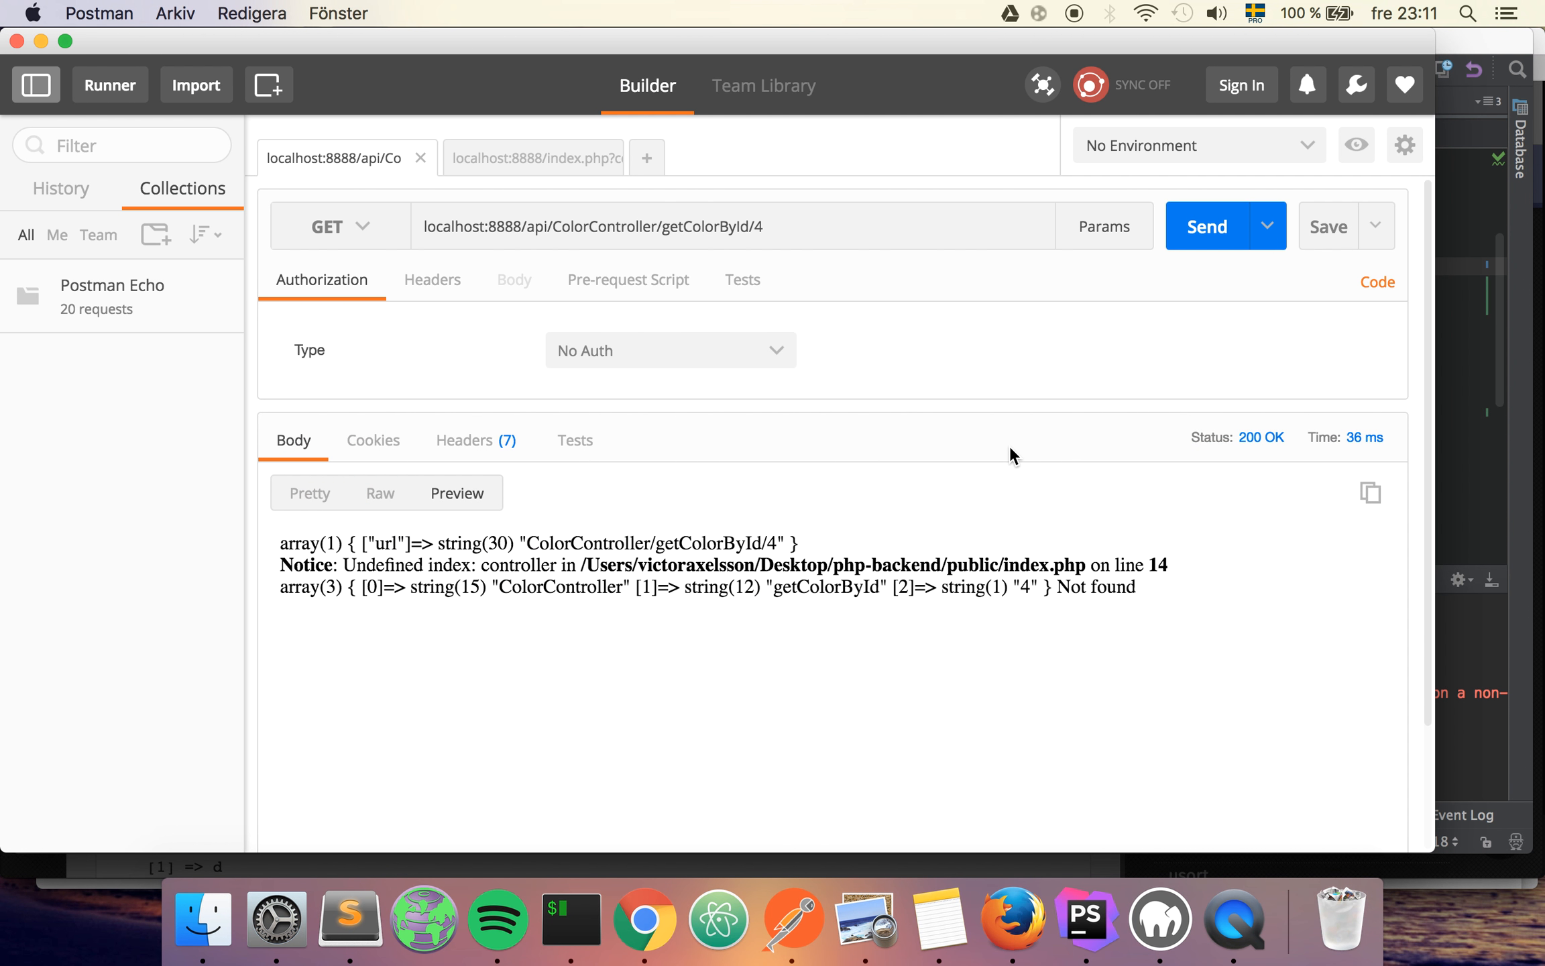
left_click(1205, 225)
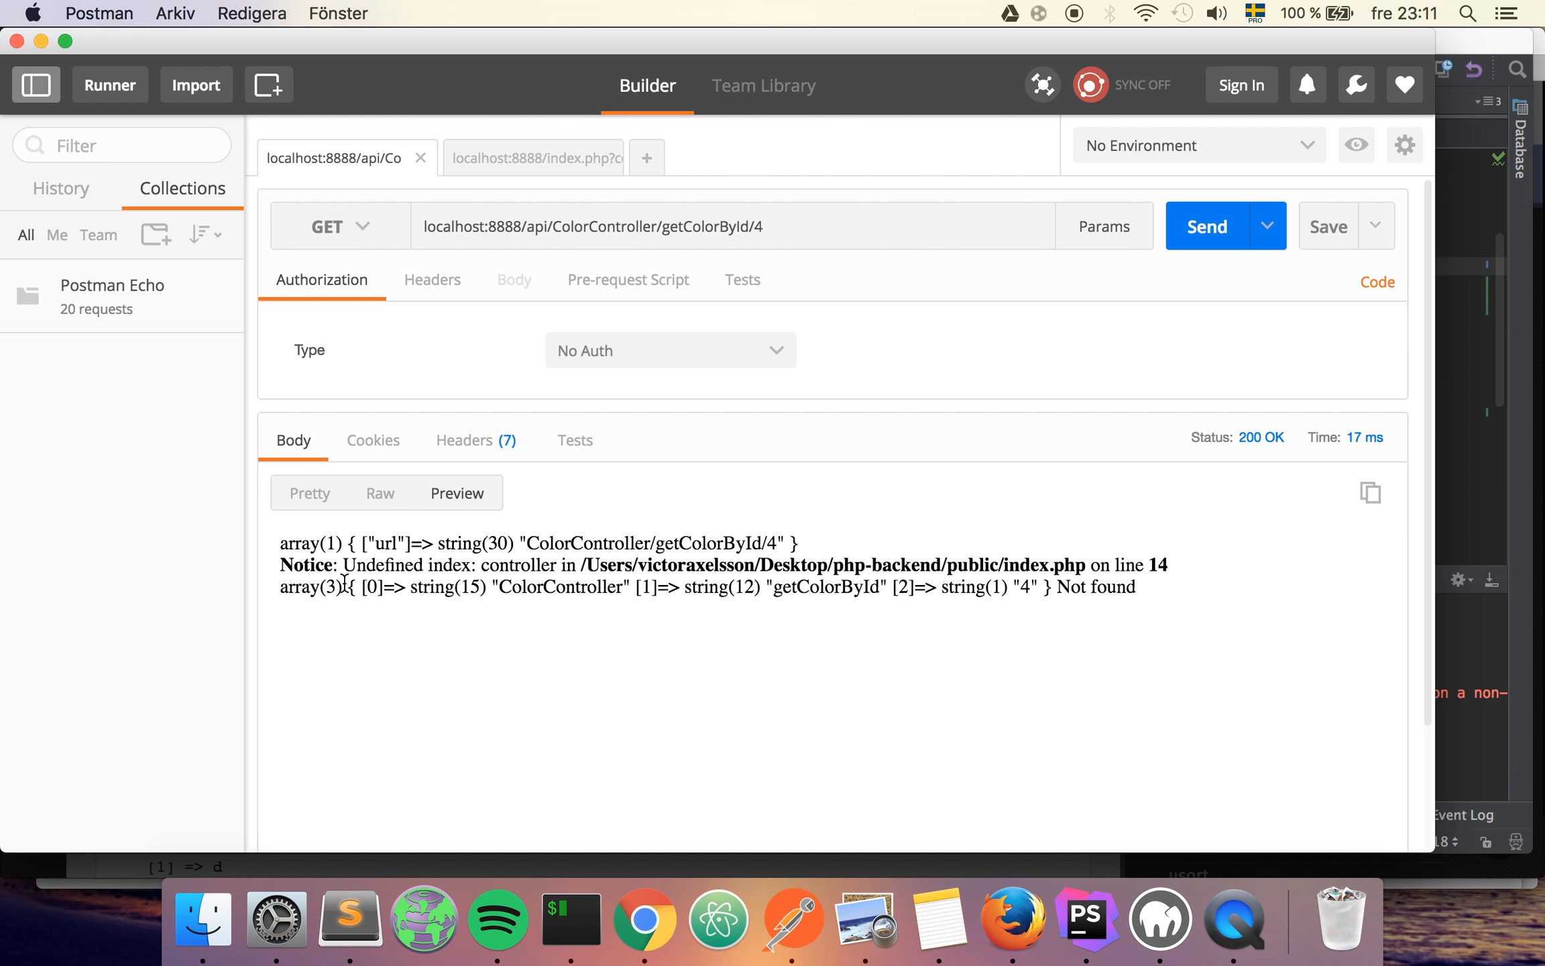
- Highlight the route parts ColorController, getColorById and 4 in the response and URL
left_click_drag(281, 542, 1168, 564)
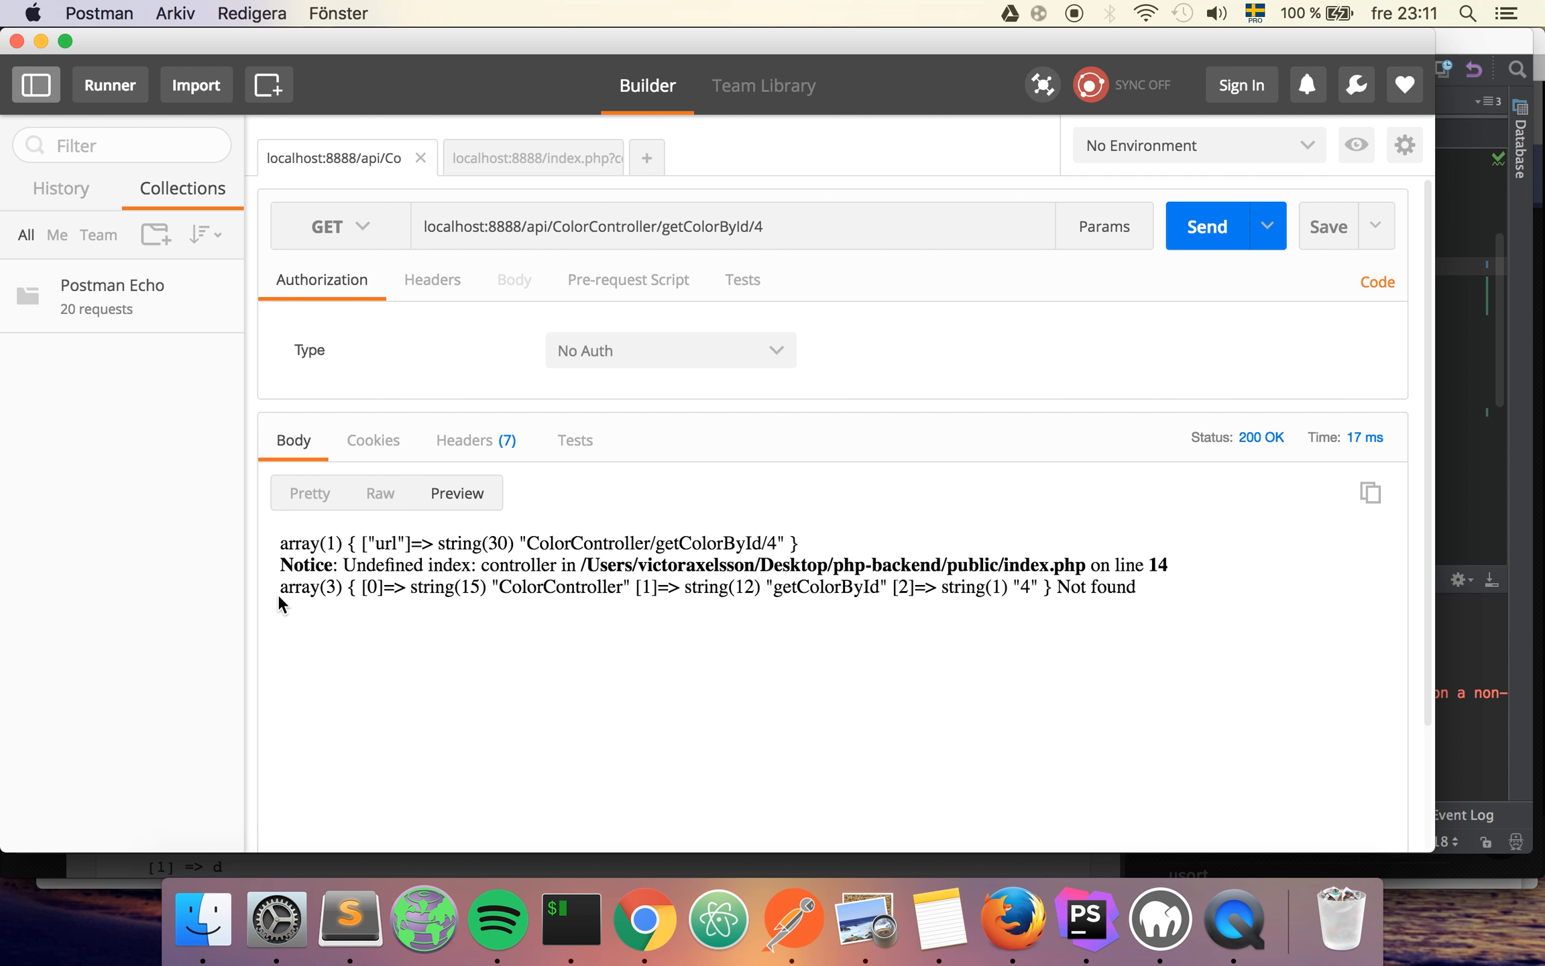
mouse_move(364, 589)
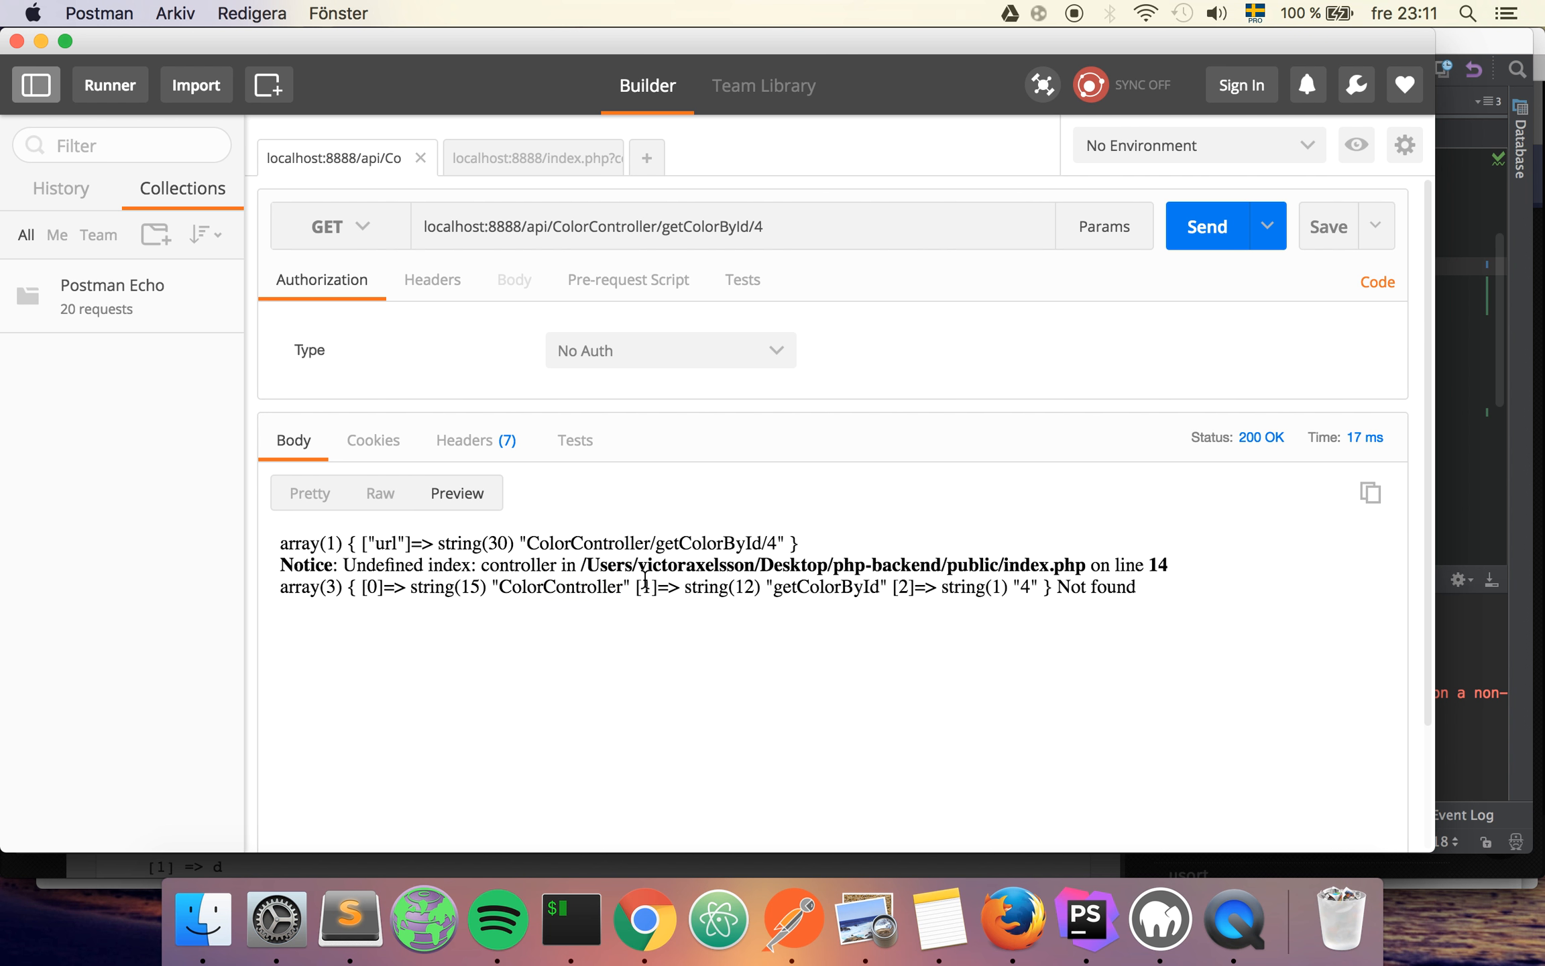
double_click(826, 586)
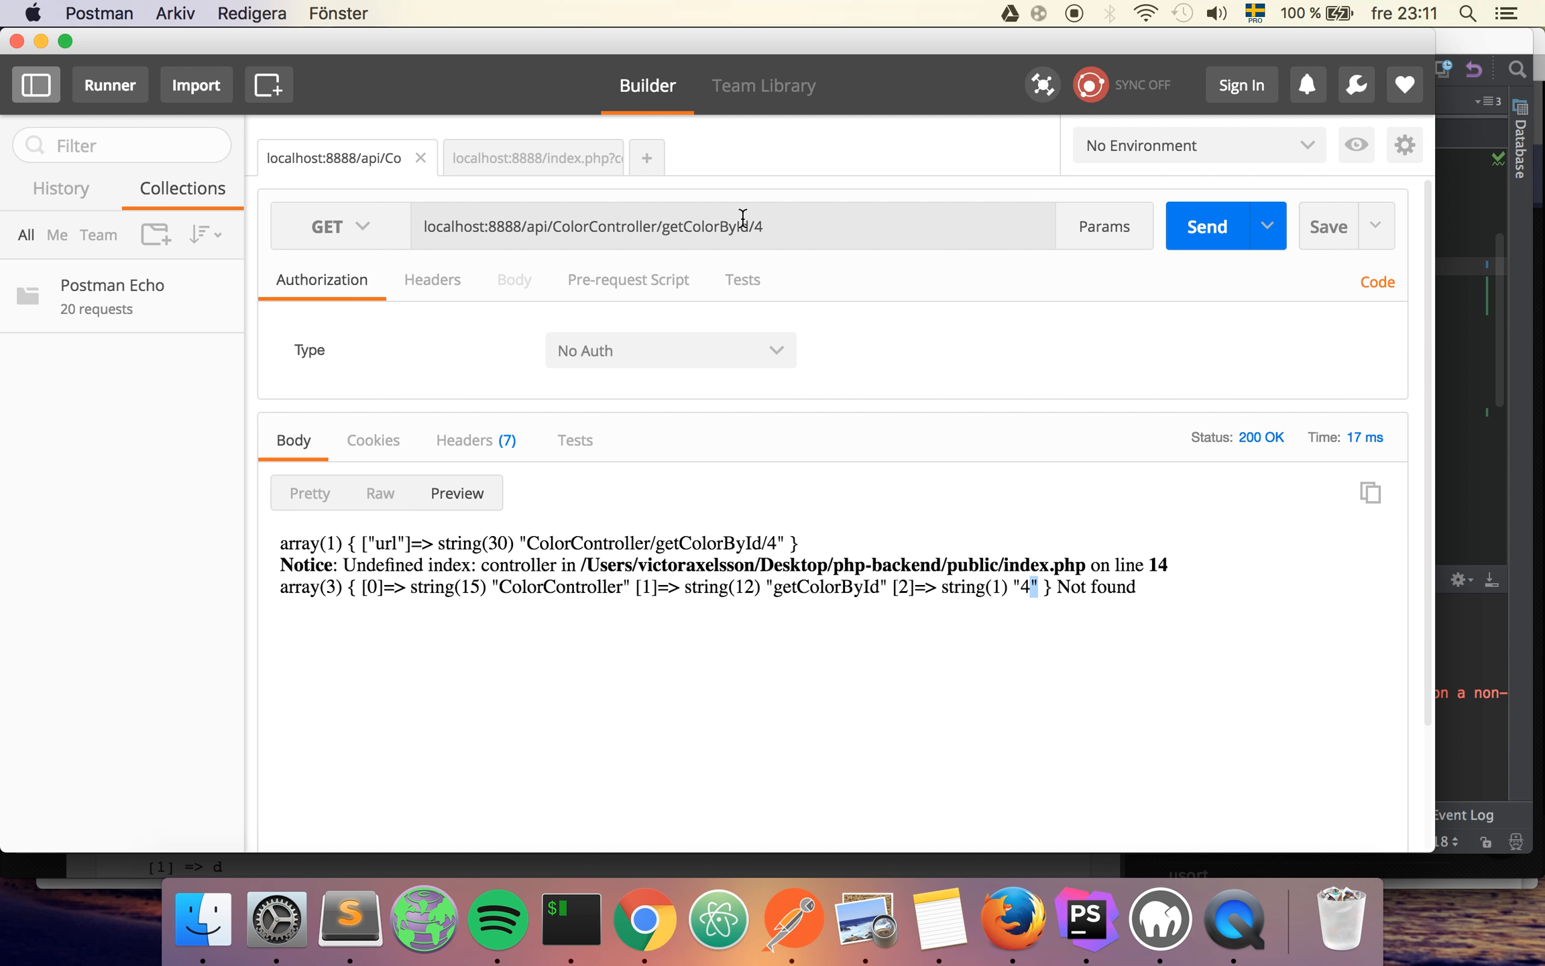
double_click(604, 226)
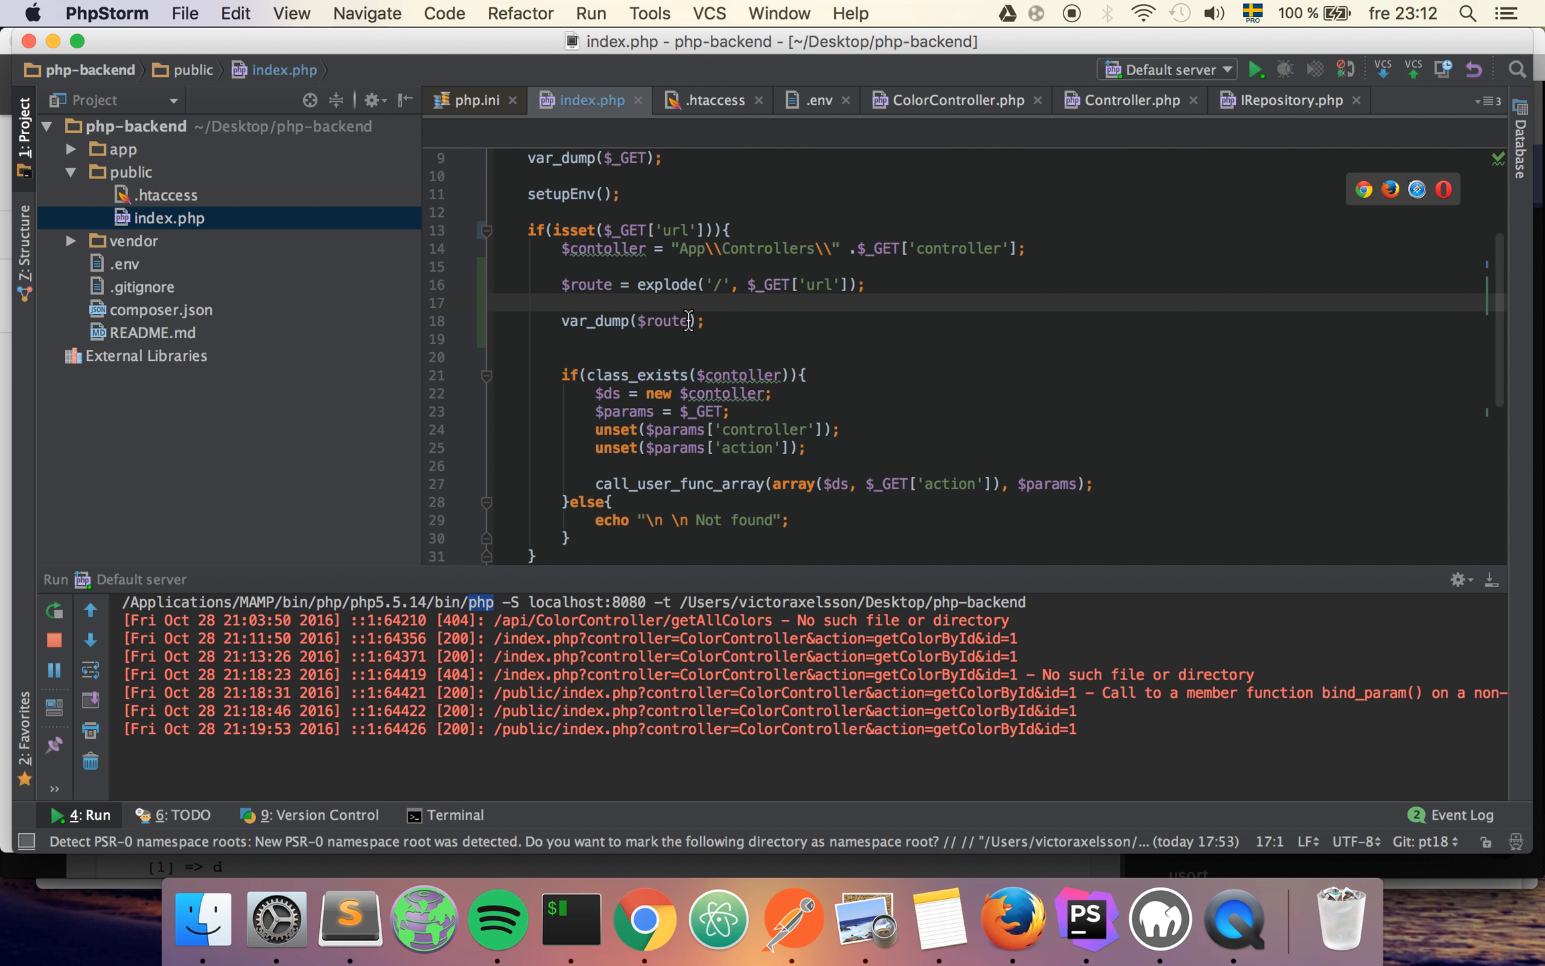
mouse_move(598, 287)
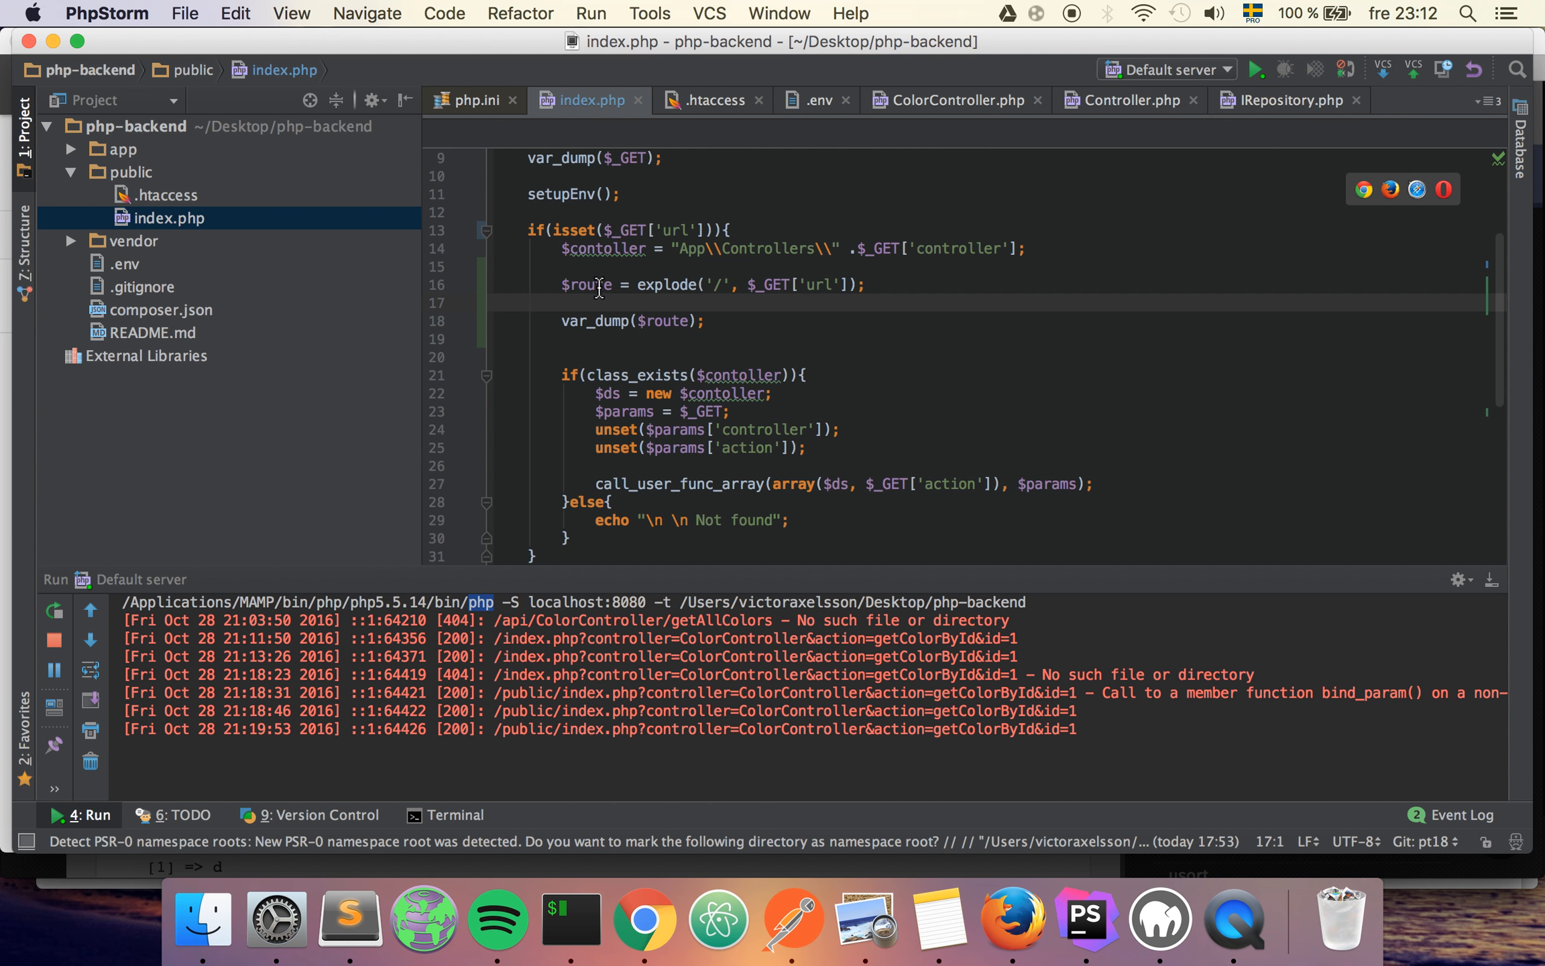
- Move the explode line to the top of the if block and take the controller from $route[0]
double_click(589, 284)
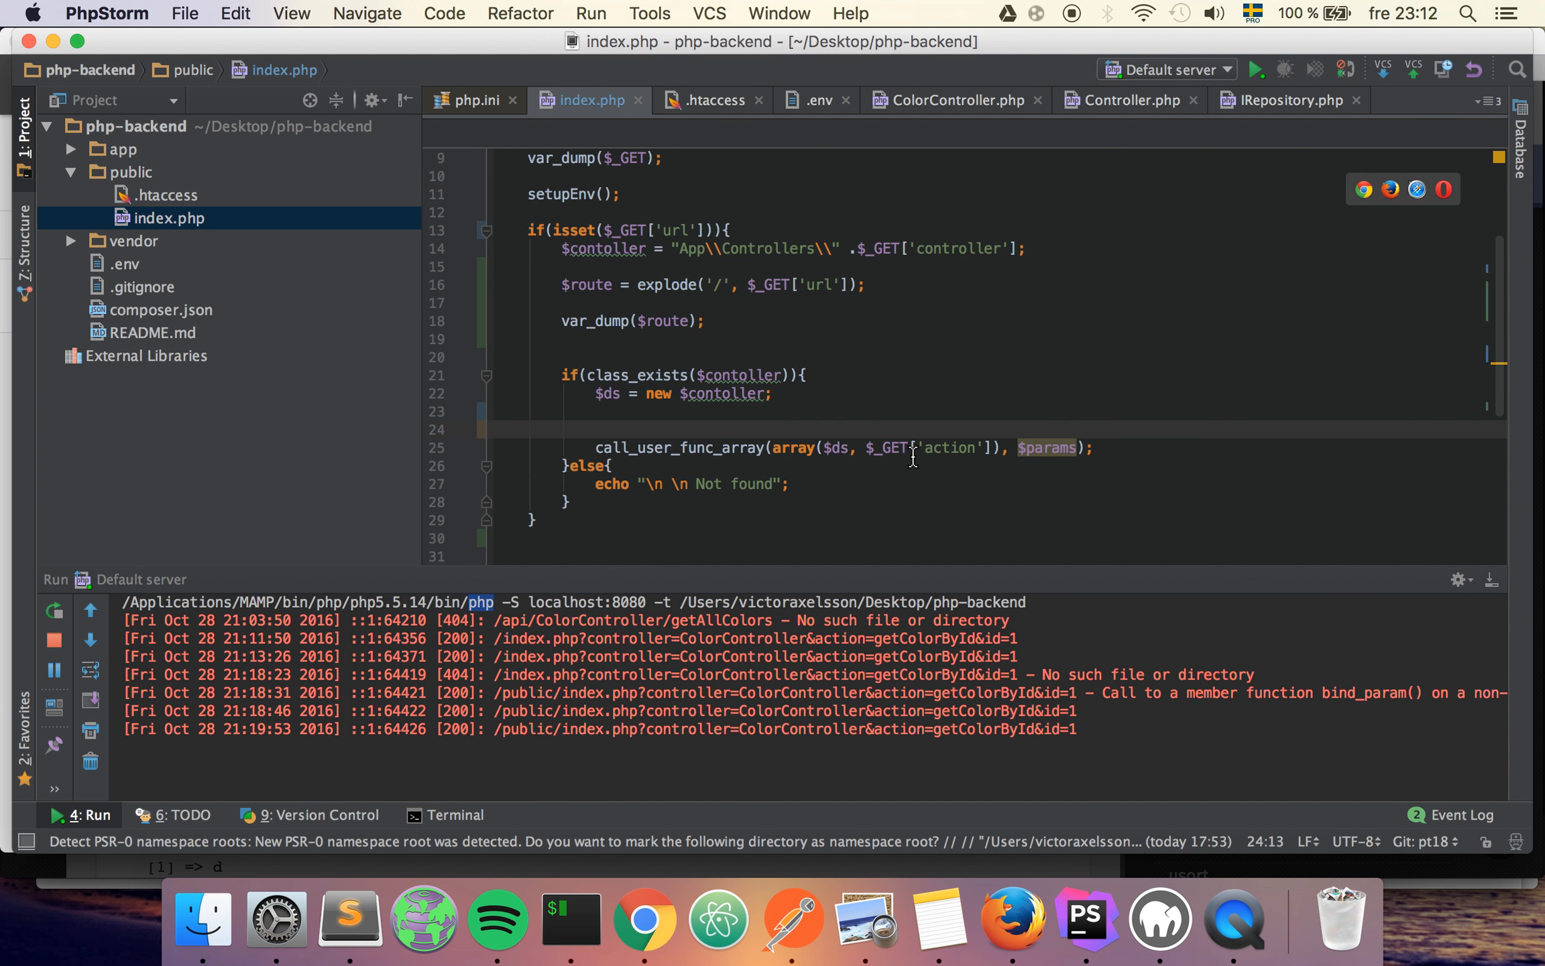
mouse_move(738, 374)
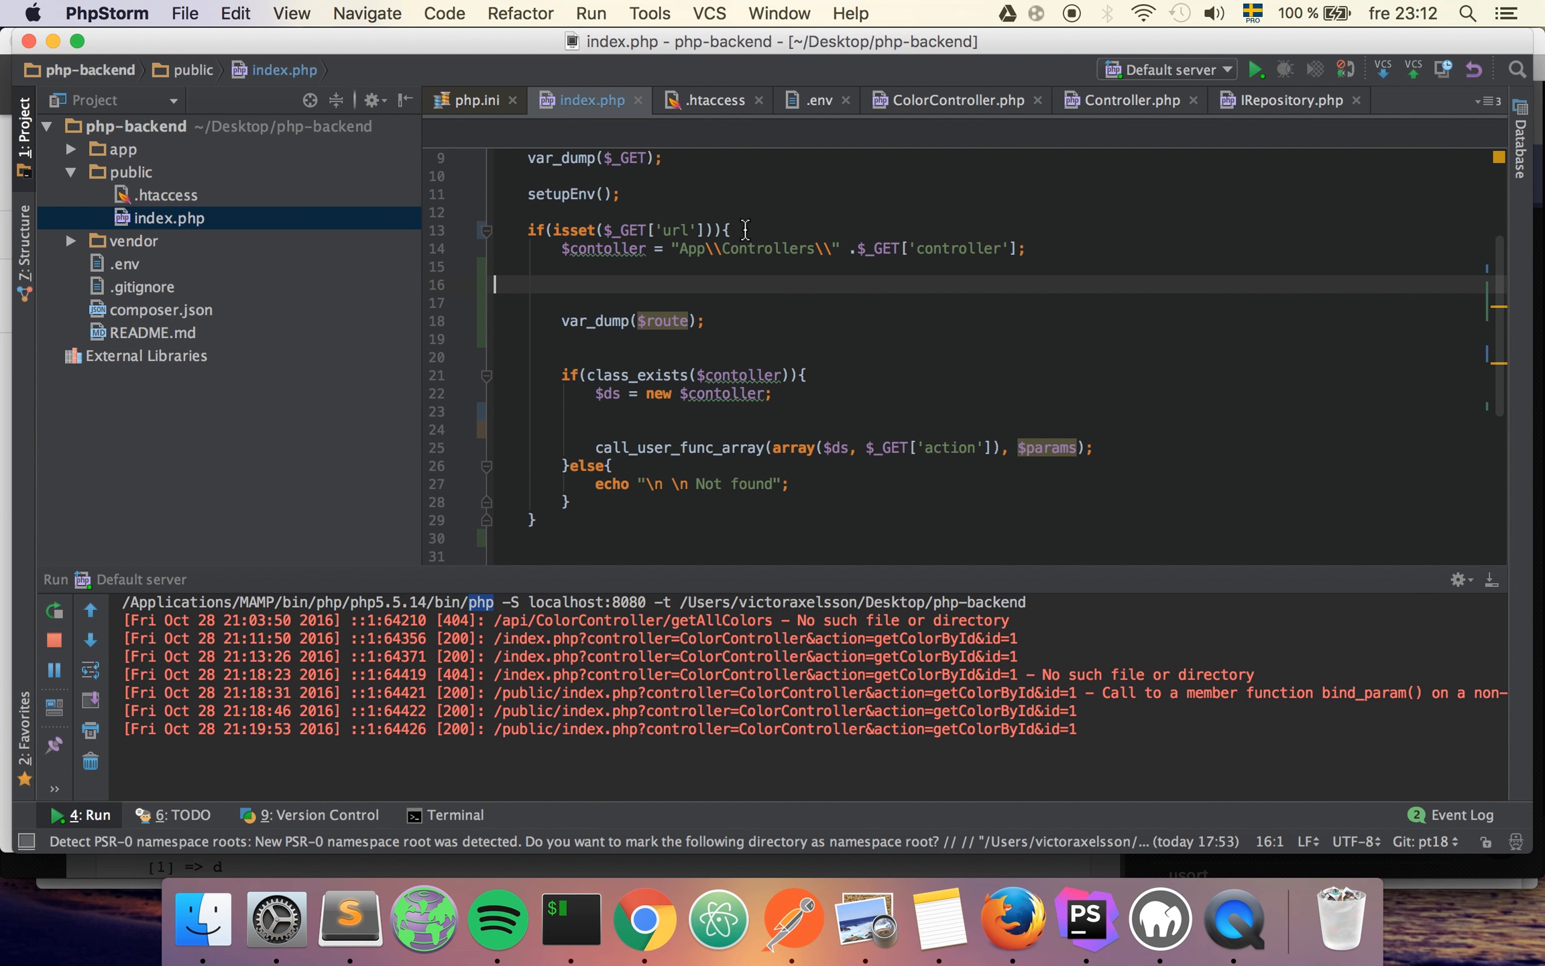
type("$route = explode('/', $_GET['url']);")
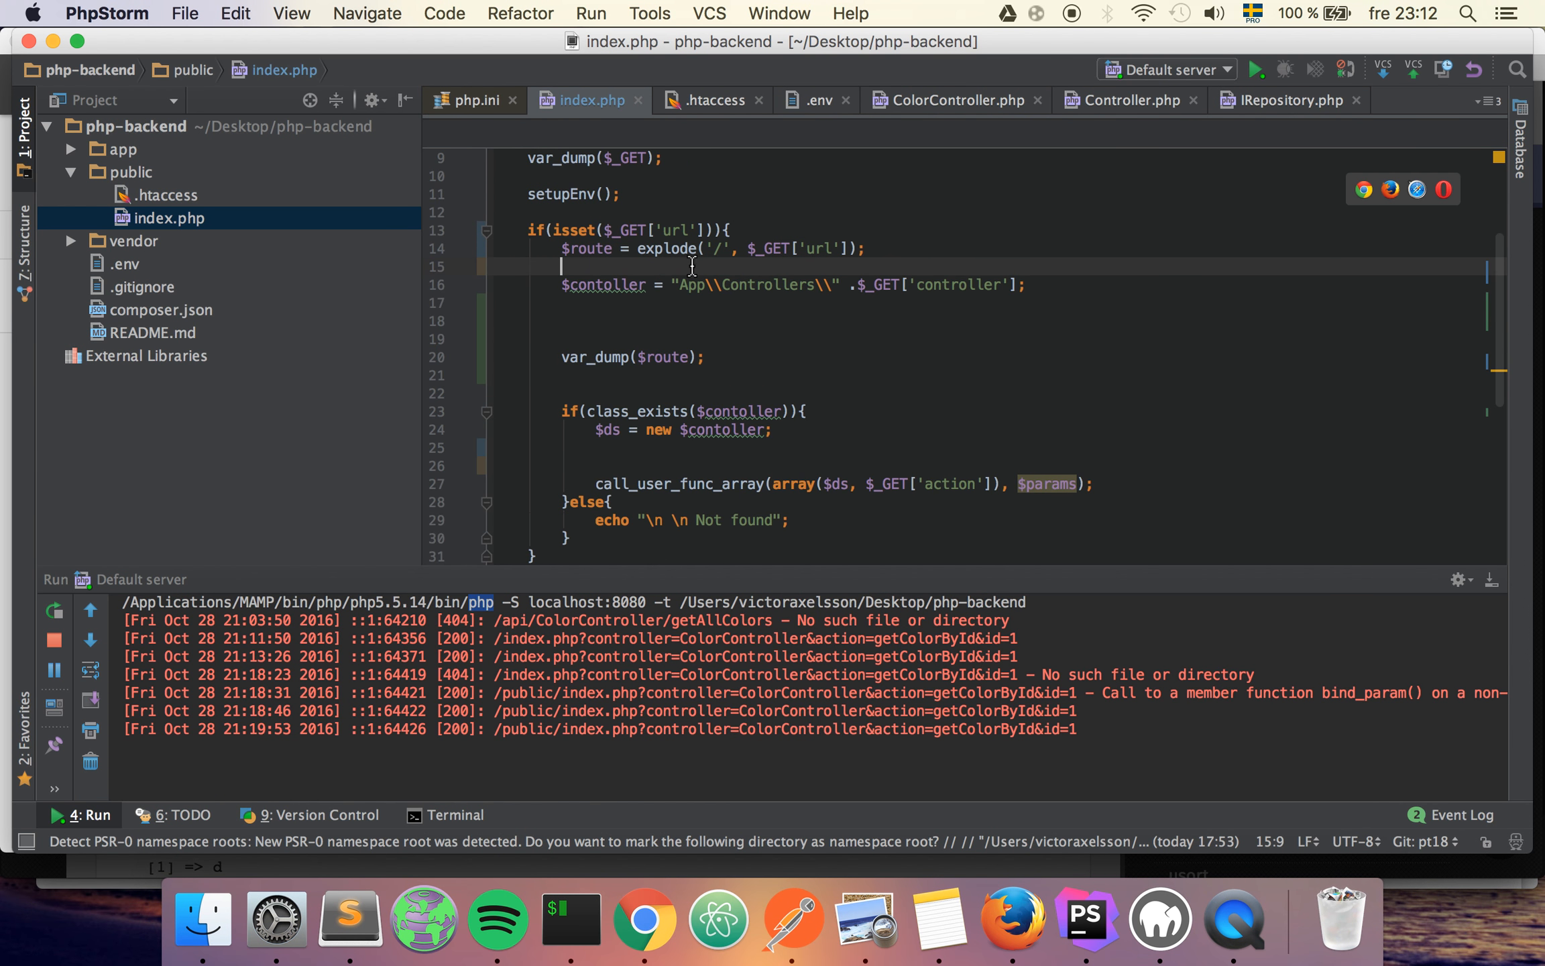
double_click(586, 248)
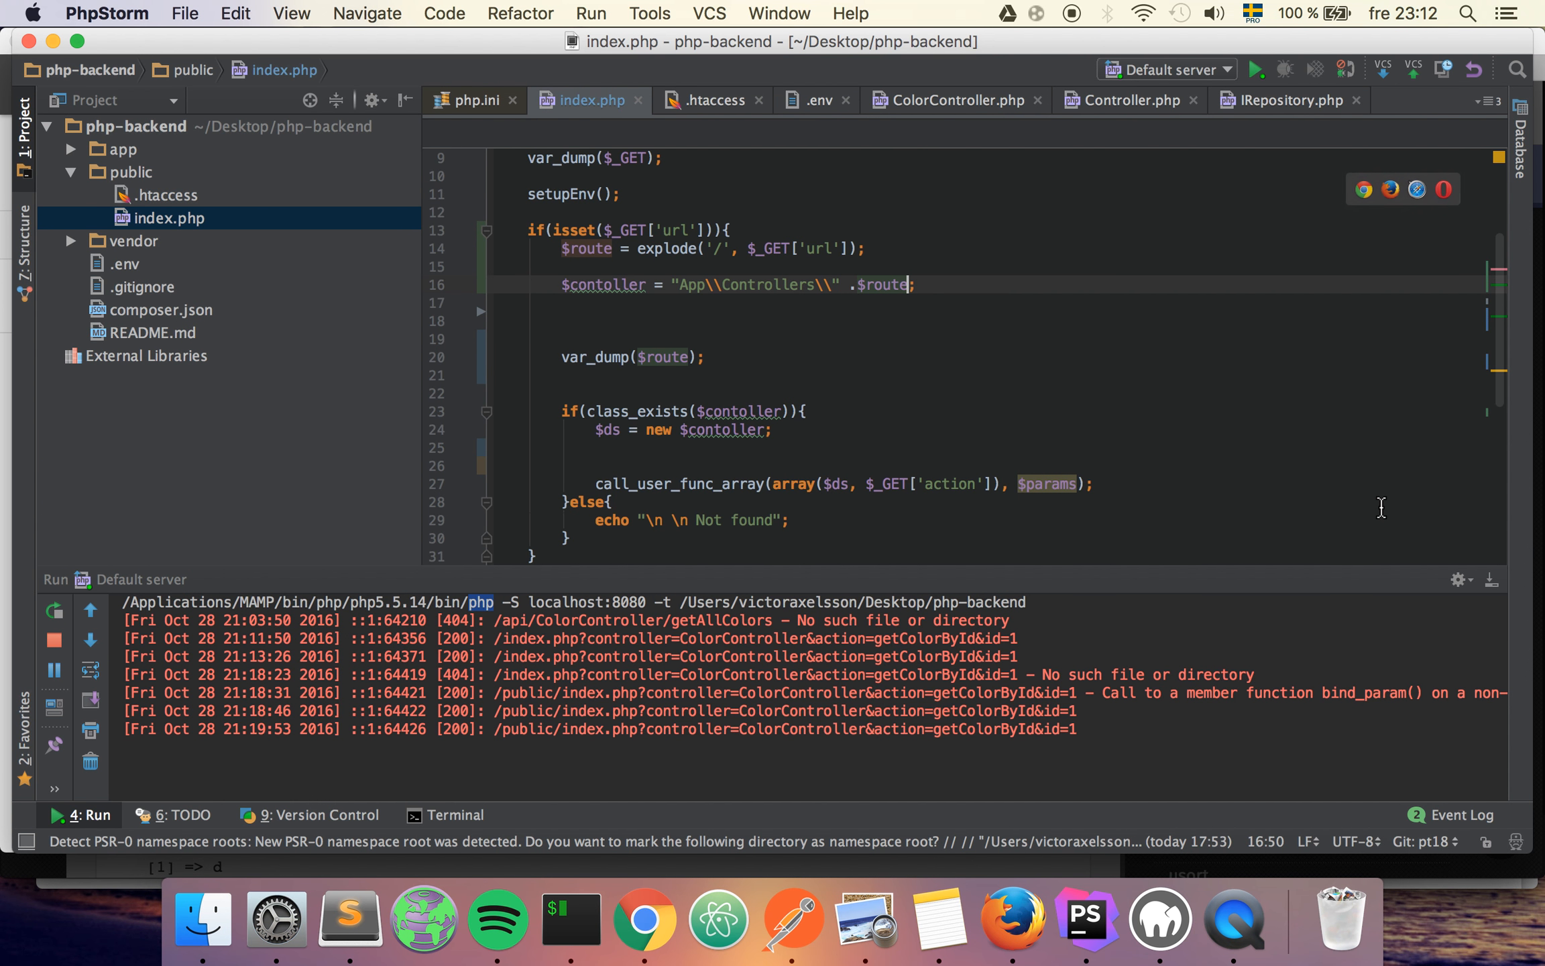
type("[0]")
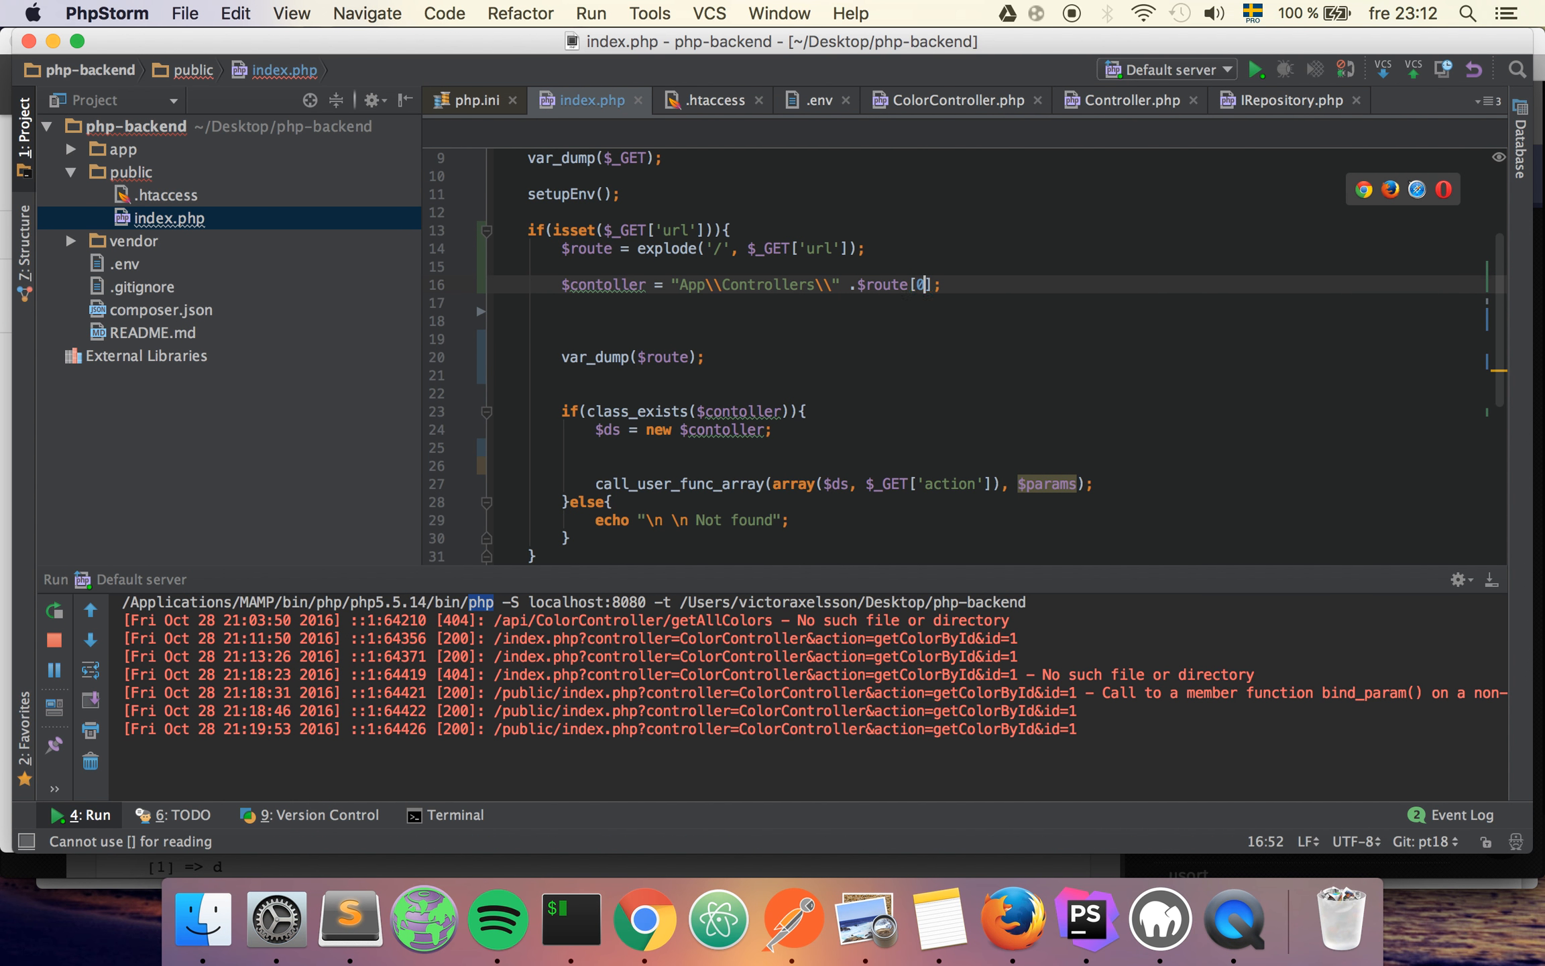
- Call the action from $route[1], drop the unset lines, and select the $params argument
double_click(885, 285)
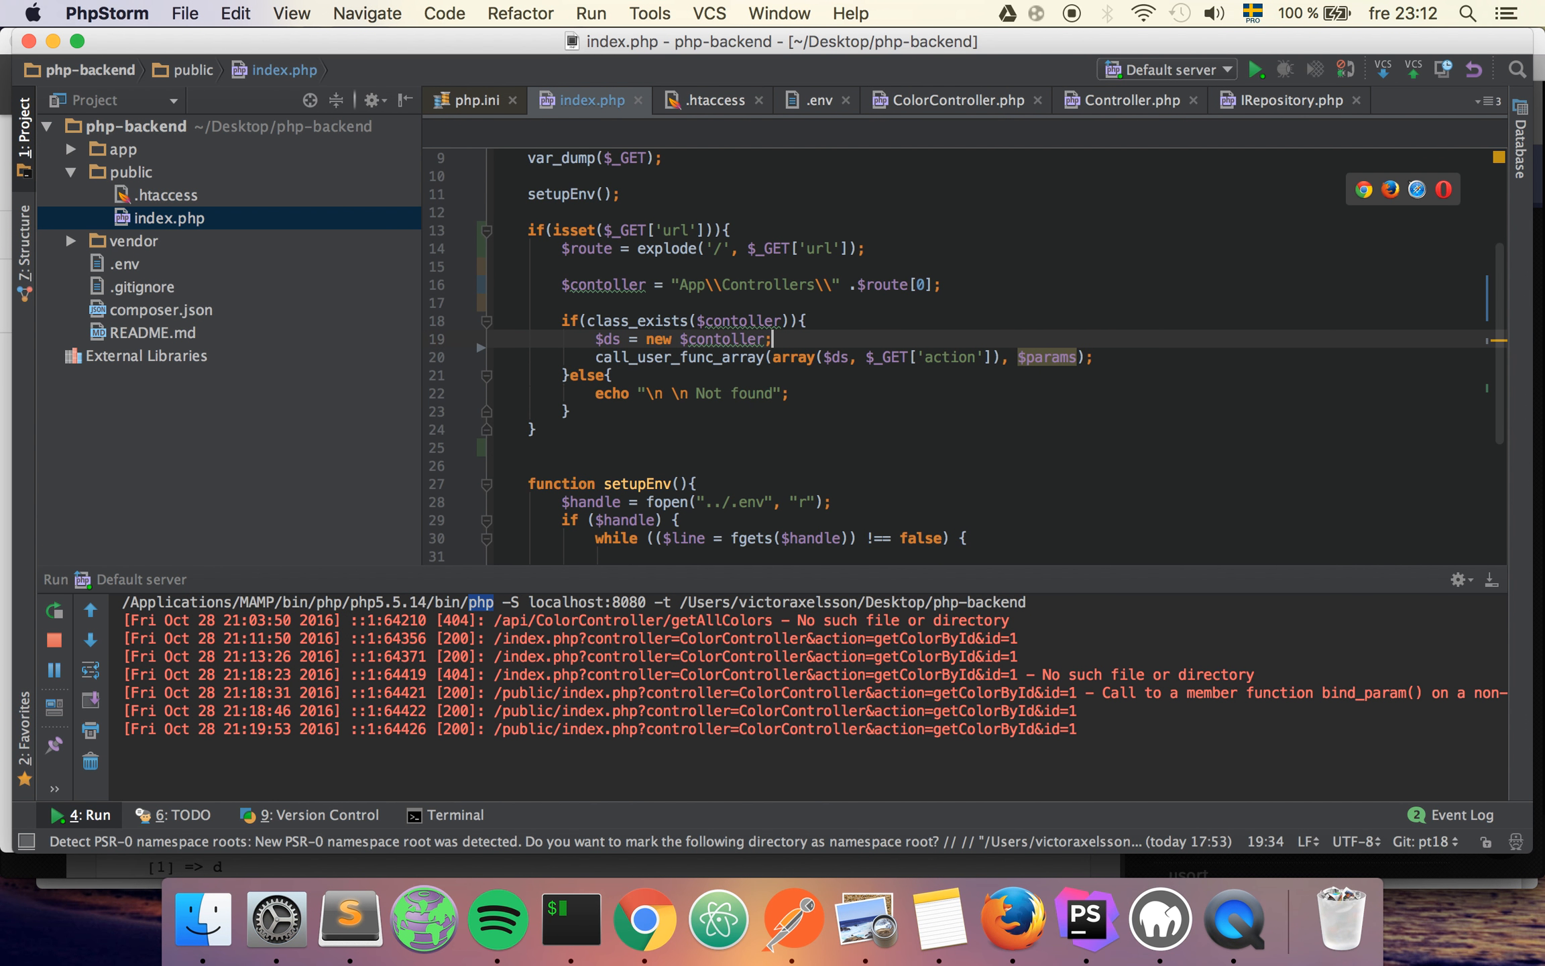
key("enter")
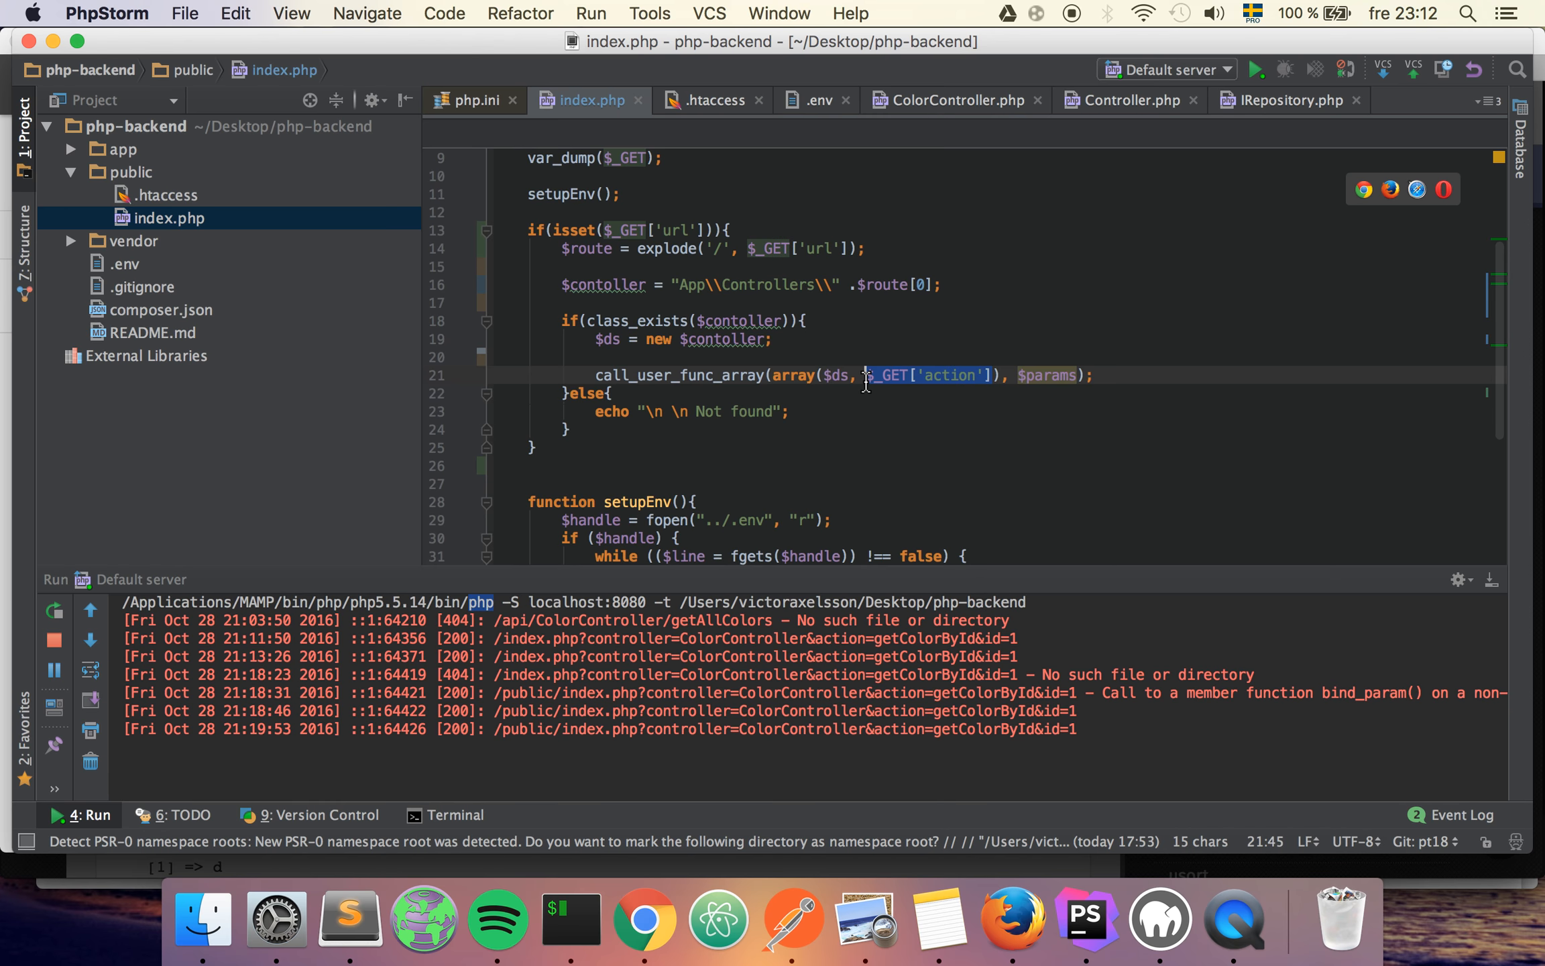
type("$route")
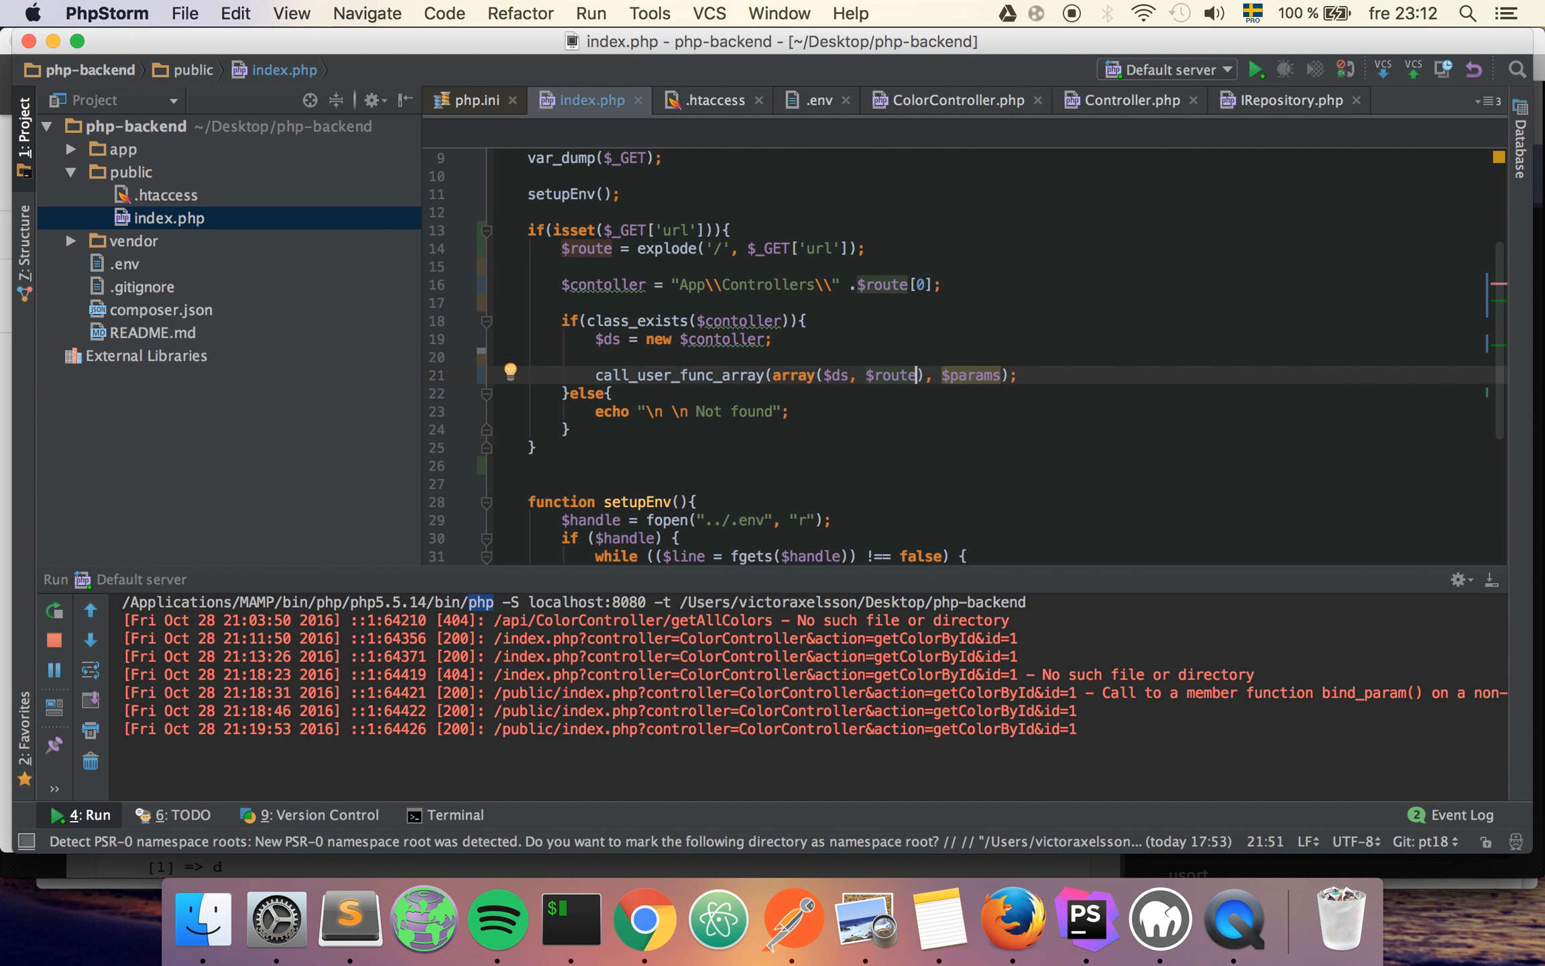
type("[1]")
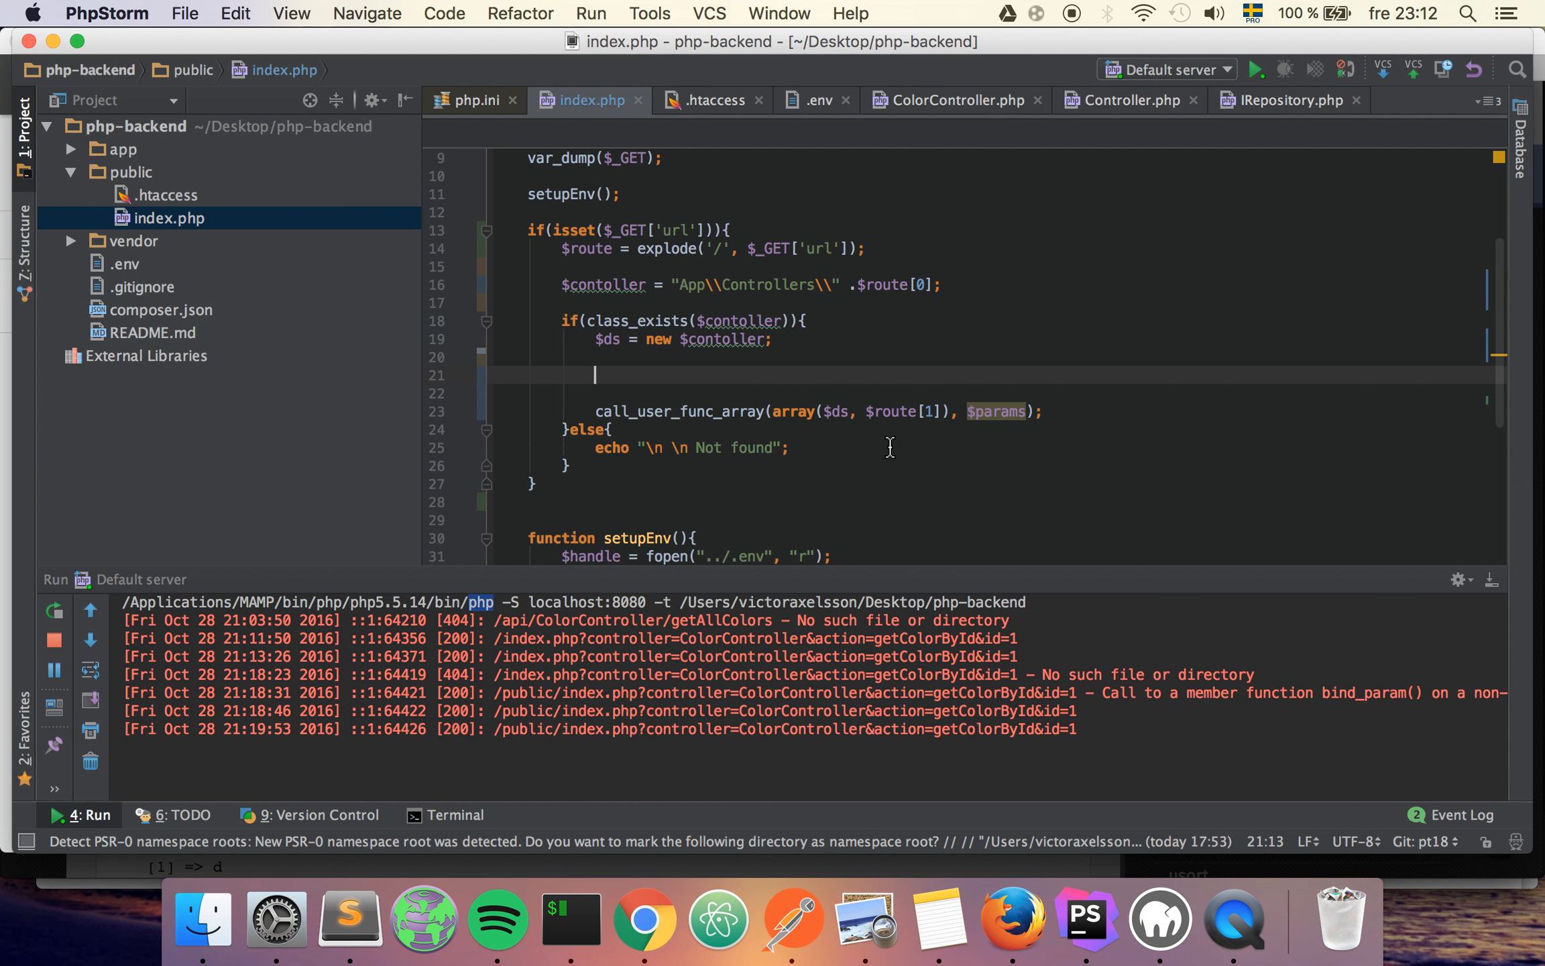
double_click(996, 410)
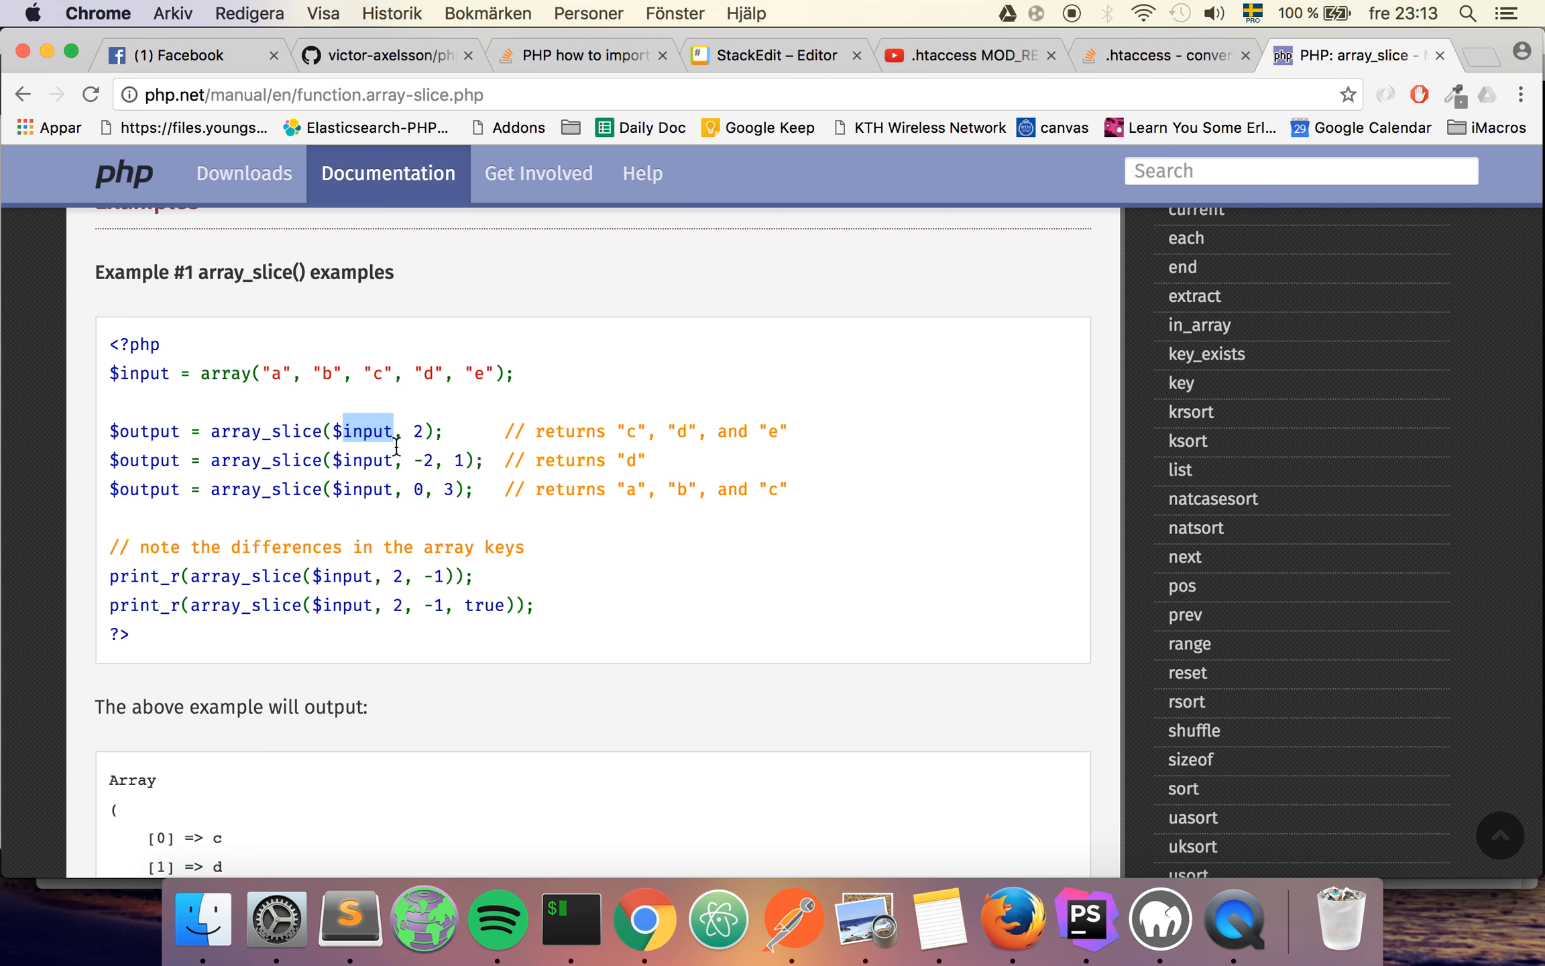
- Review php.net's array_slice example where offset 2 returns c, d, e, then return to PhpStorm
double_click(265, 430)
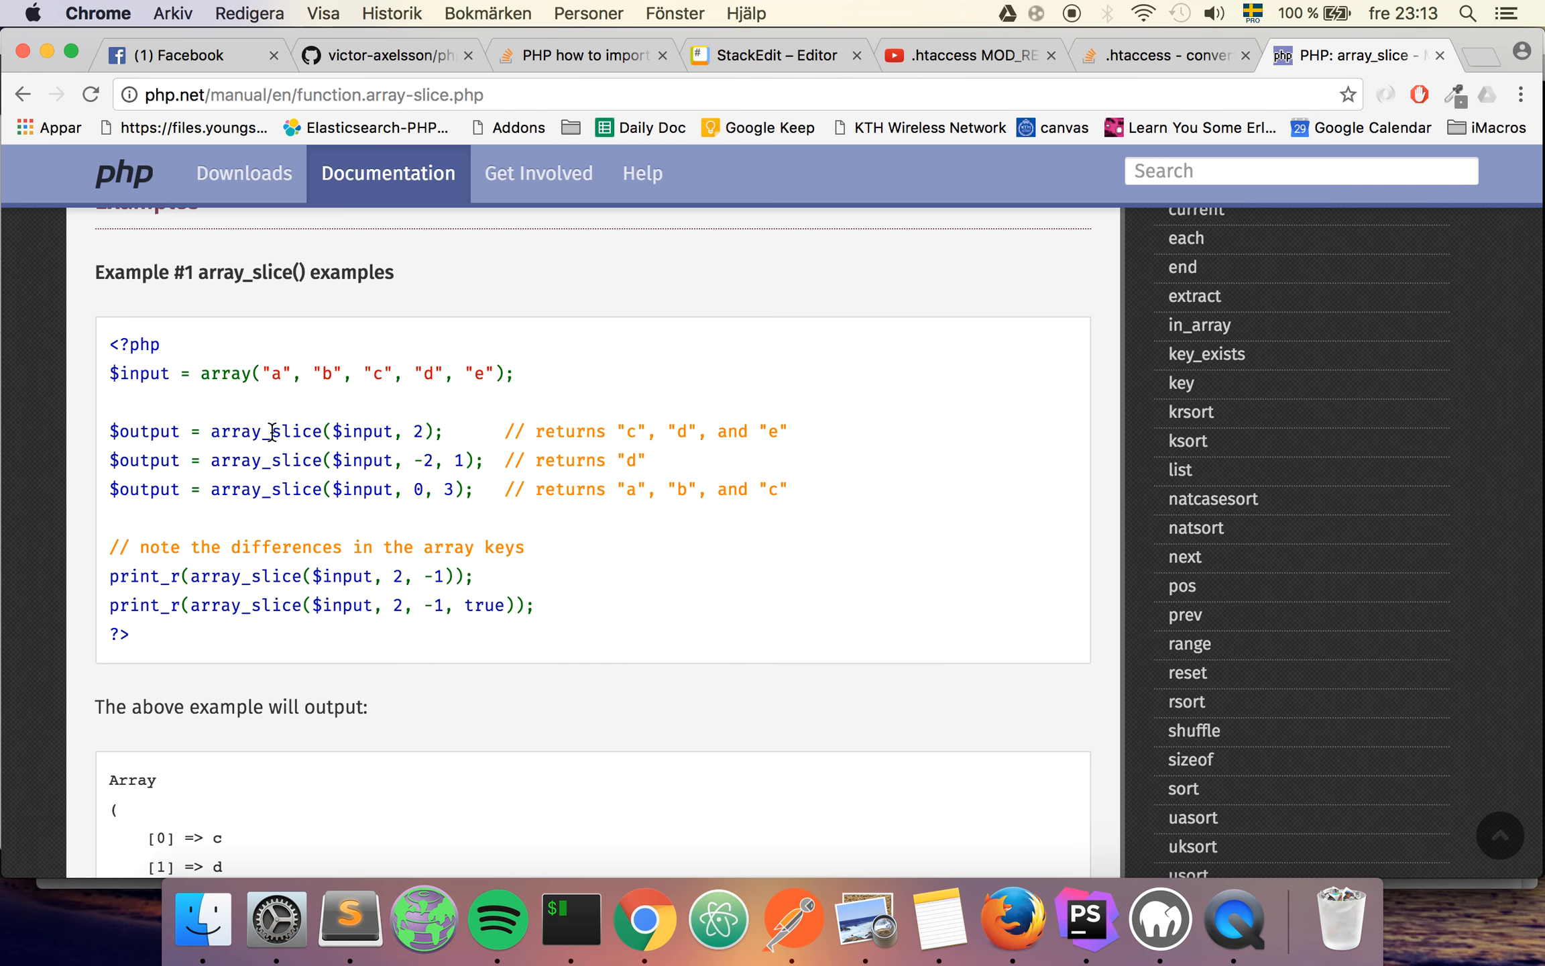
double_click(368, 432)
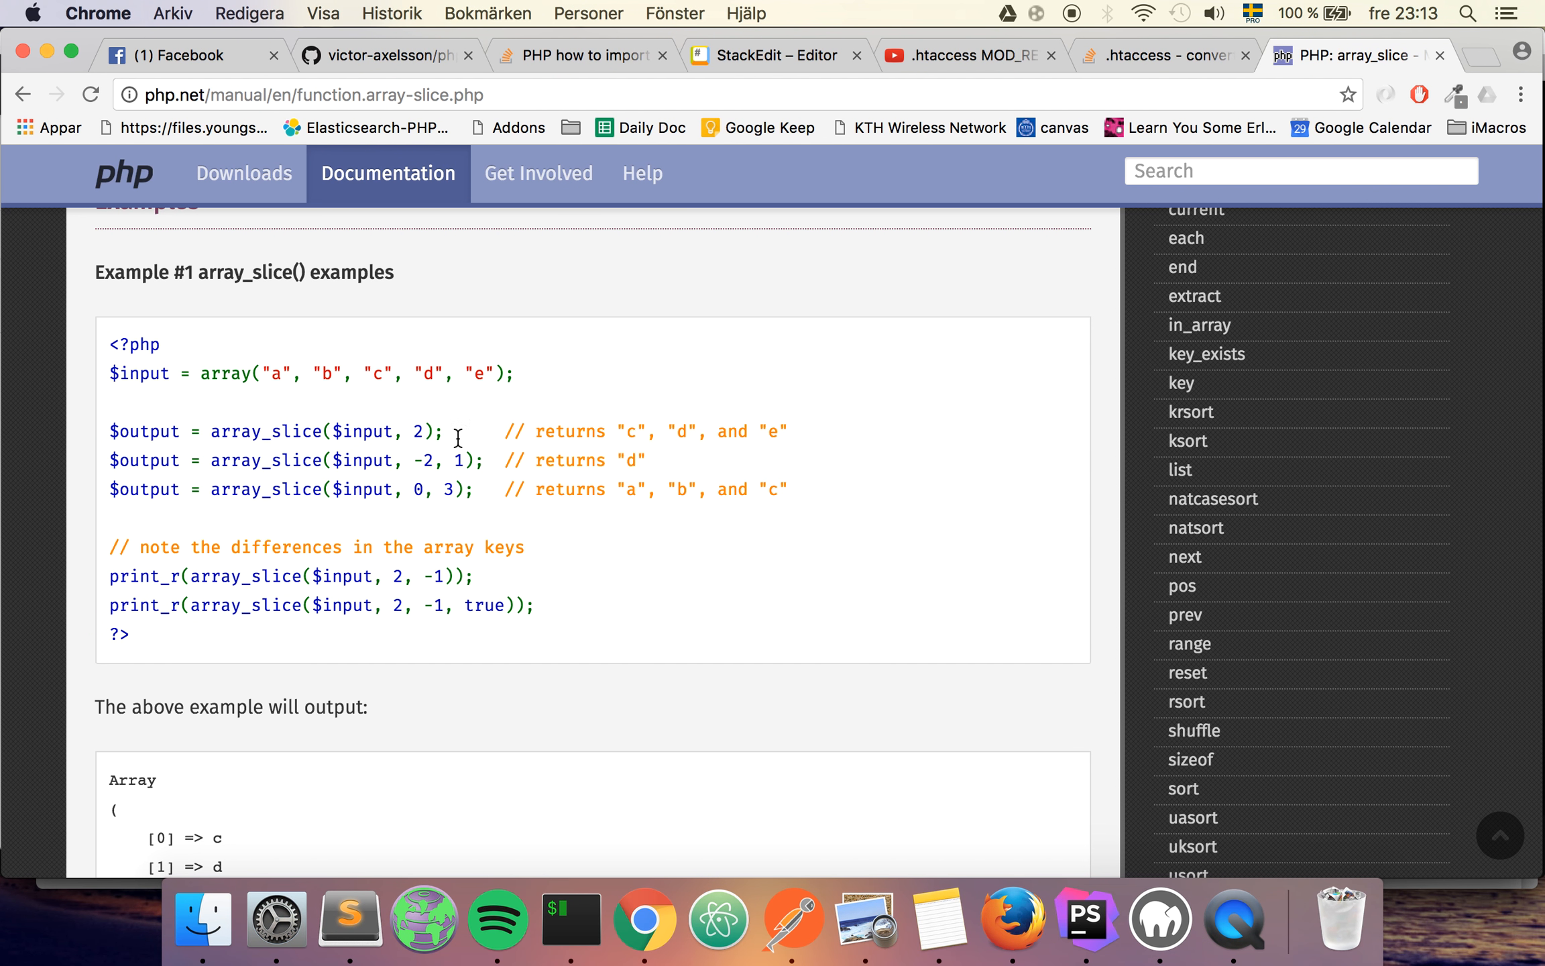
double_click(419, 432)
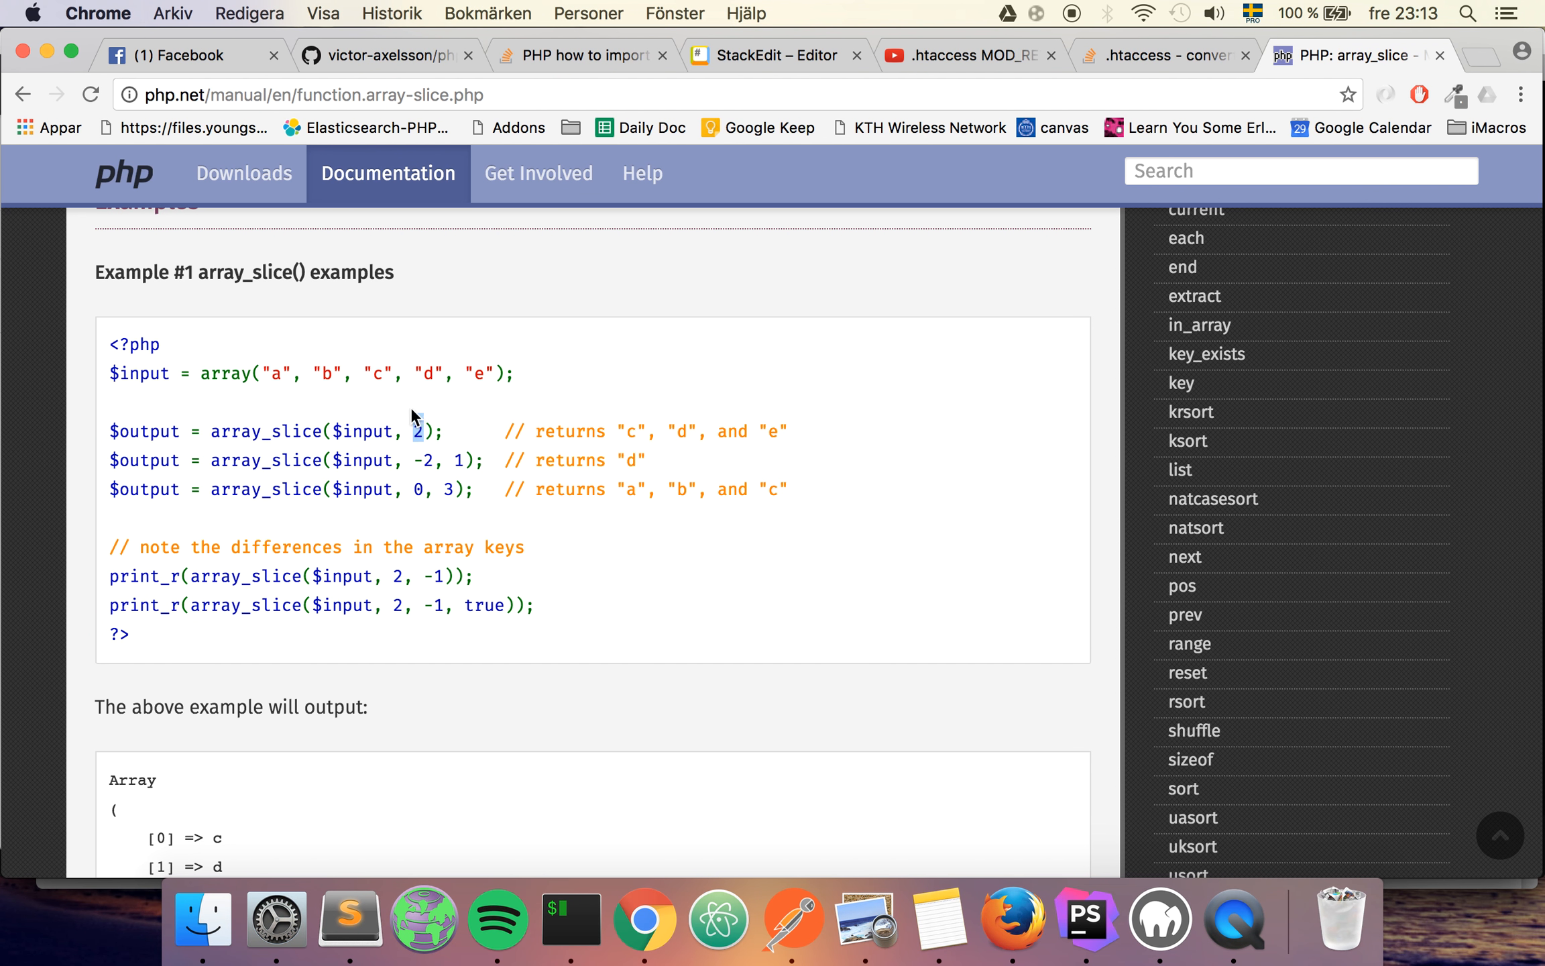
mouse_move(373, 393)
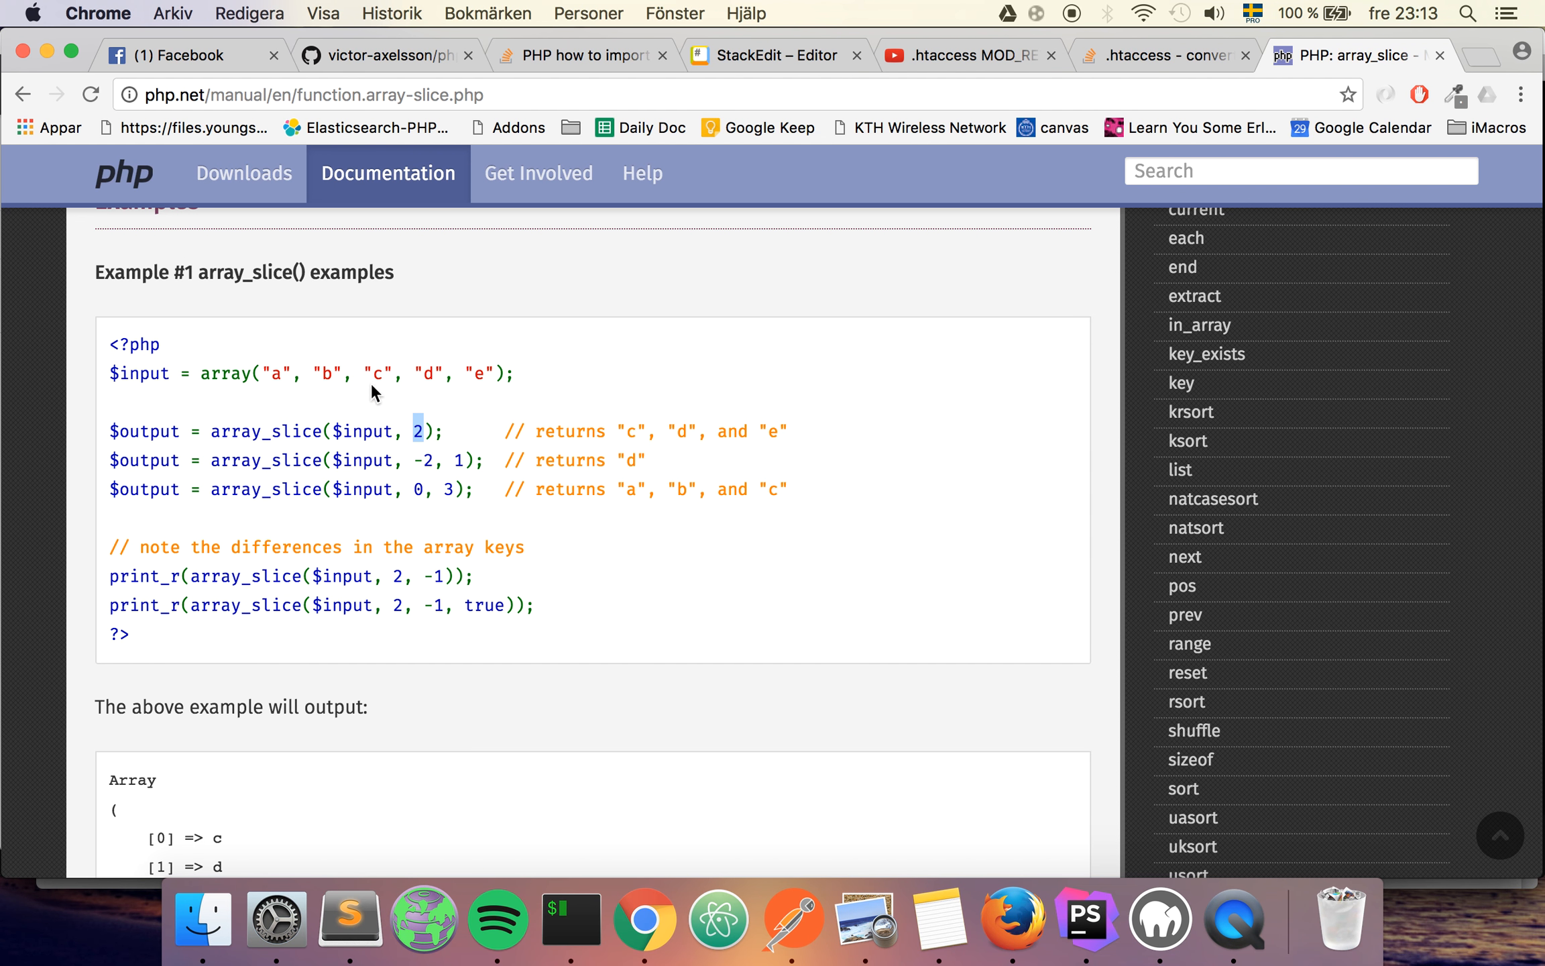
left_click_drag(362, 372, 497, 373)
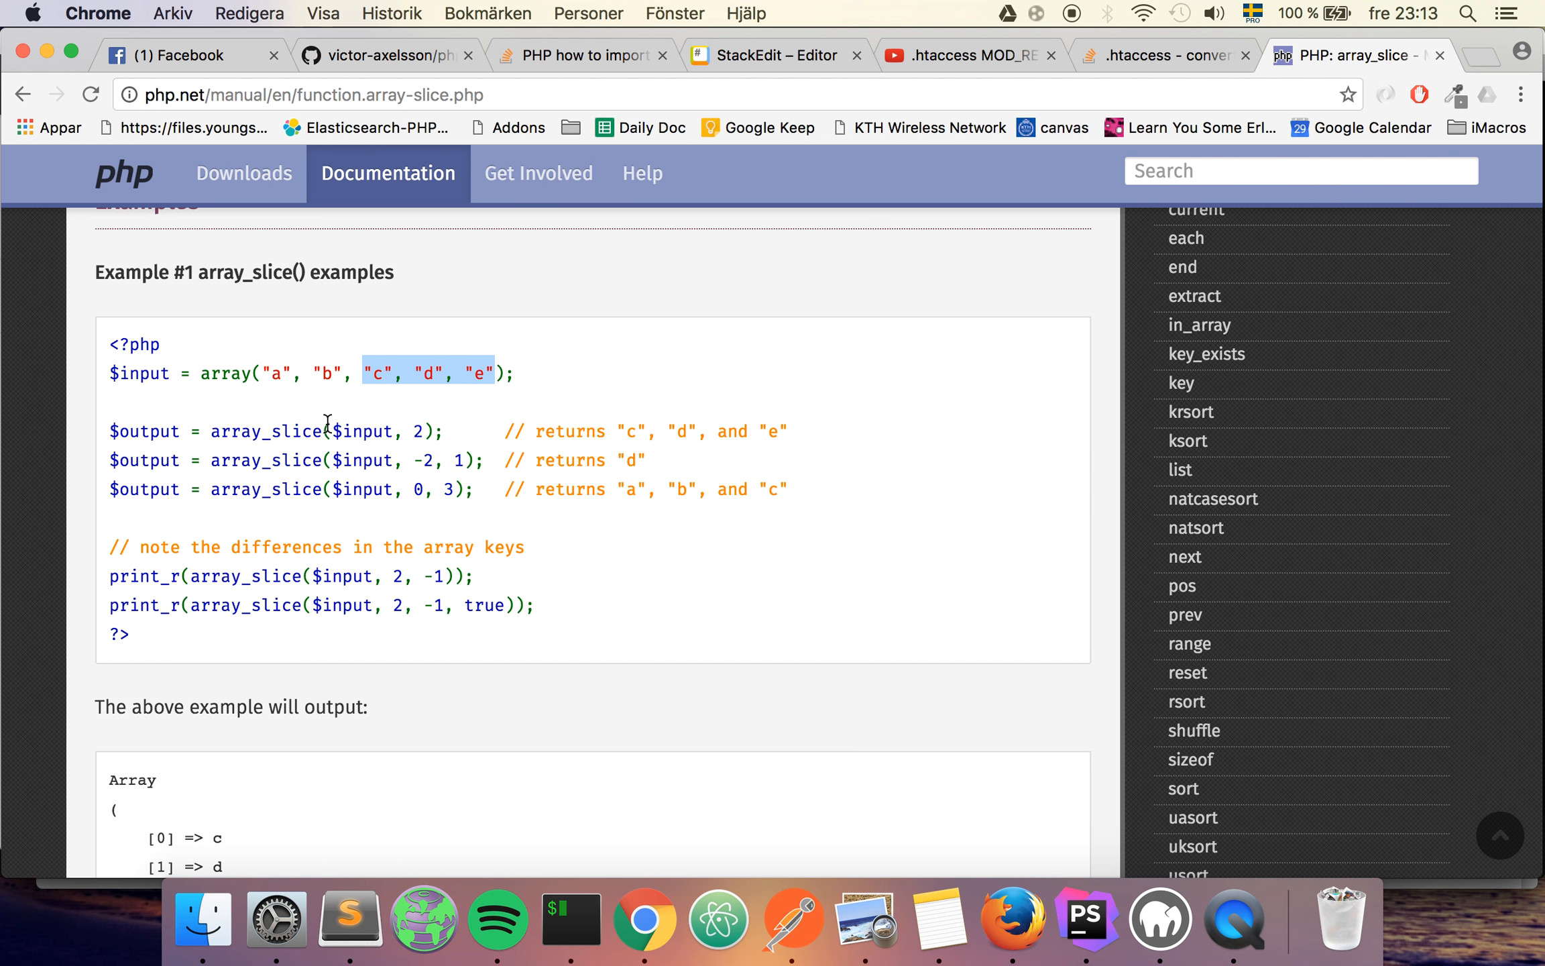
mouse_move(279, 358)
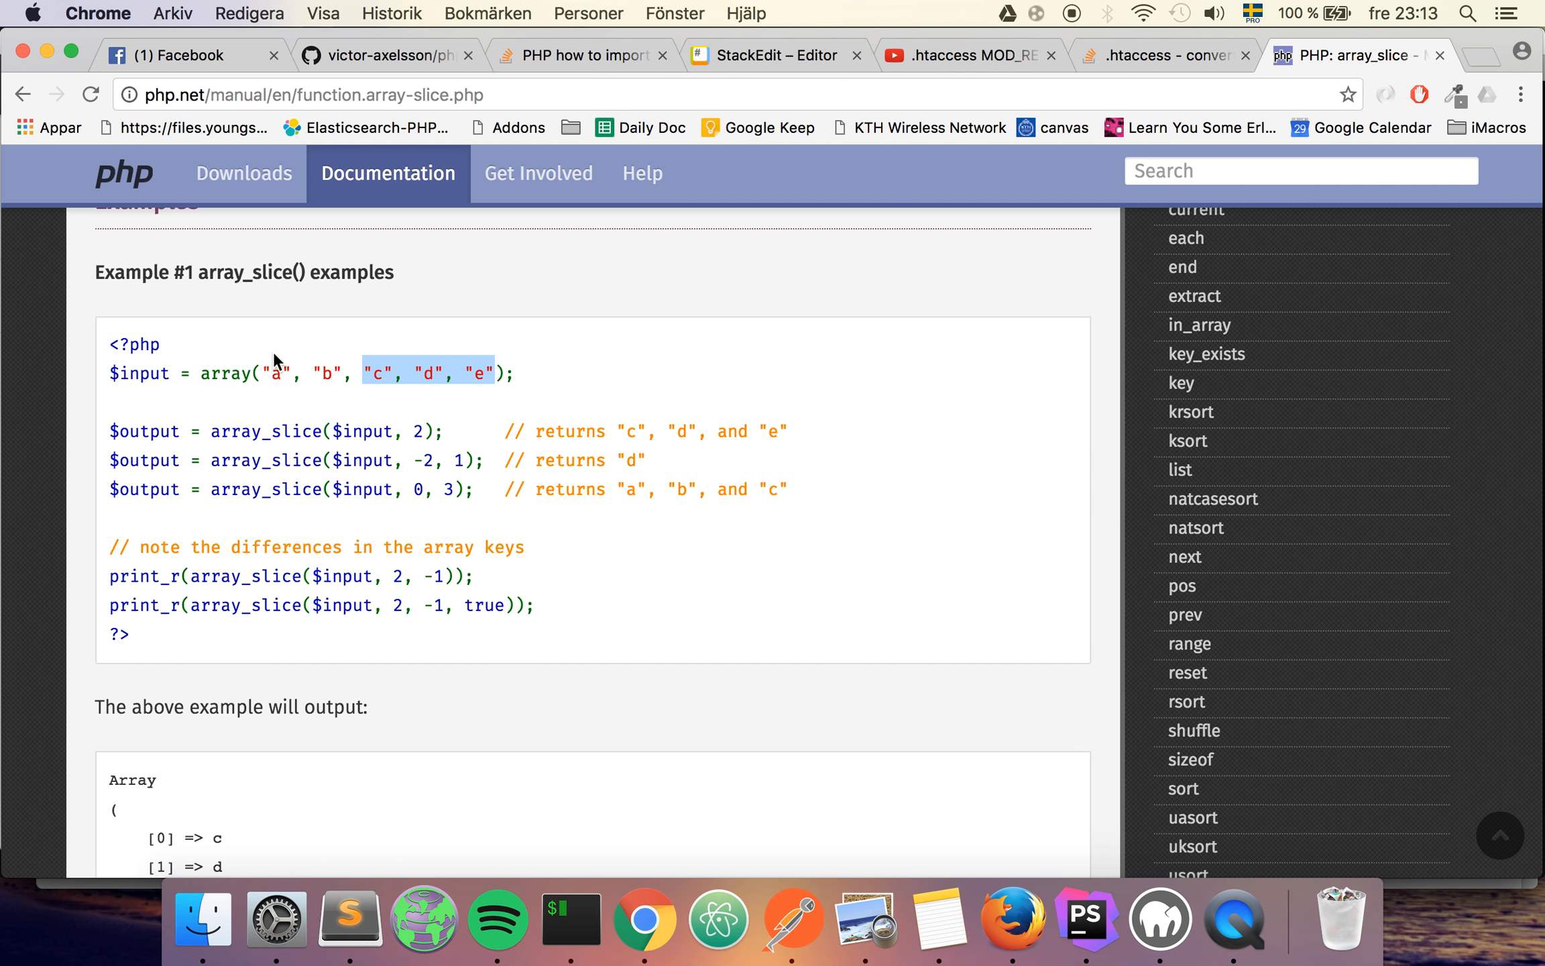
mouse_move(274, 372)
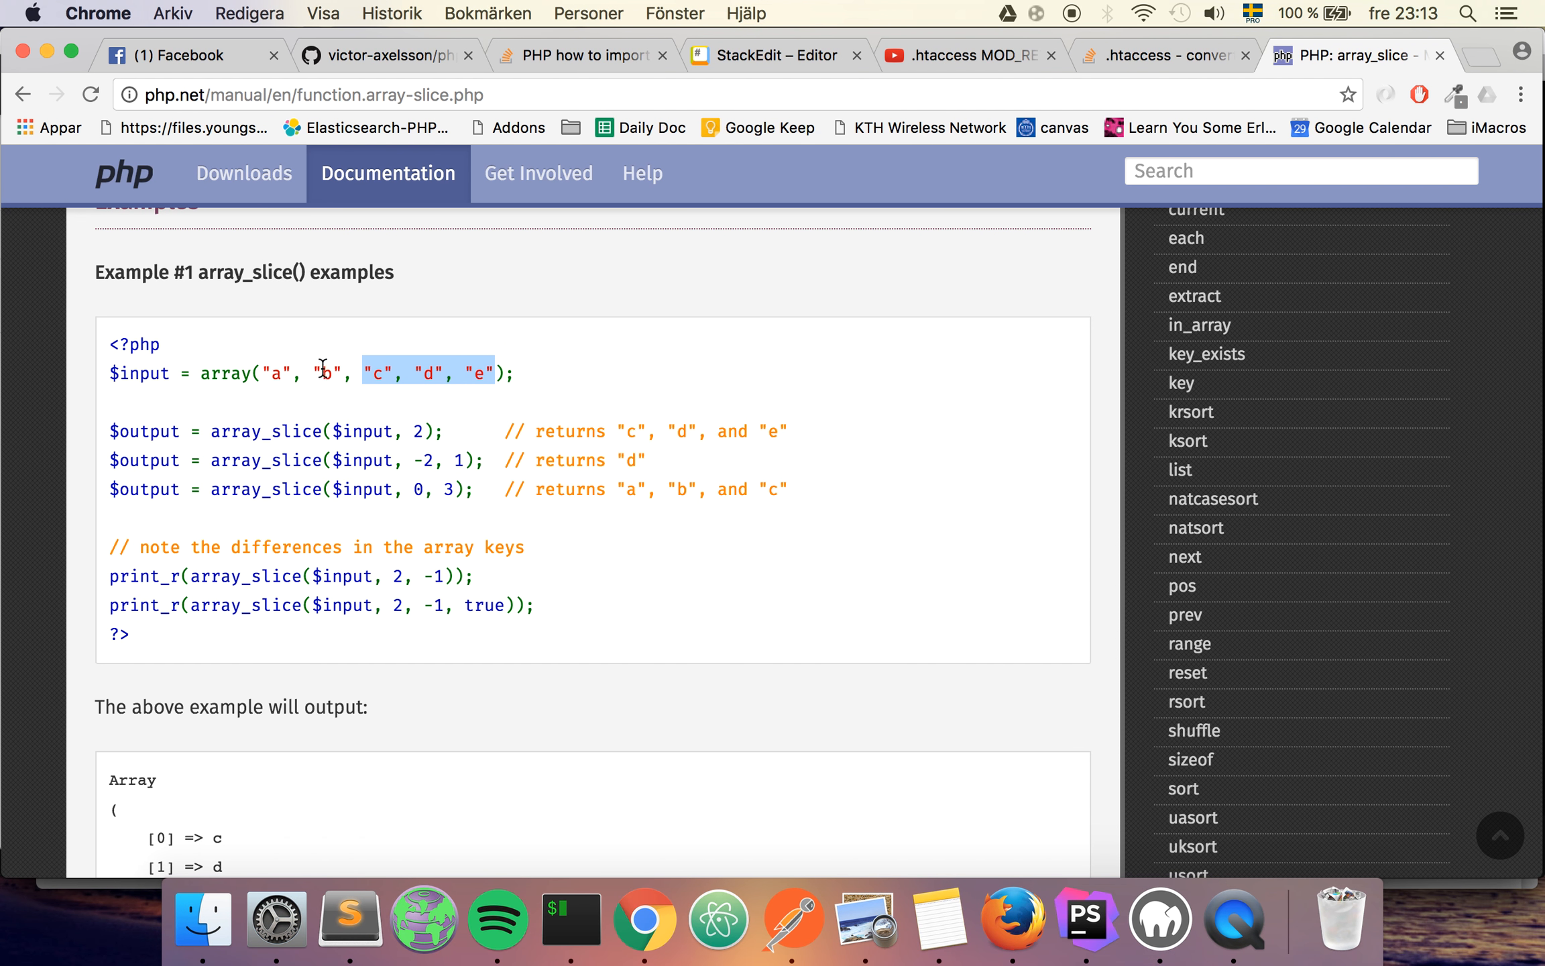
left_click(354, 373)
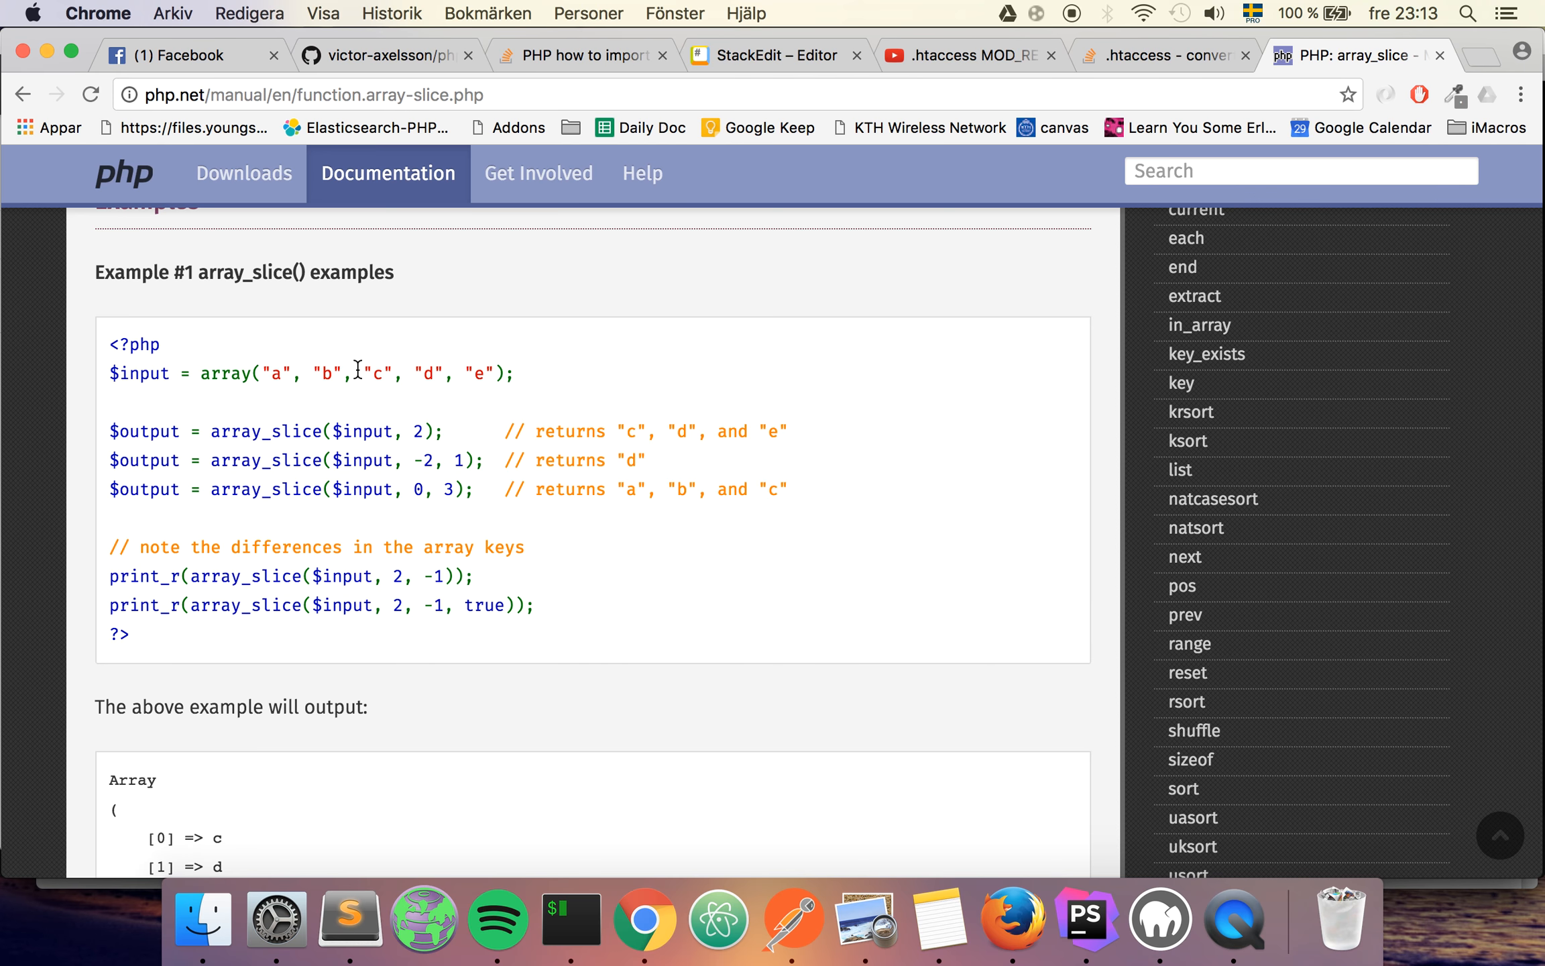
left_click_drag(357, 372, 512, 371)
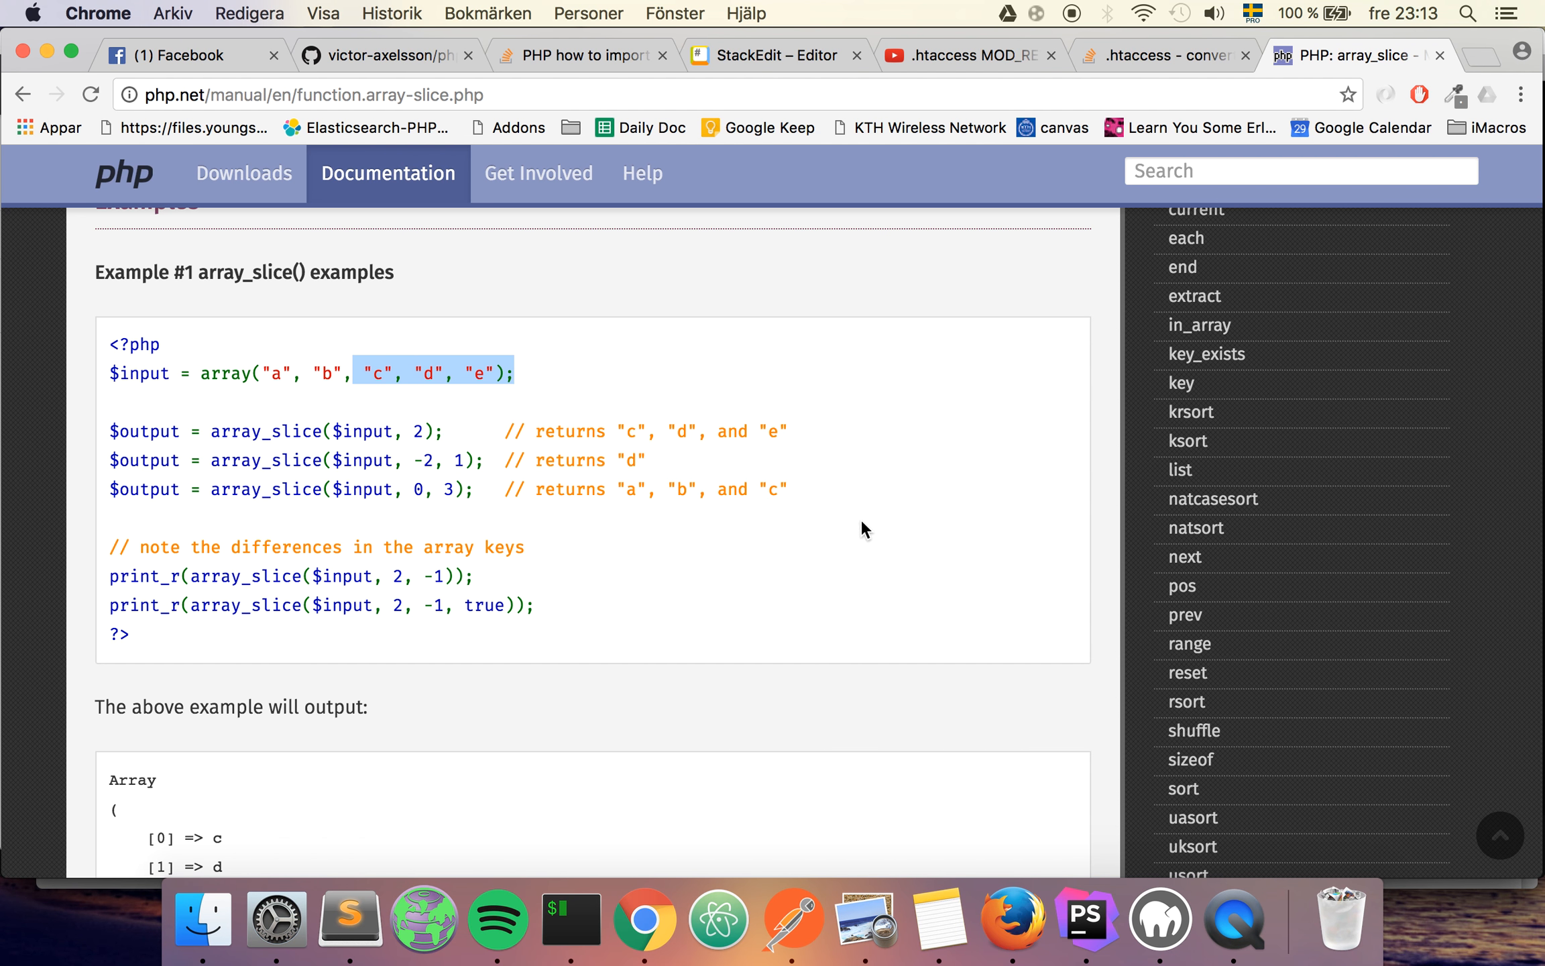
left_click(1082, 918)
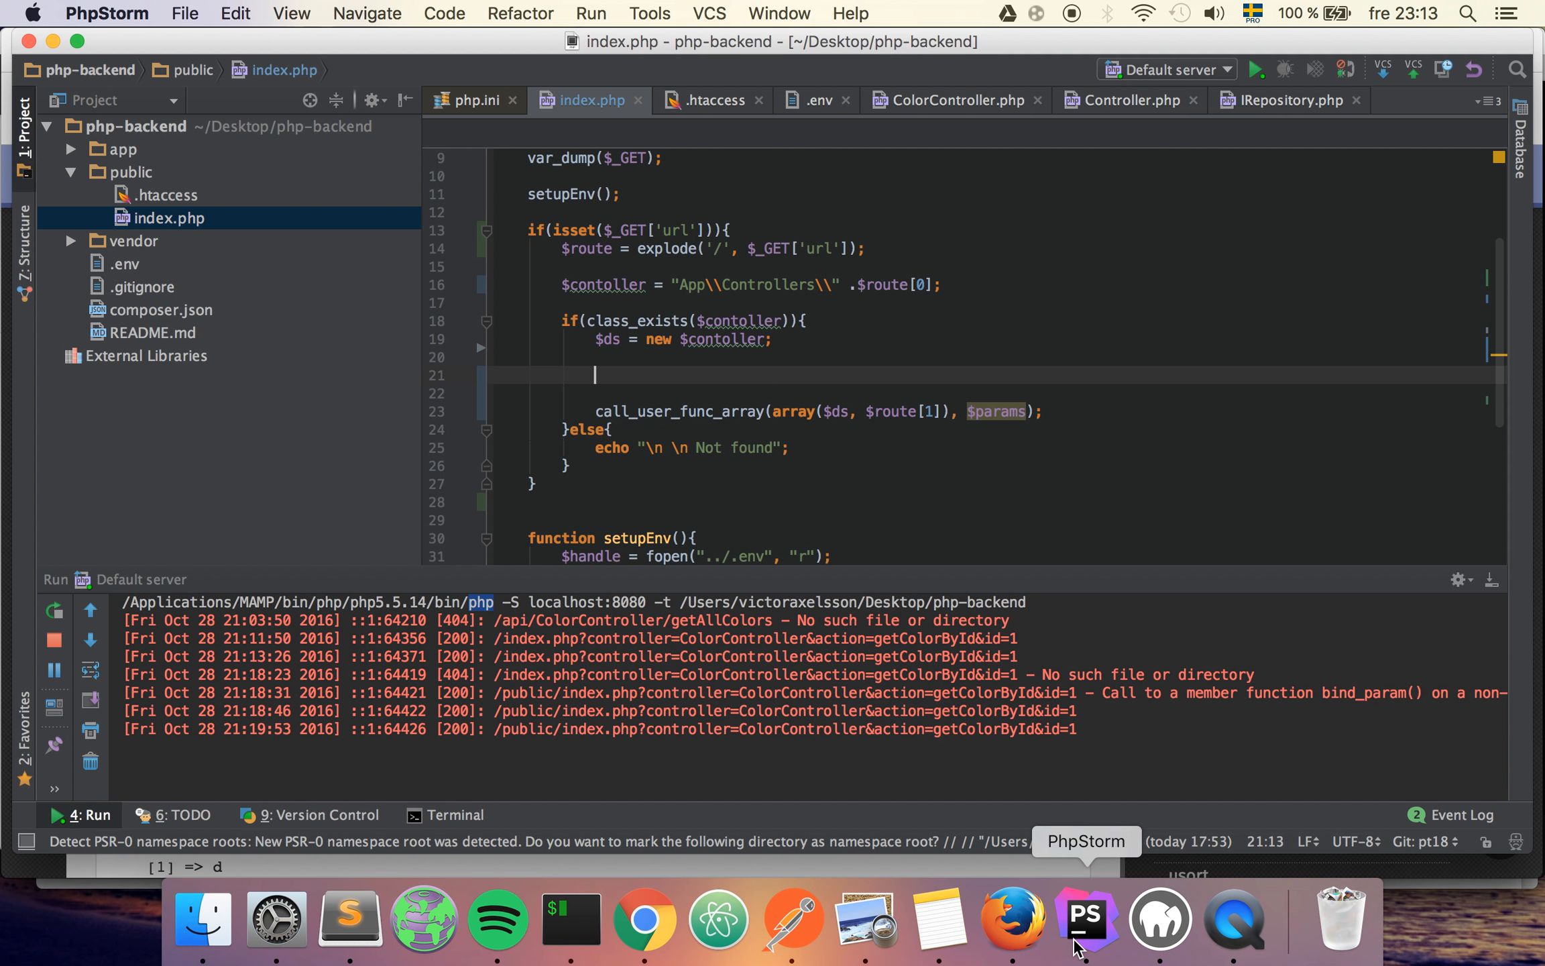
- Set $params = array_slice($route, 2) before the dispatch call, then switch to Postman
type("$params =")
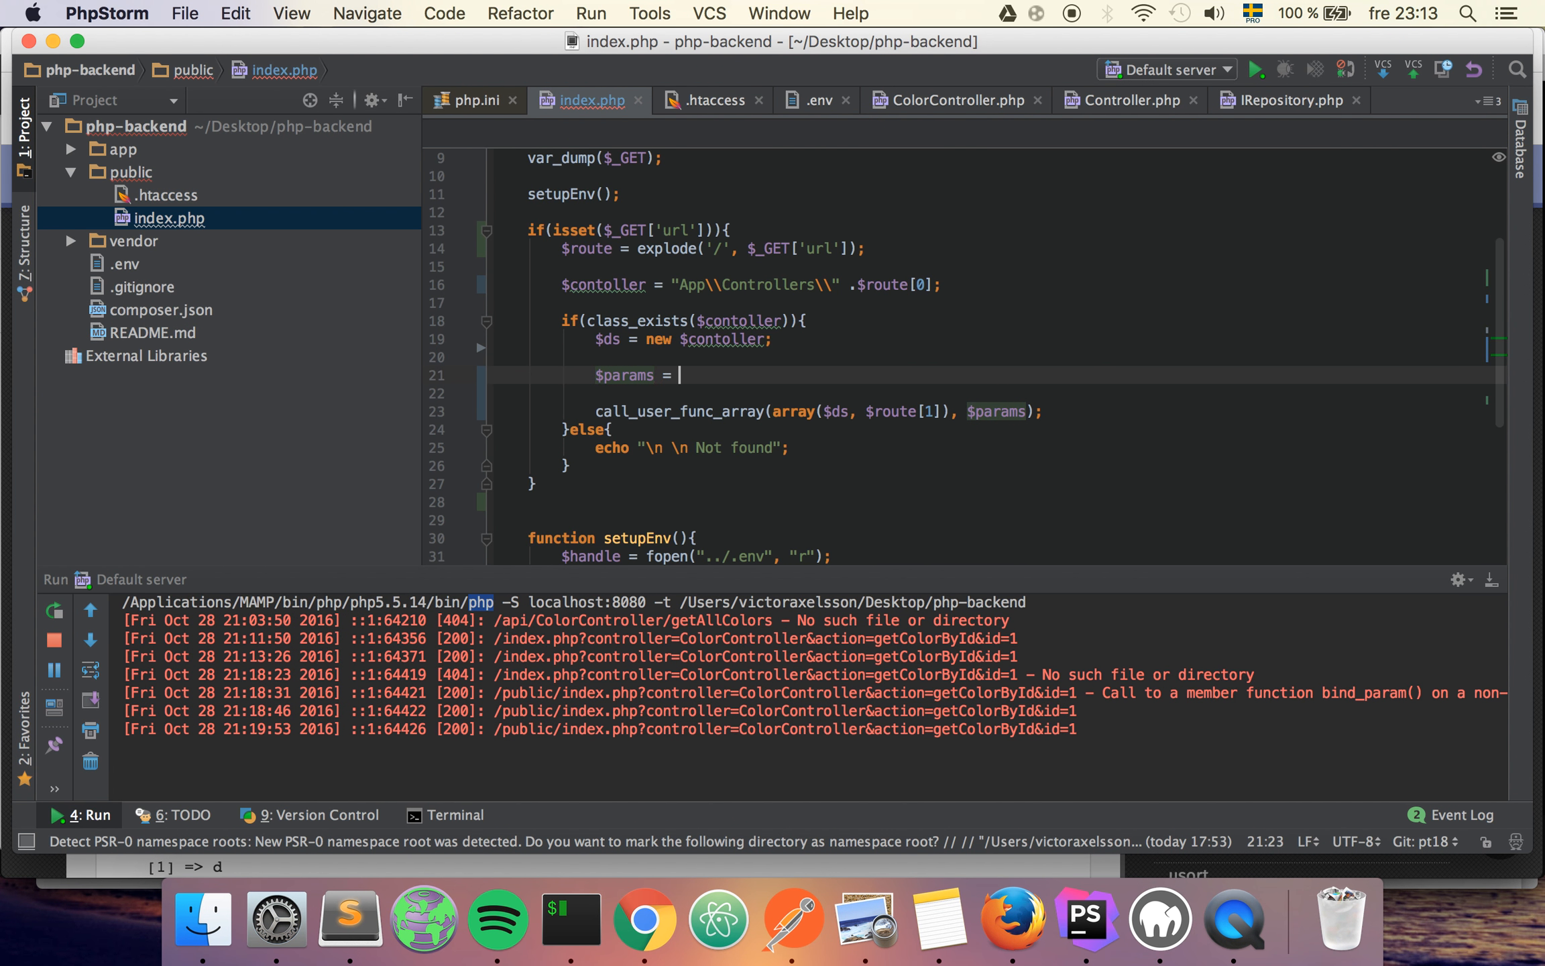
type("array_slice($")
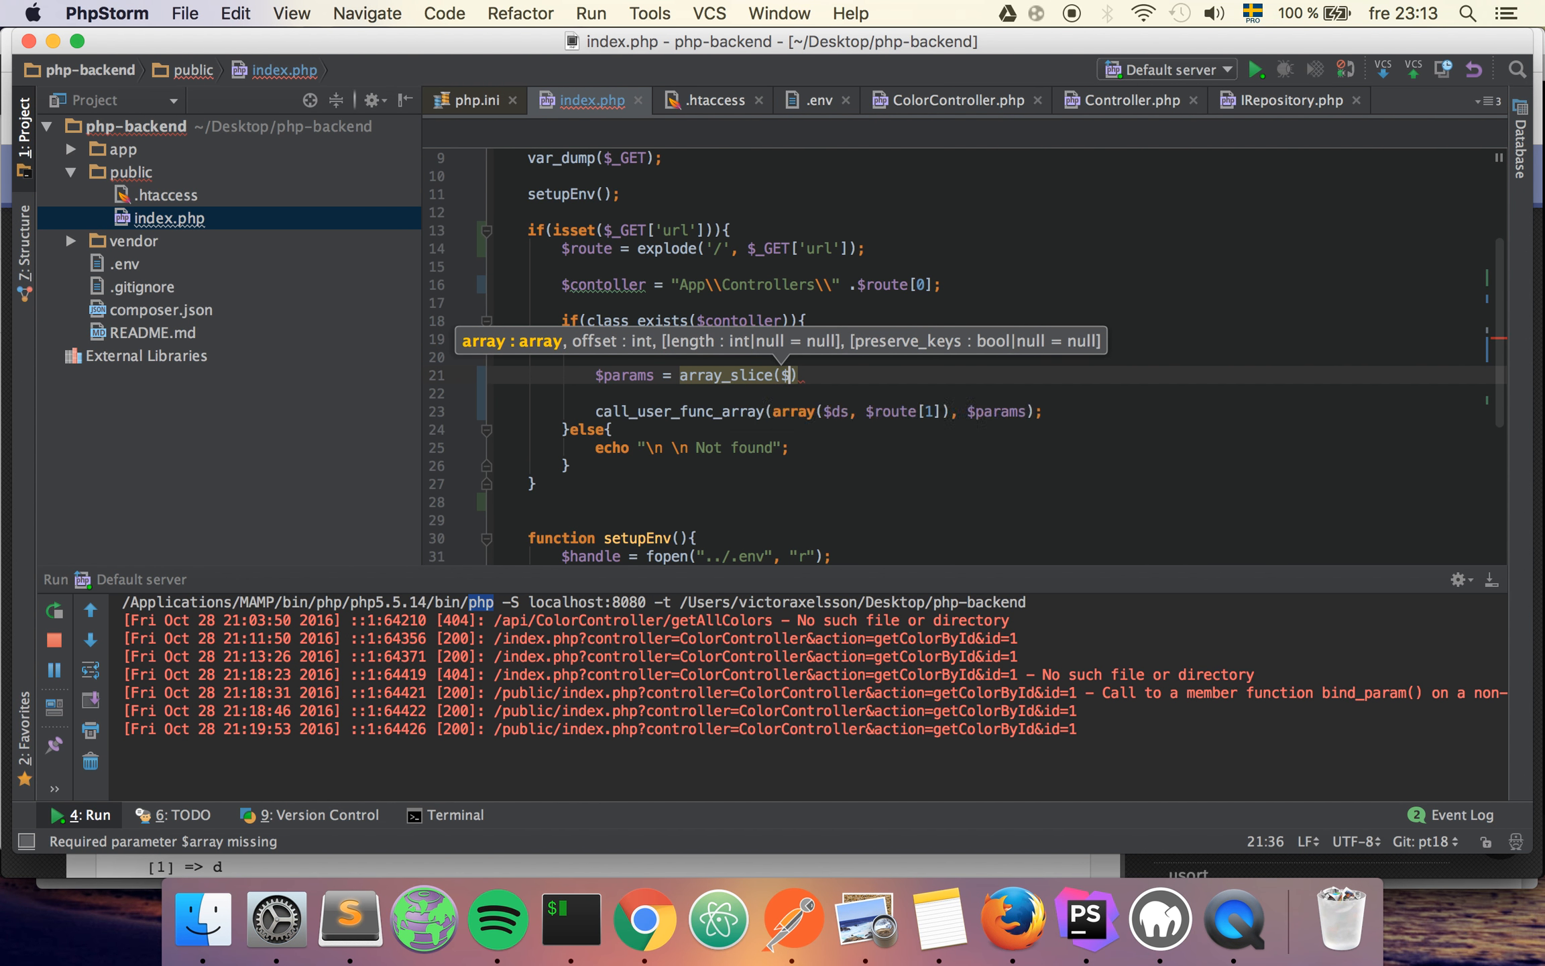
type("$route, 2")
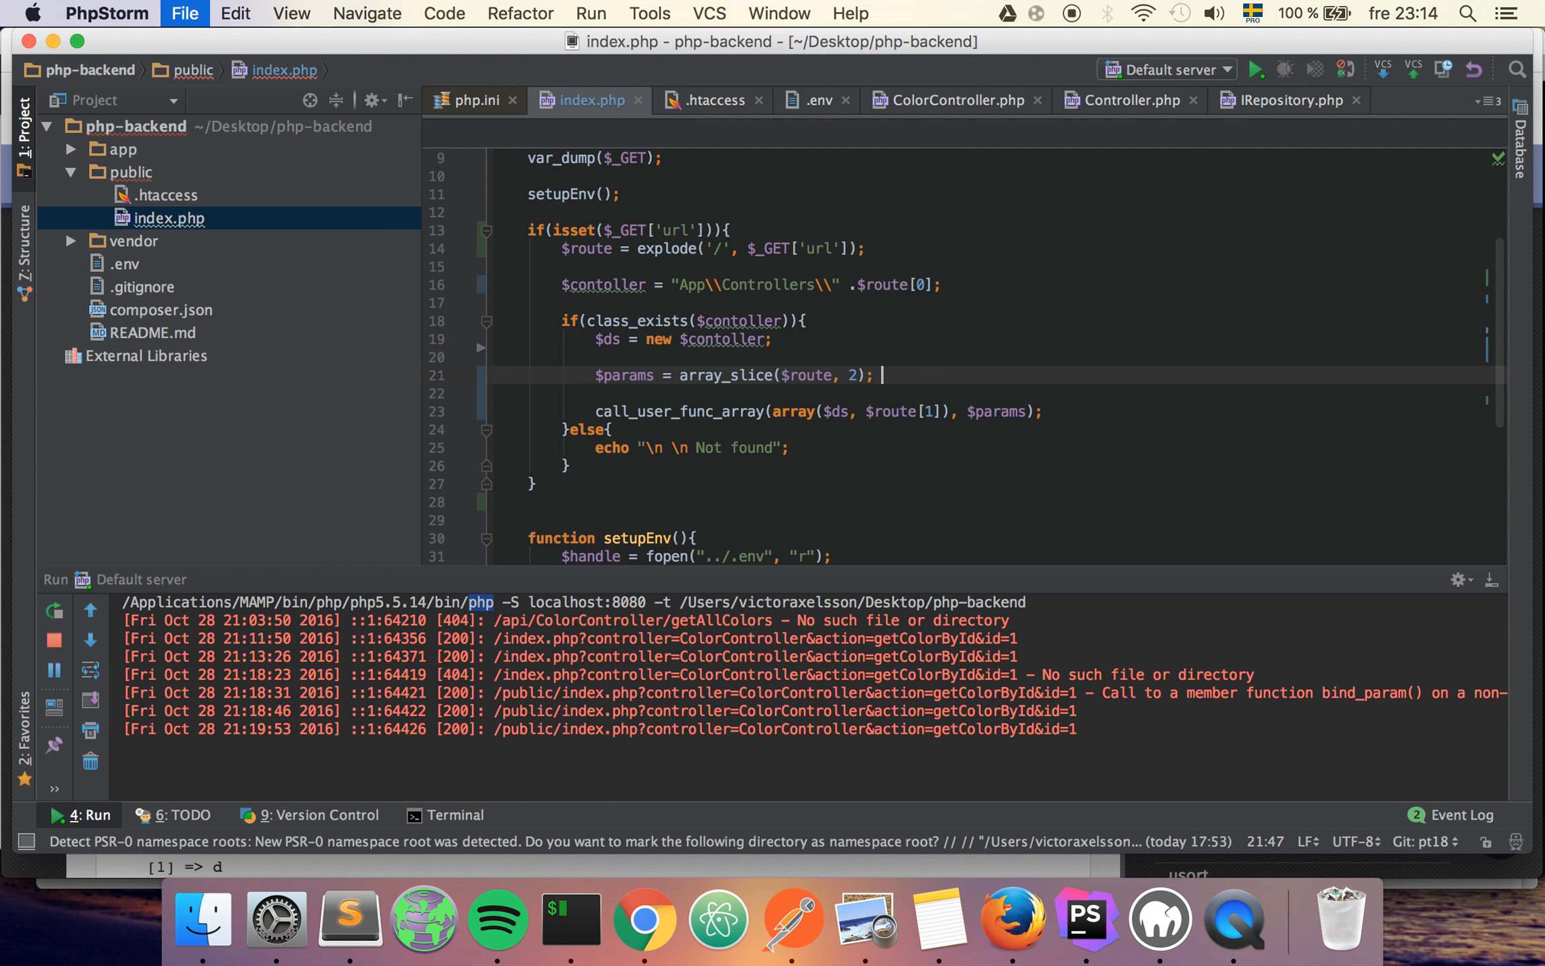
left_click(986, 410)
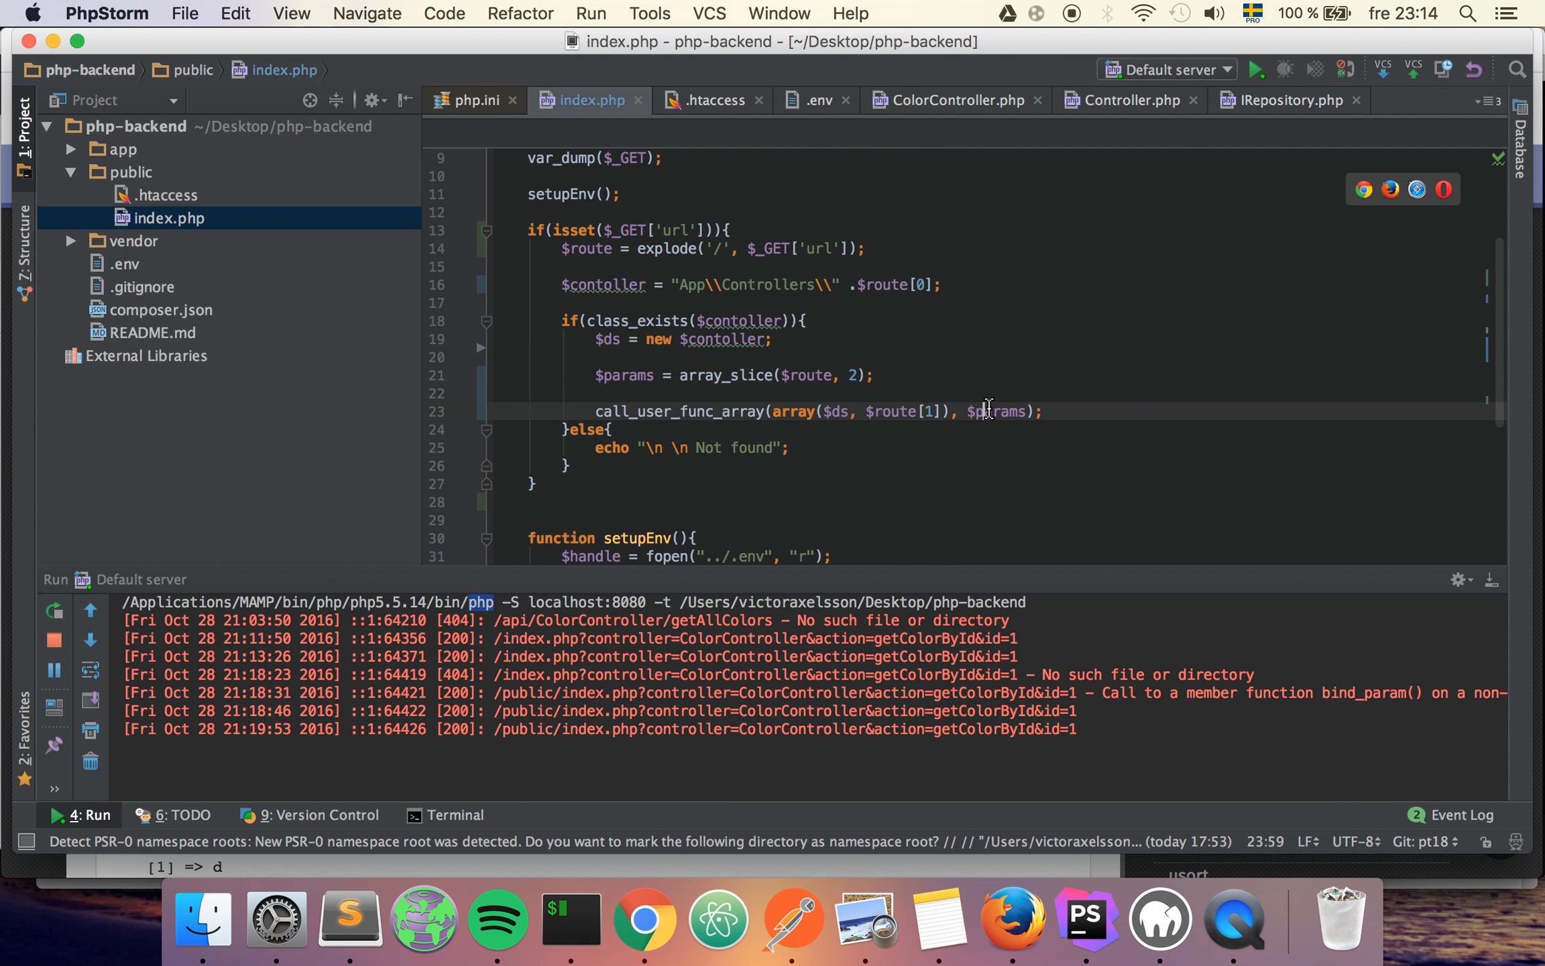
left_click(497, 391)
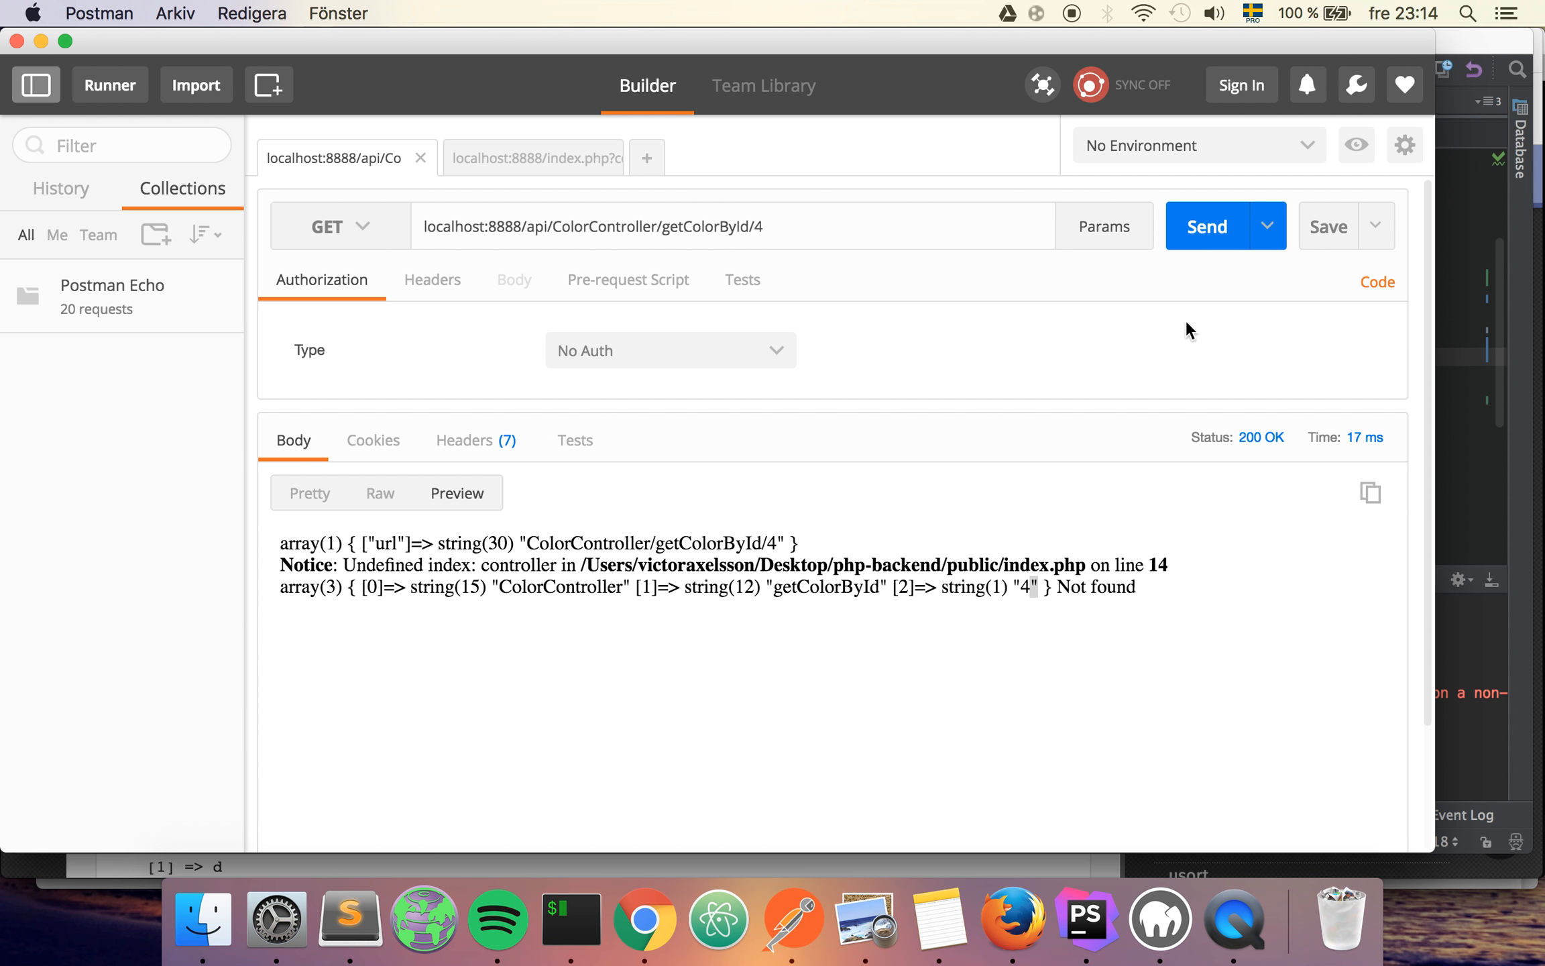
- Send getColorById/4 returning red, then id 1 returning brown, noting the leftover url dump
left_click(1206, 225)
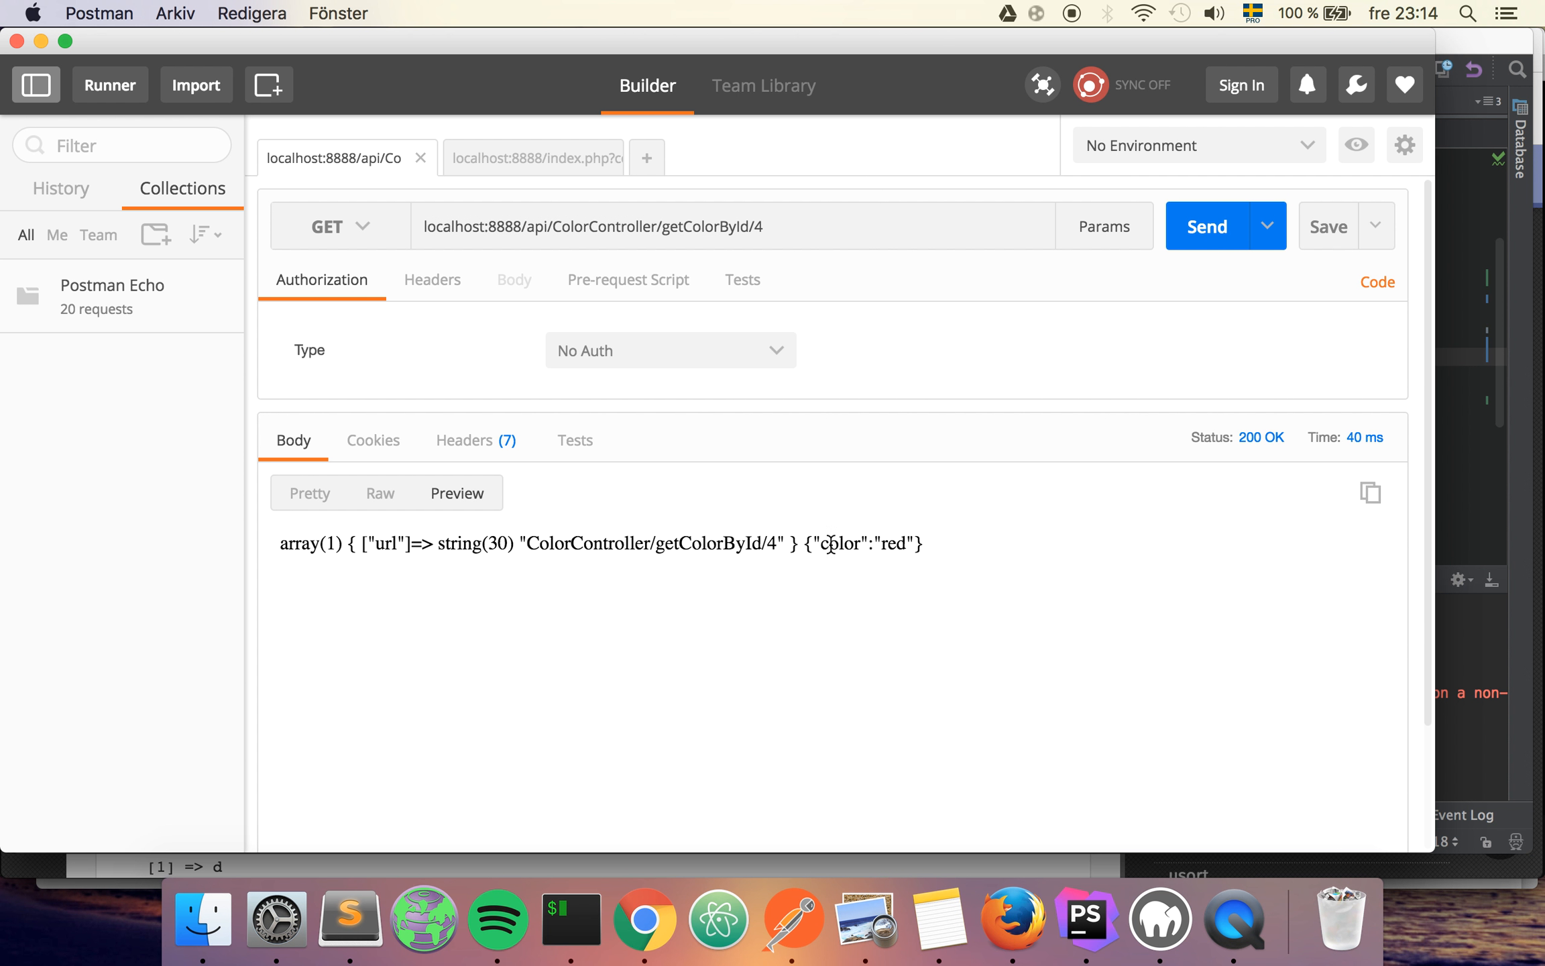
left_click(808, 225)
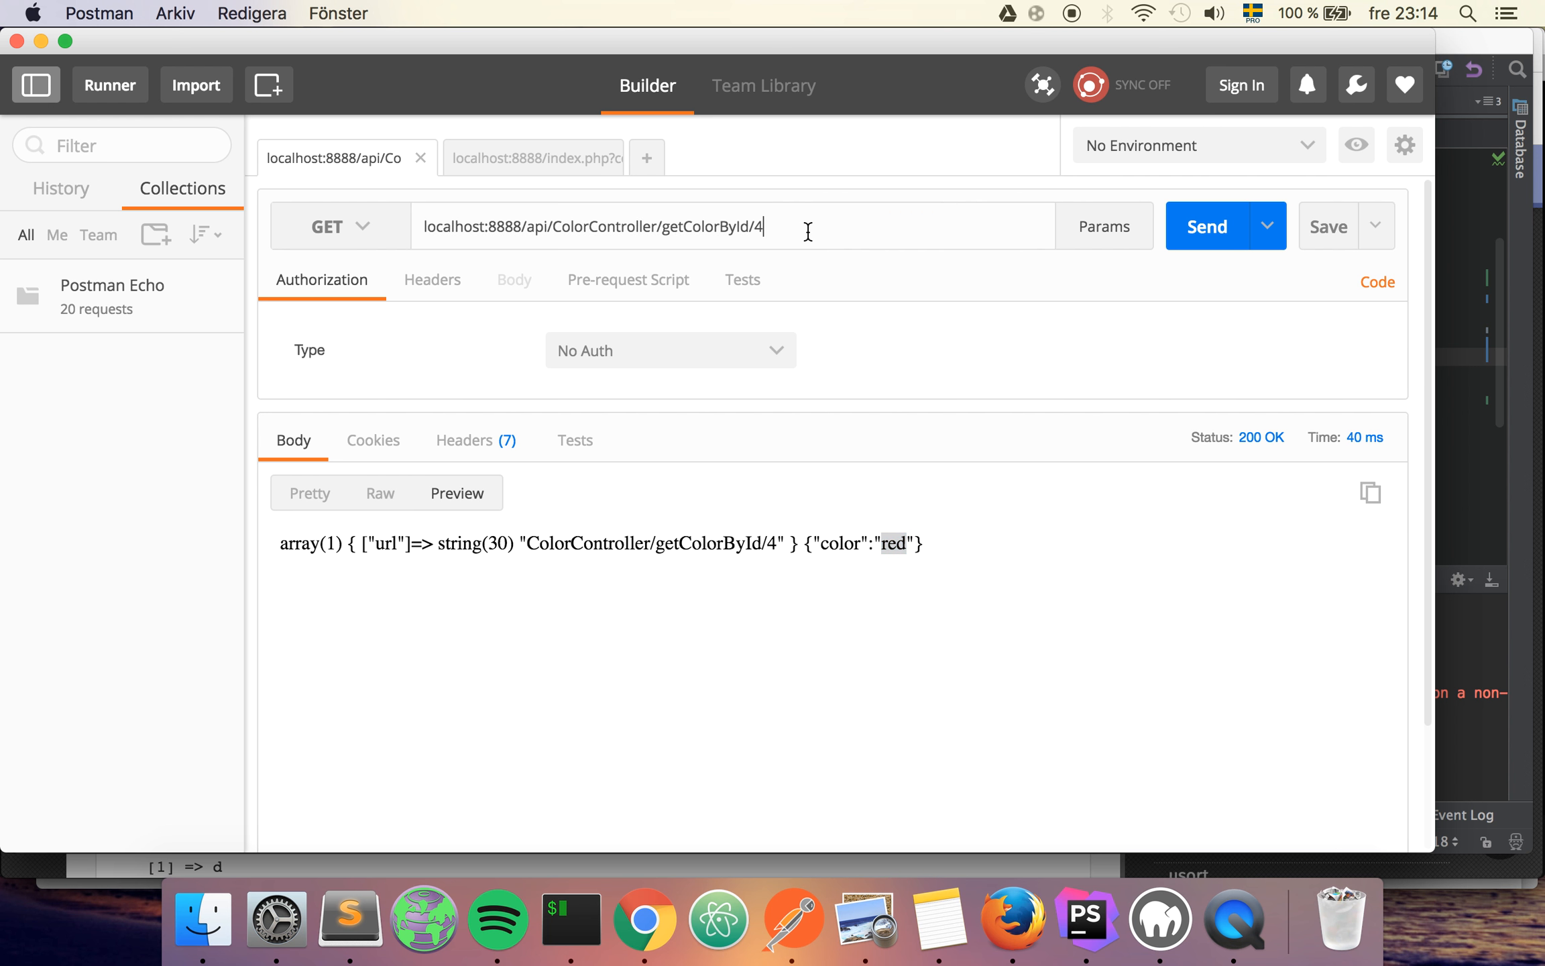
left_click(1205, 225)
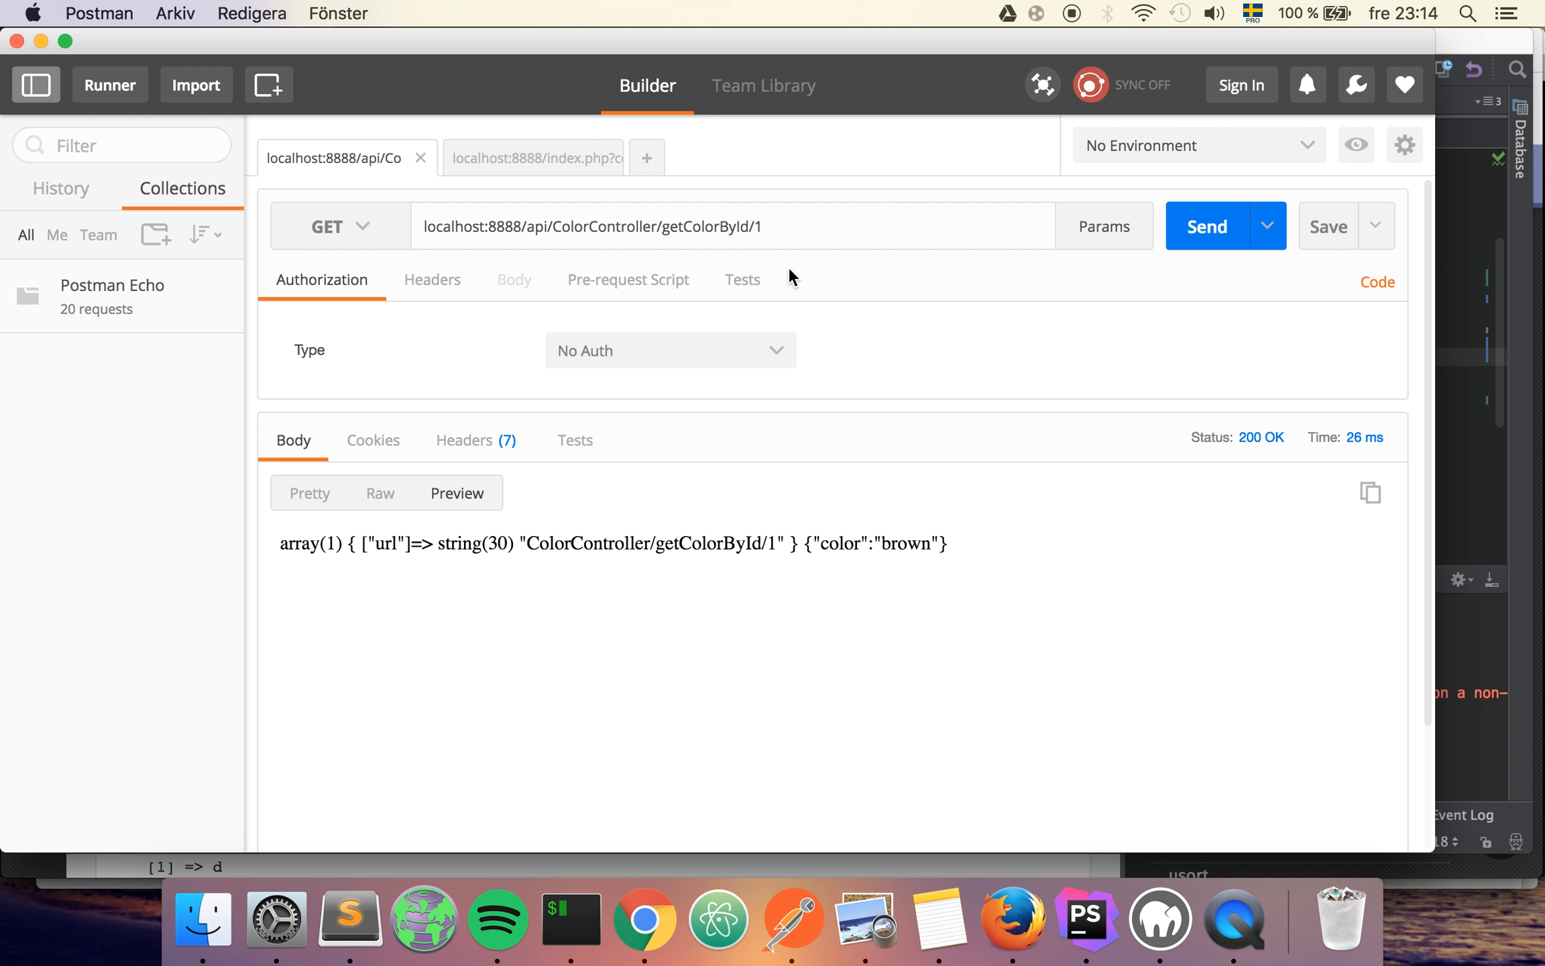
mouse_move(795, 543)
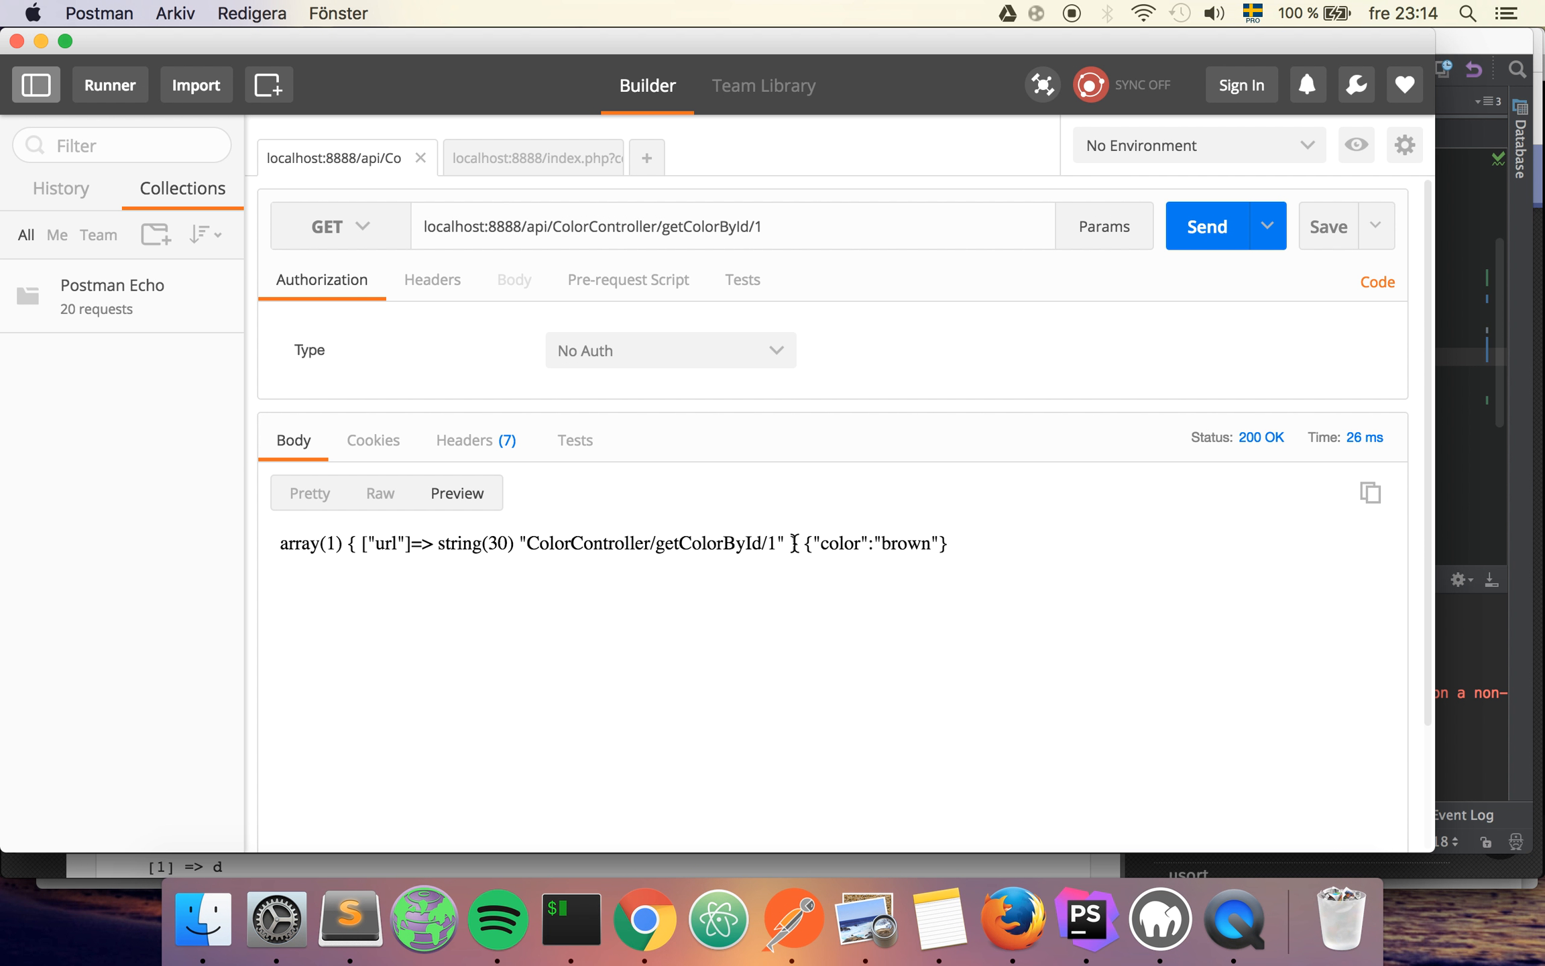
left_click_drag(280, 543, 801, 543)
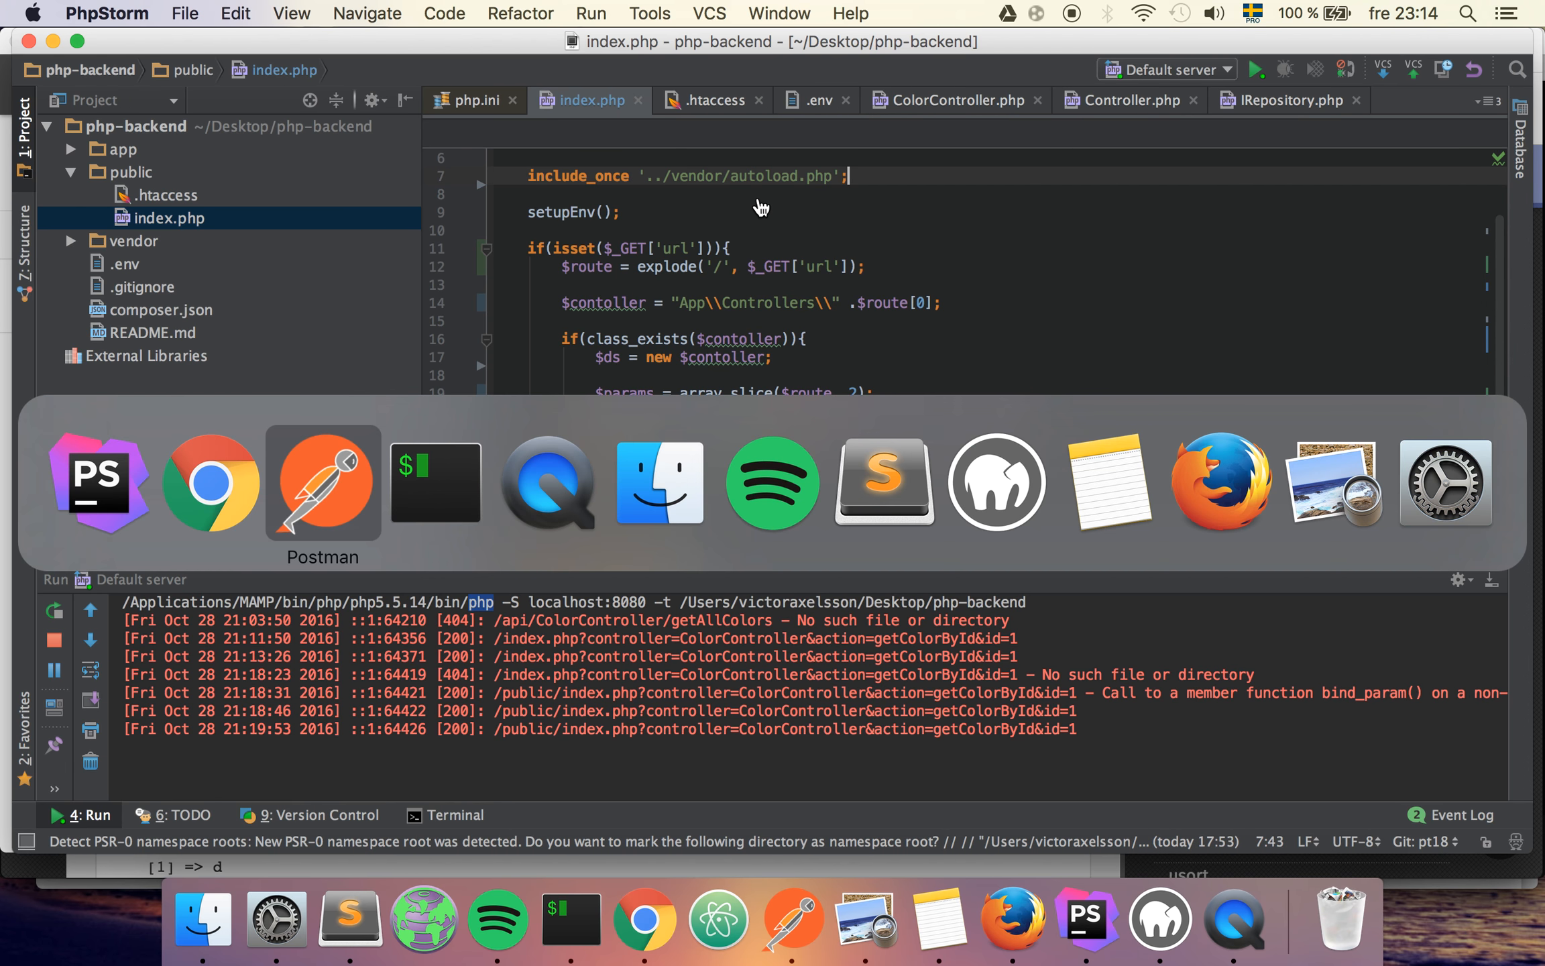
- Resend getColorById/1 to confirm clean {"color":"brown"} and highlight ColorController in the URL
left_click(322, 482)
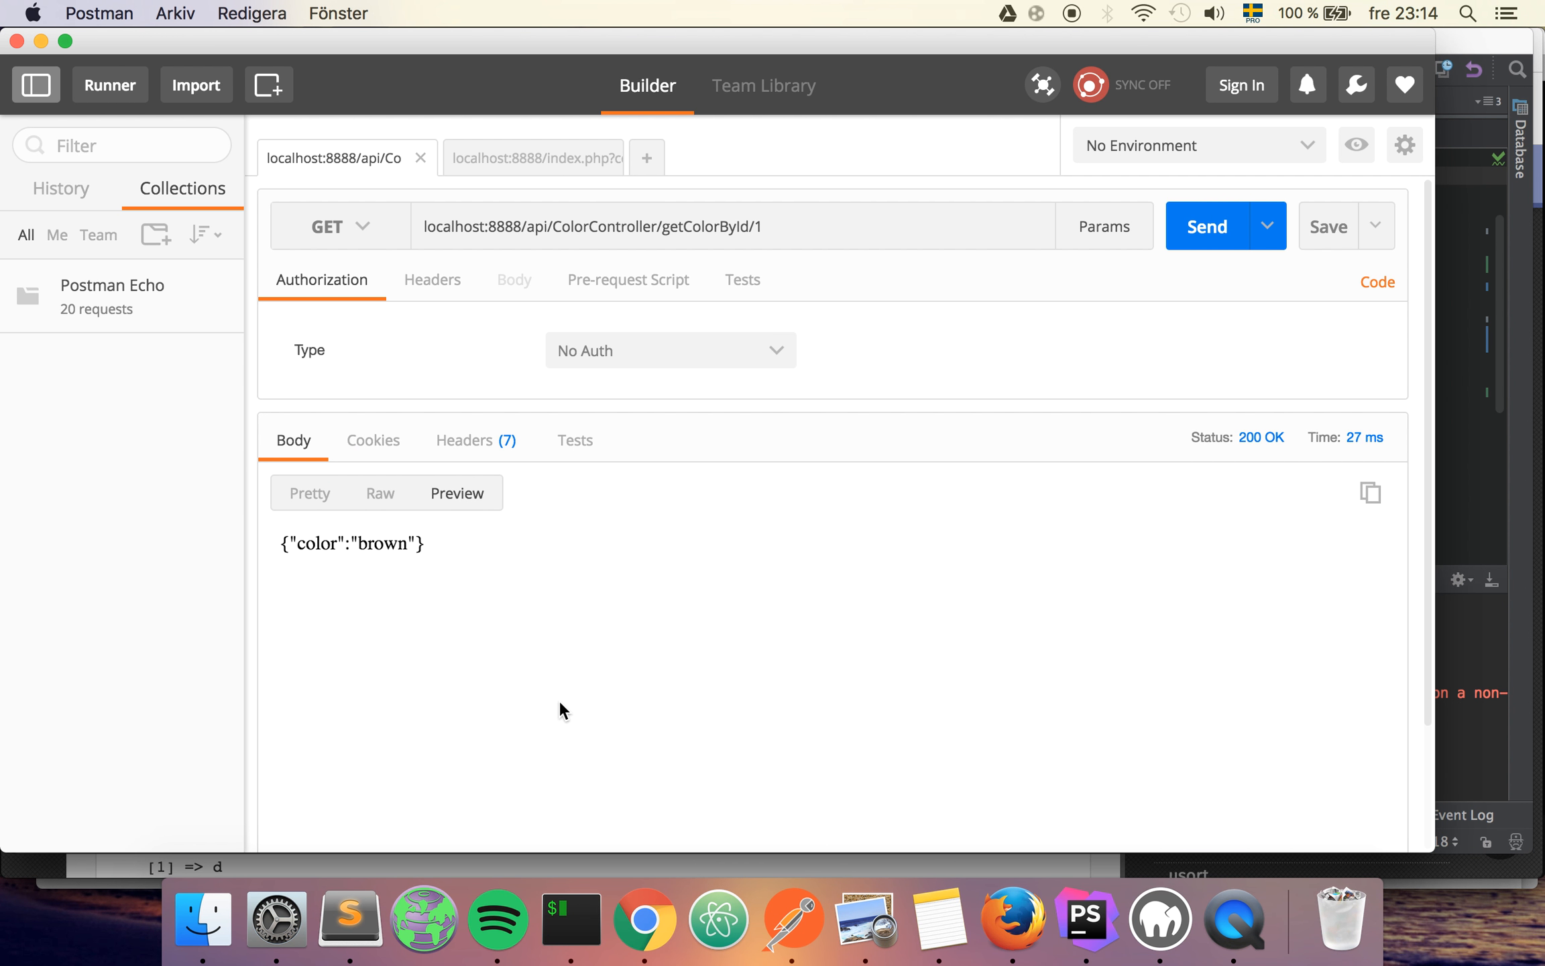
mouse_move(551, 609)
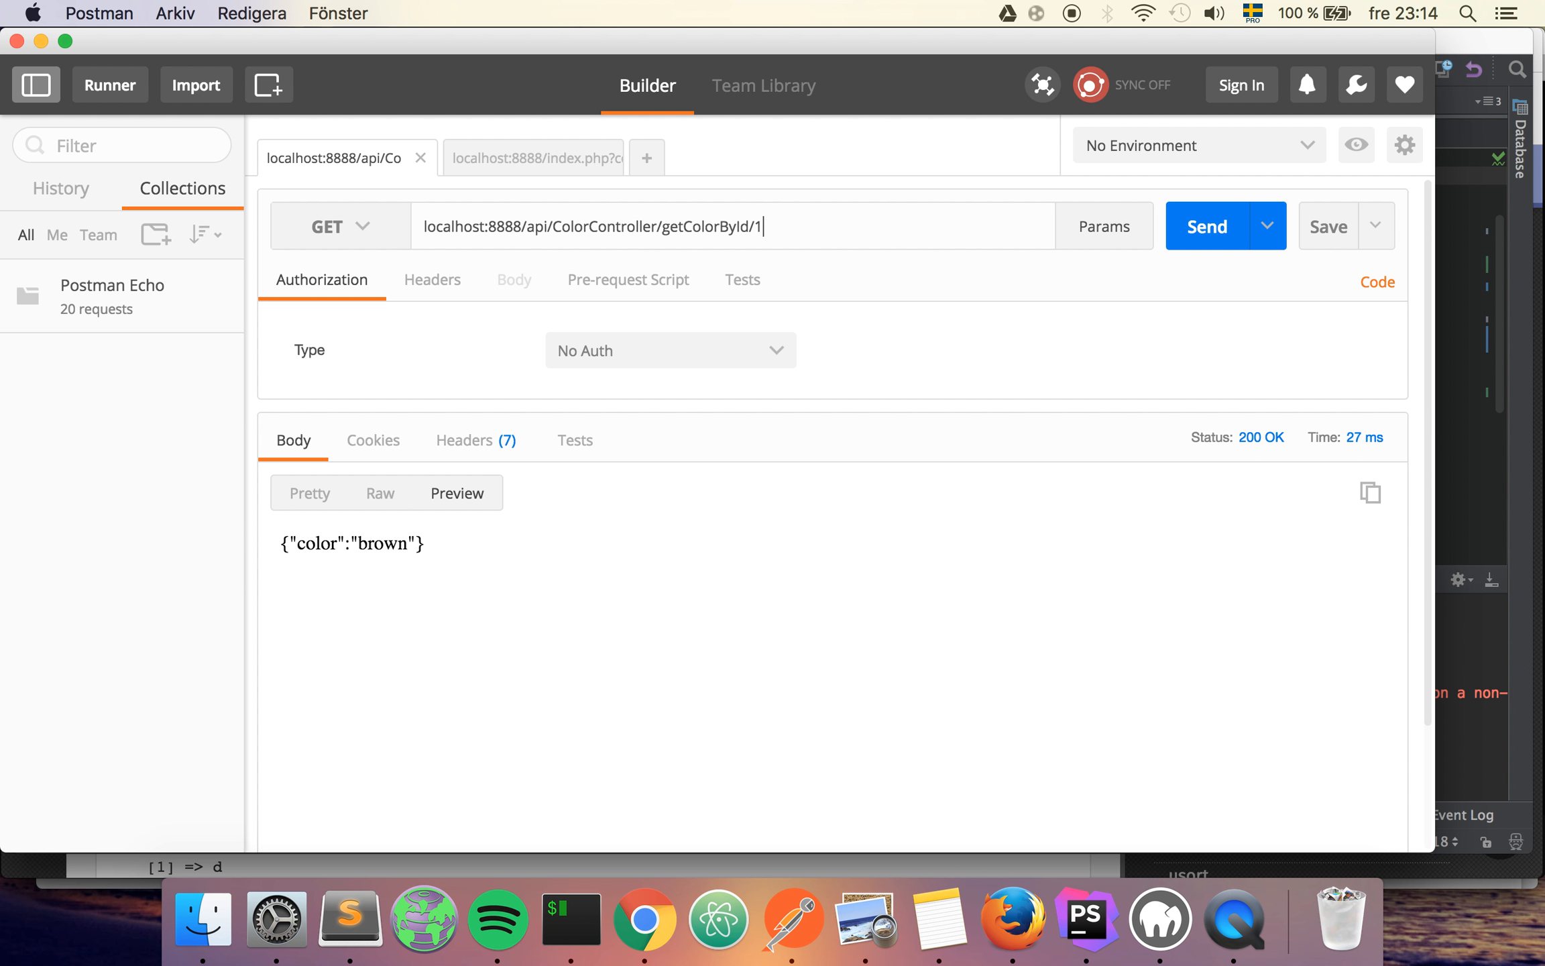
double_click(603, 225)
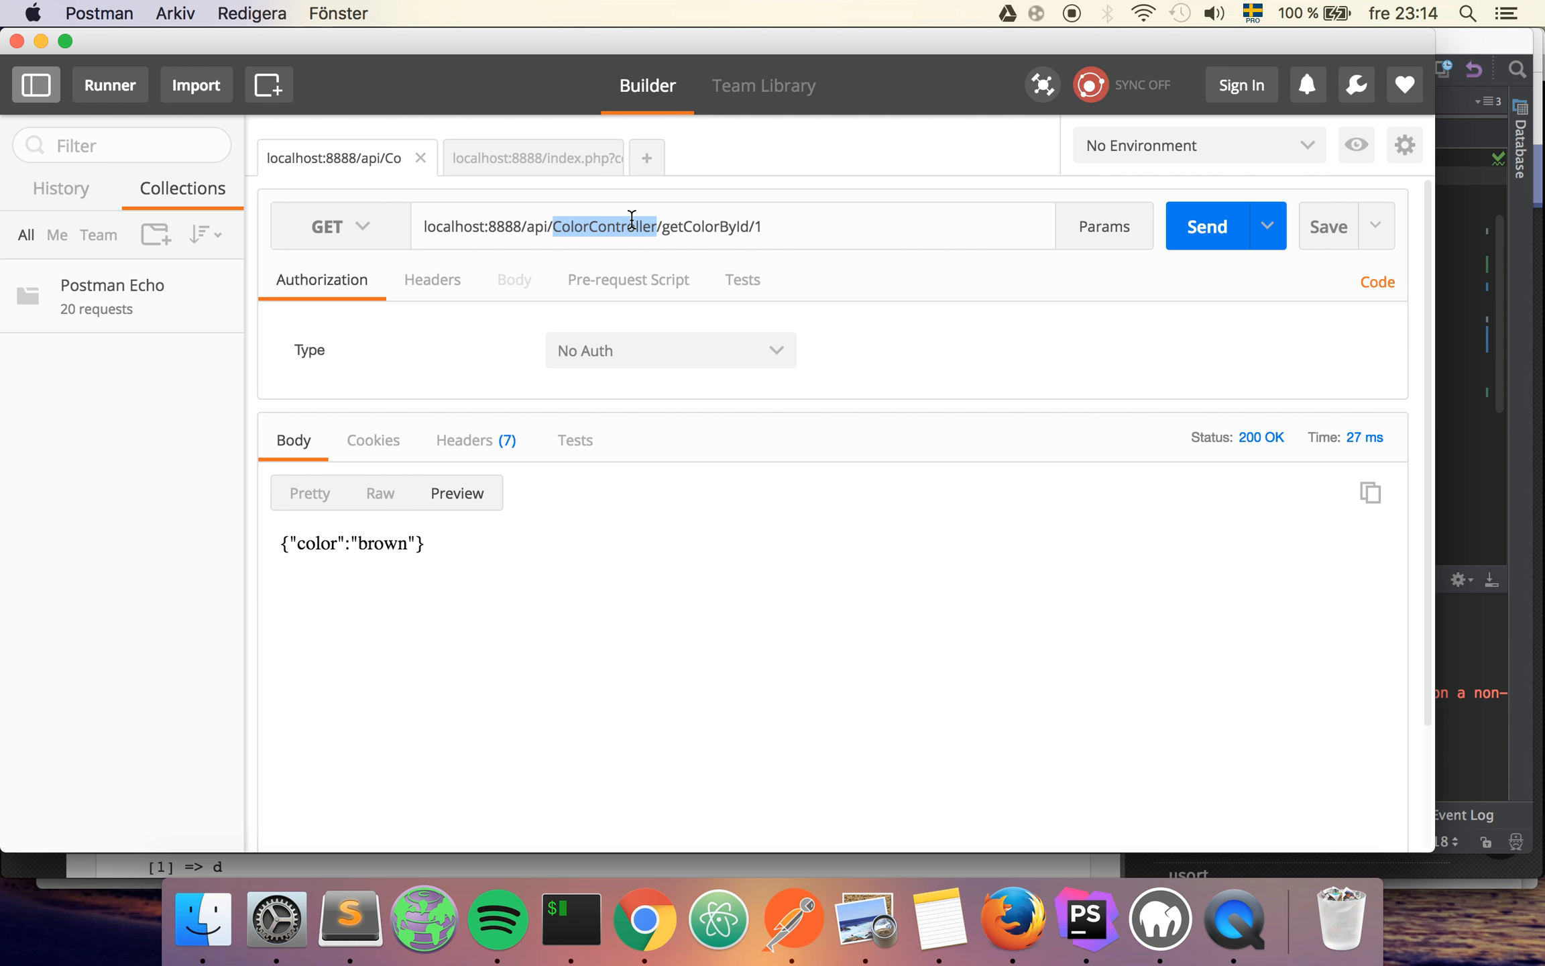
mouse_move(689, 235)
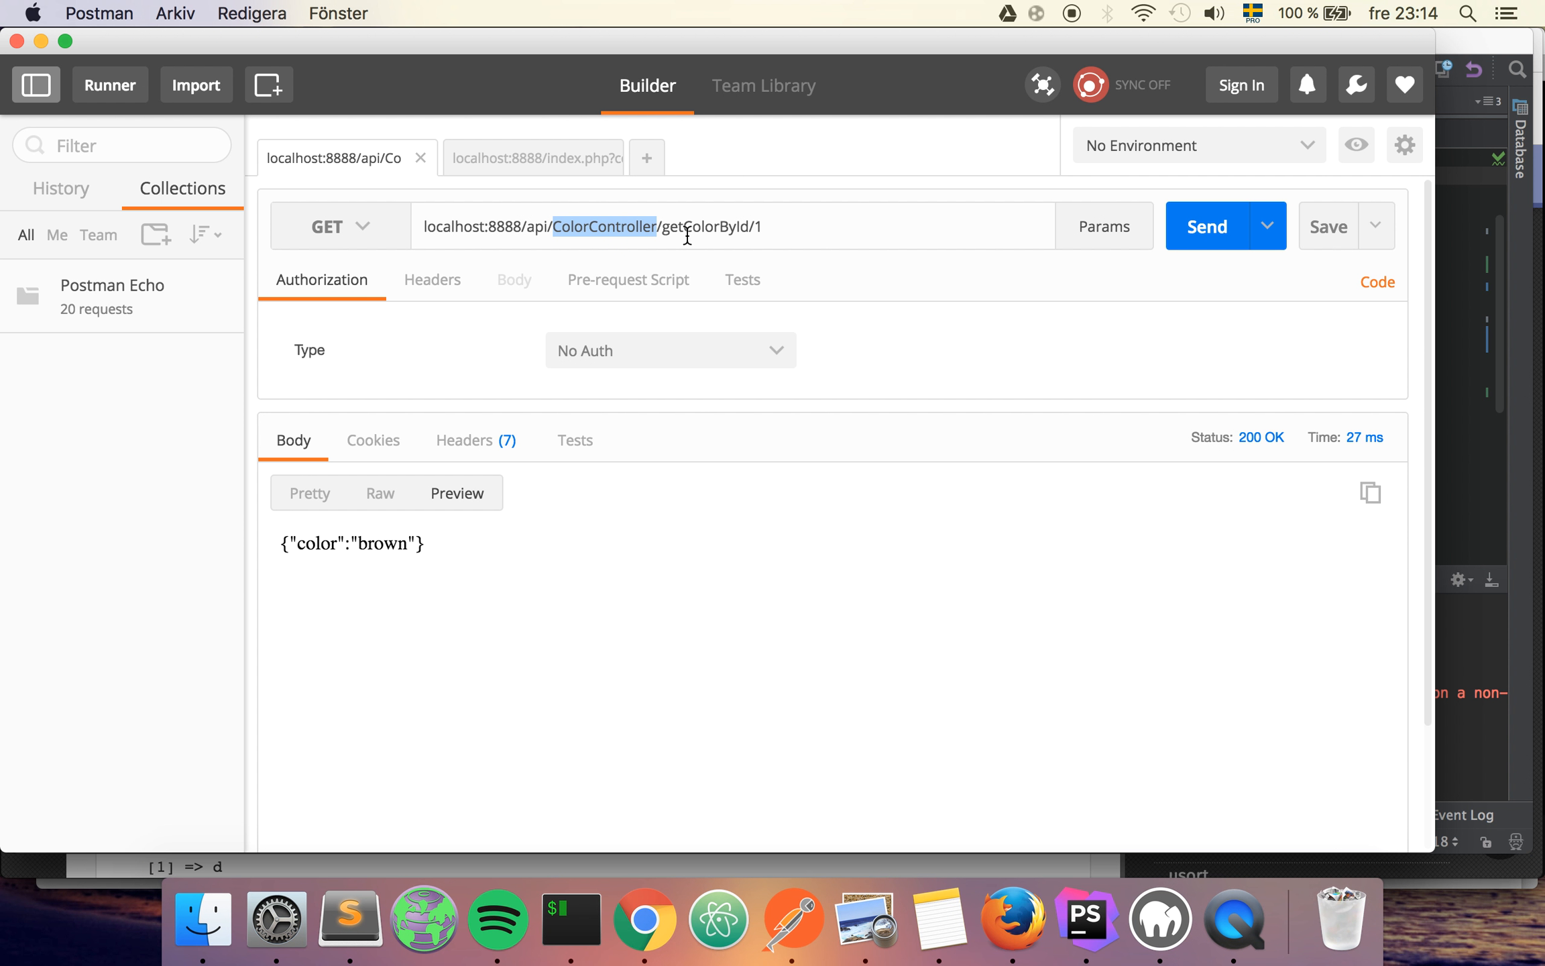
mouse_move(688, 225)
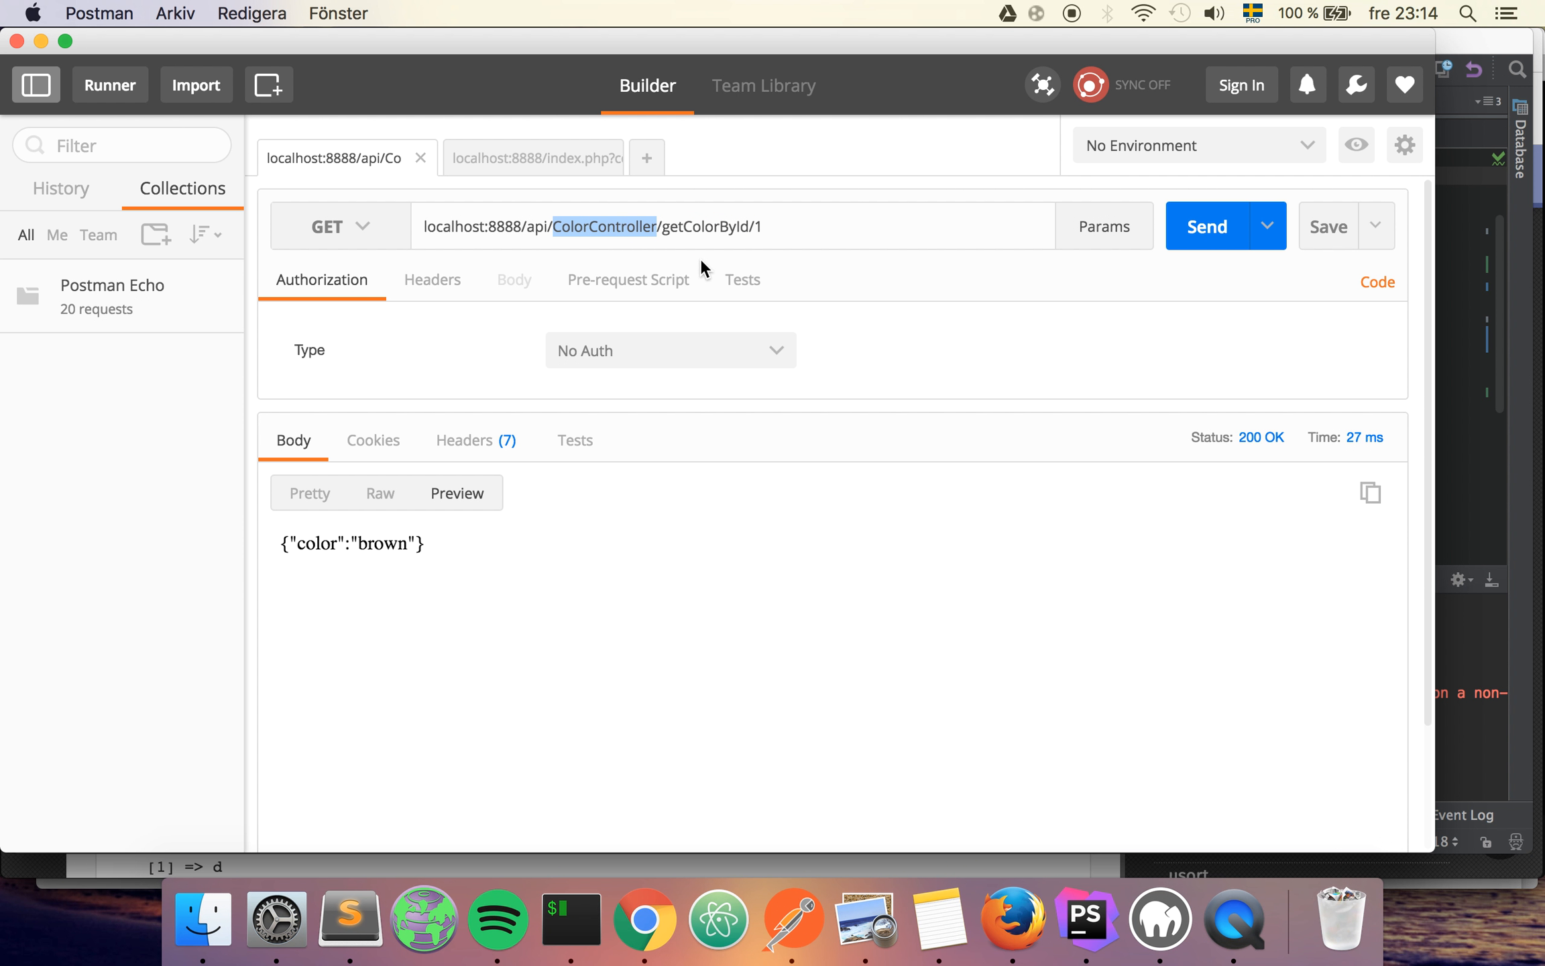
double_click(702, 225)
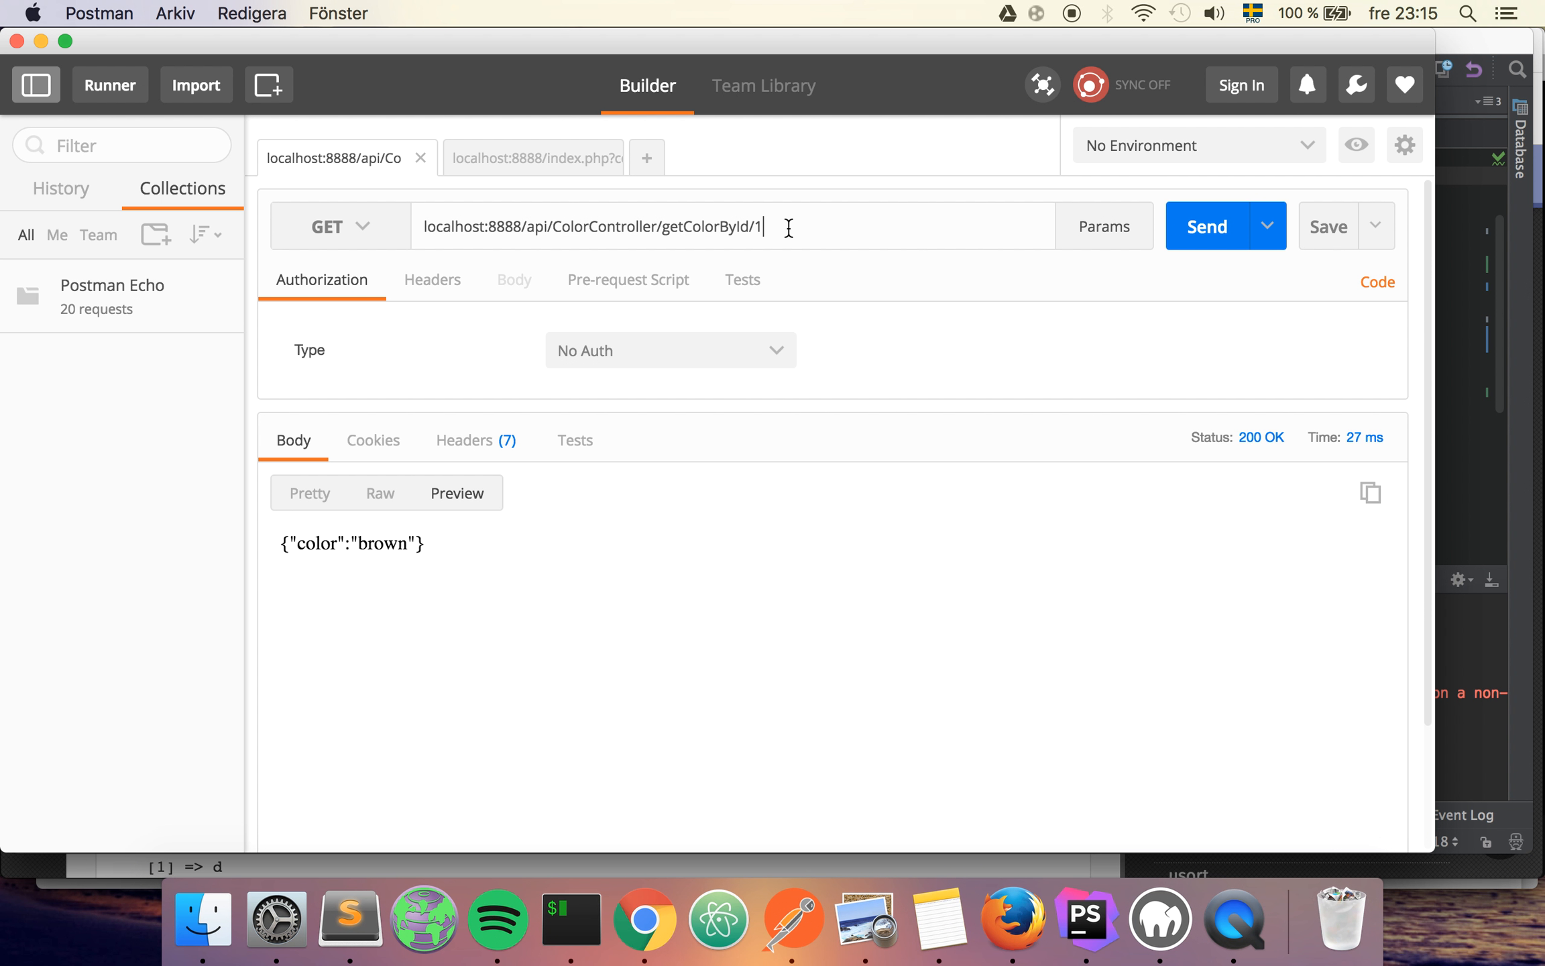
mouse_move(695, 228)
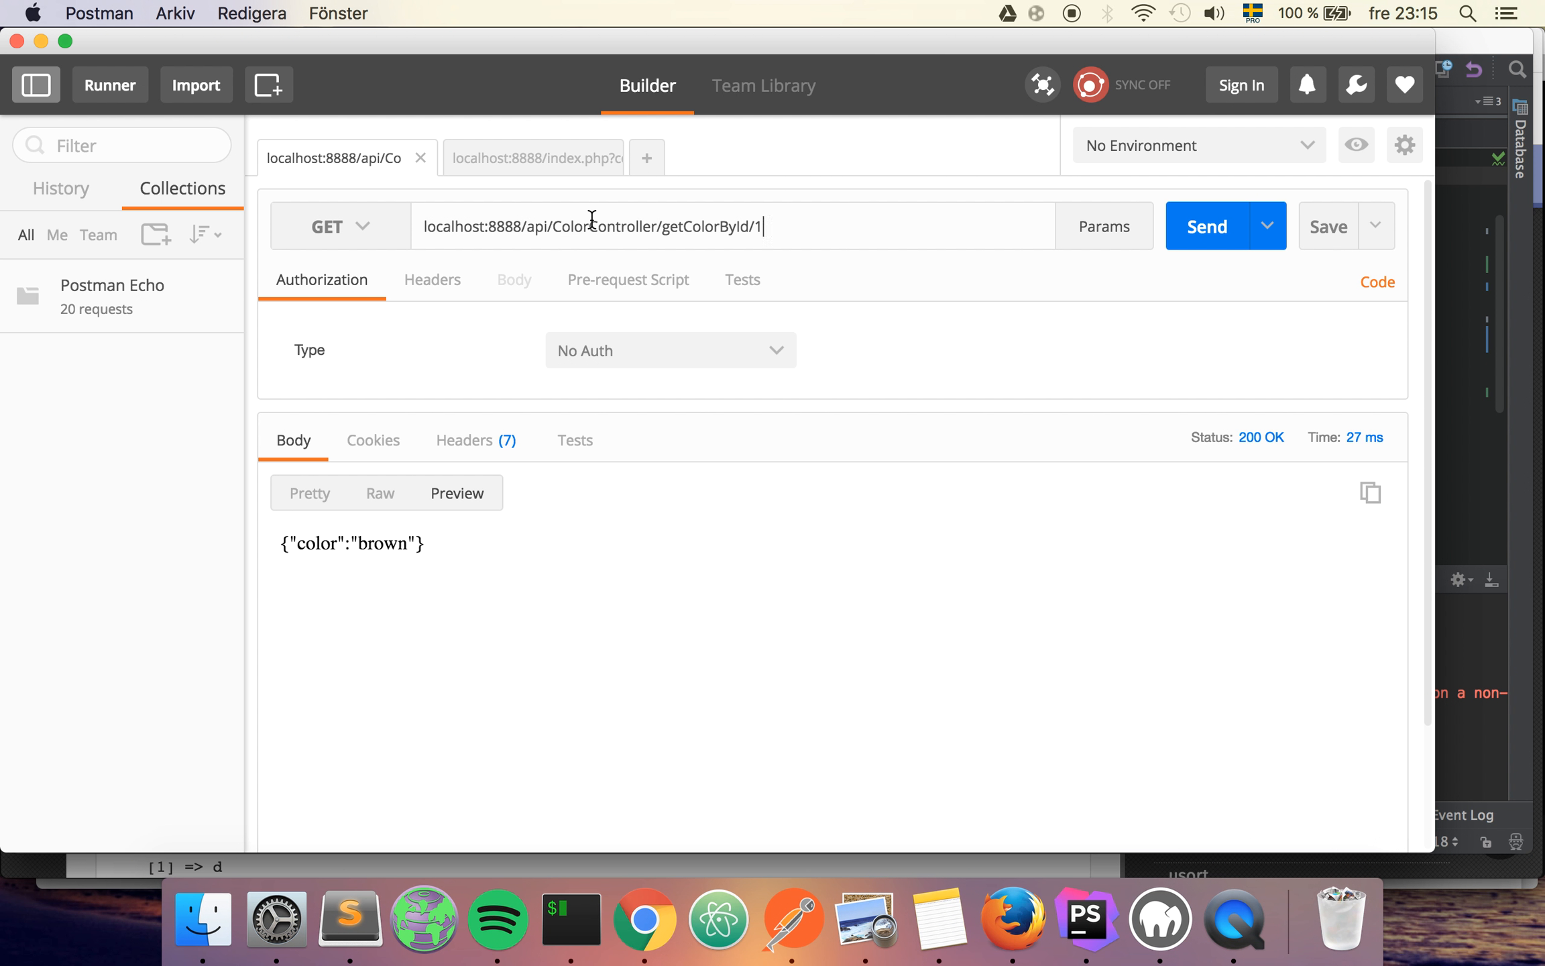
double_click(603, 225)
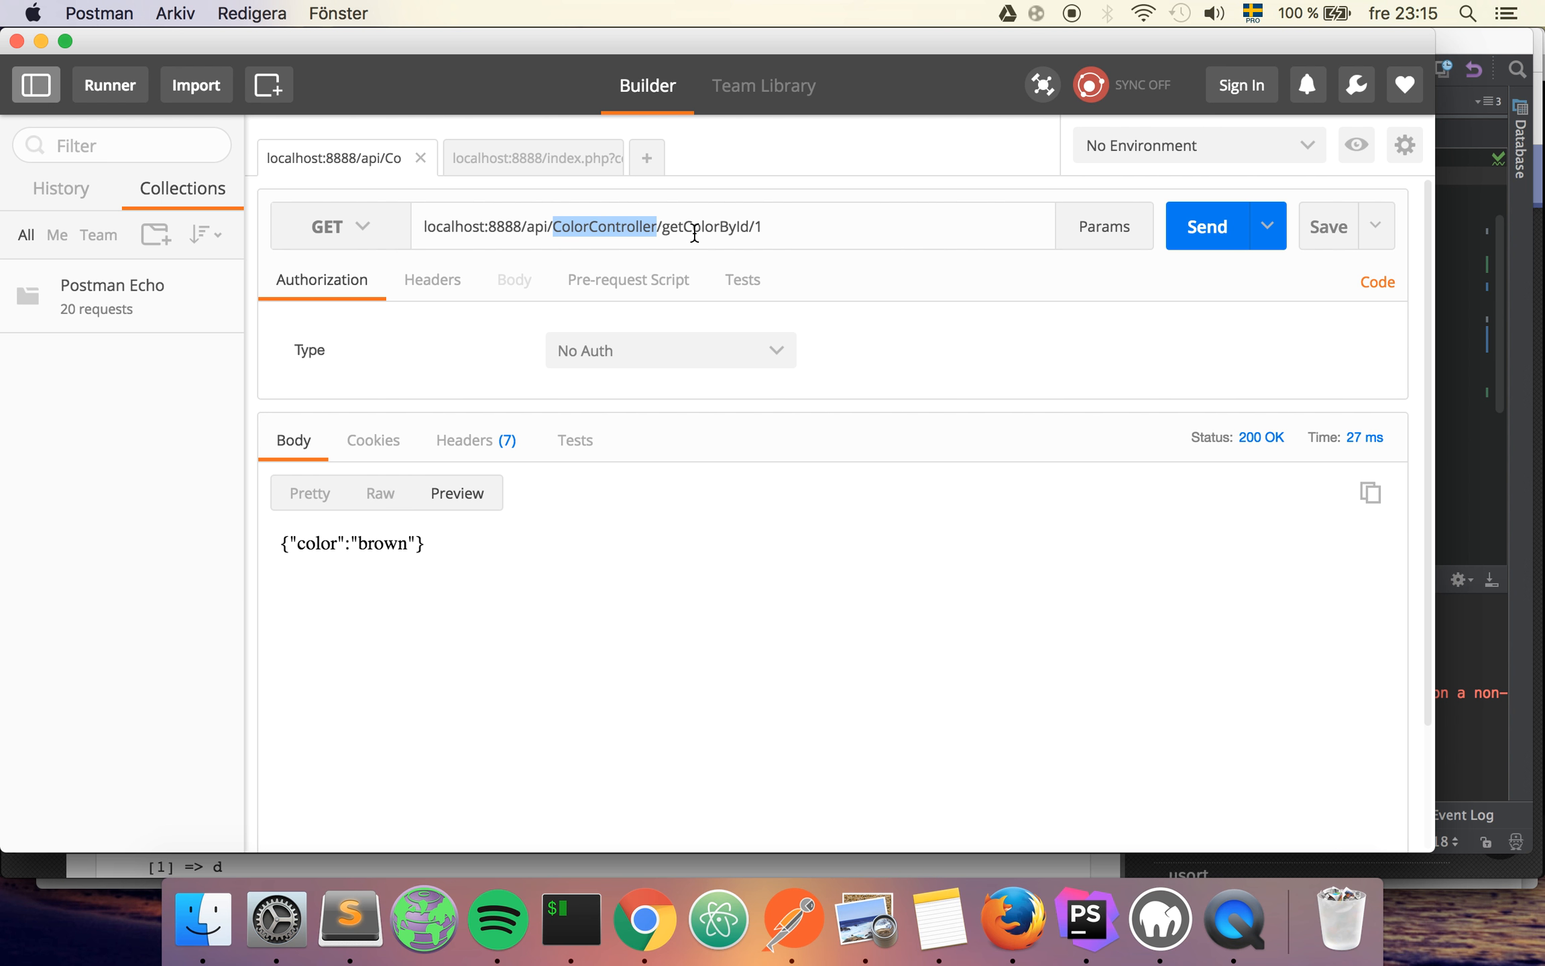